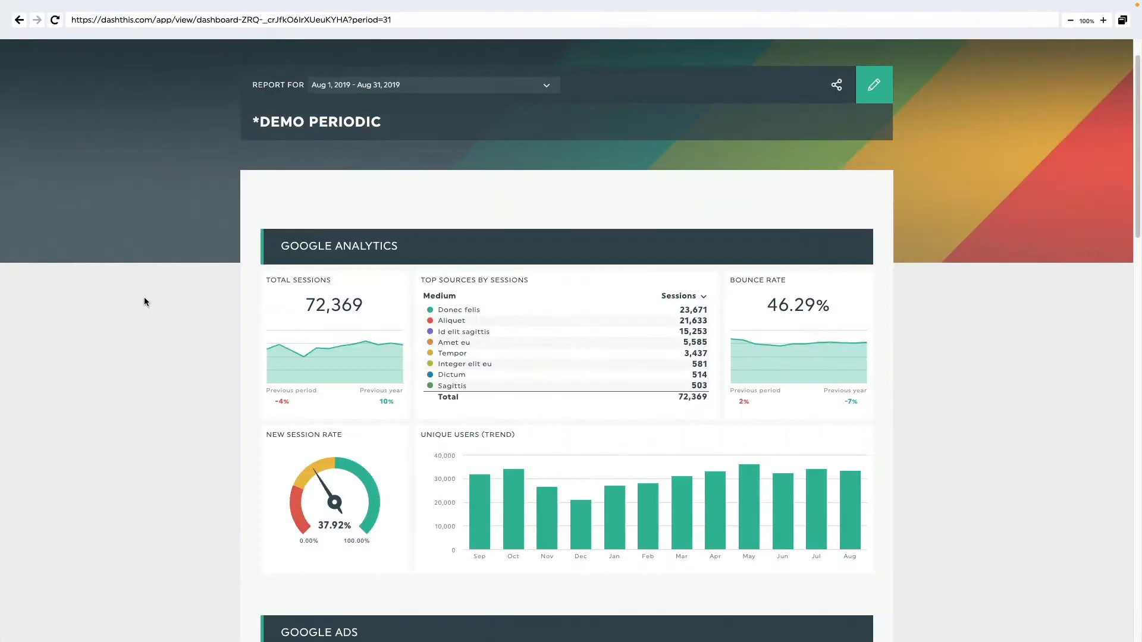
- Leave the demo dashboard for the Integrations page and browse the available integrations
scroll("down", 3)
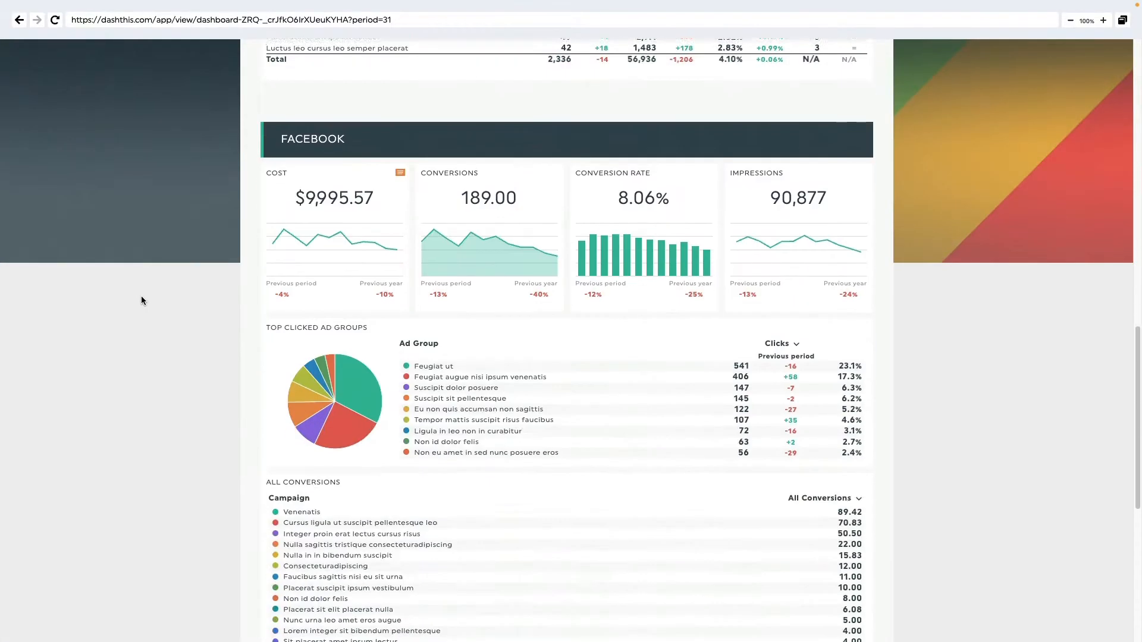
scroll("down", 3)
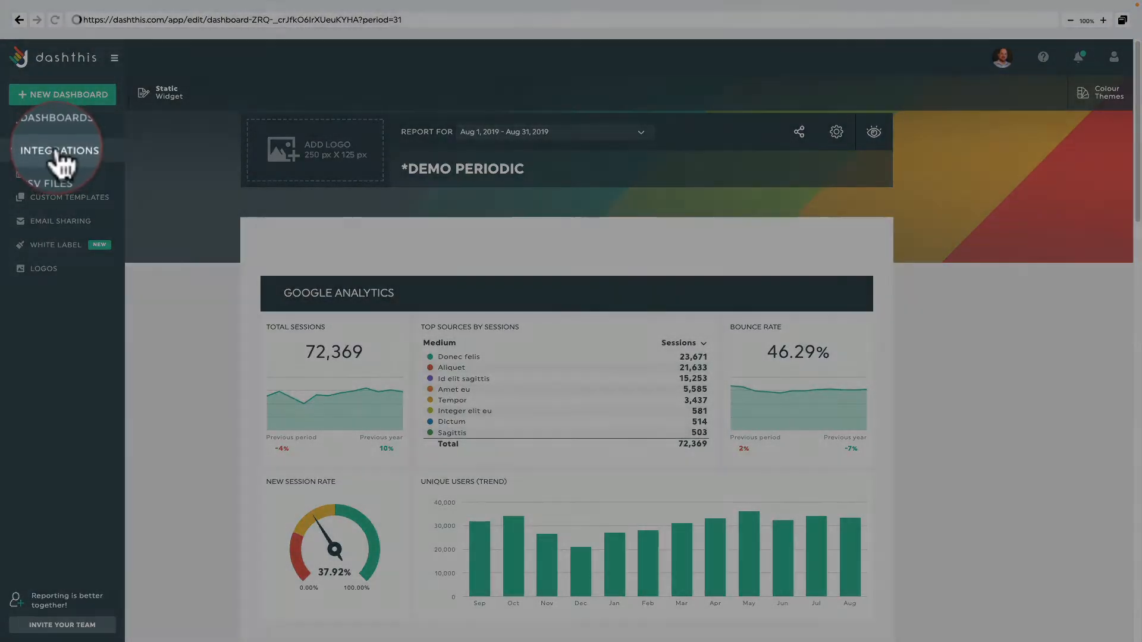
left_click(59, 150)
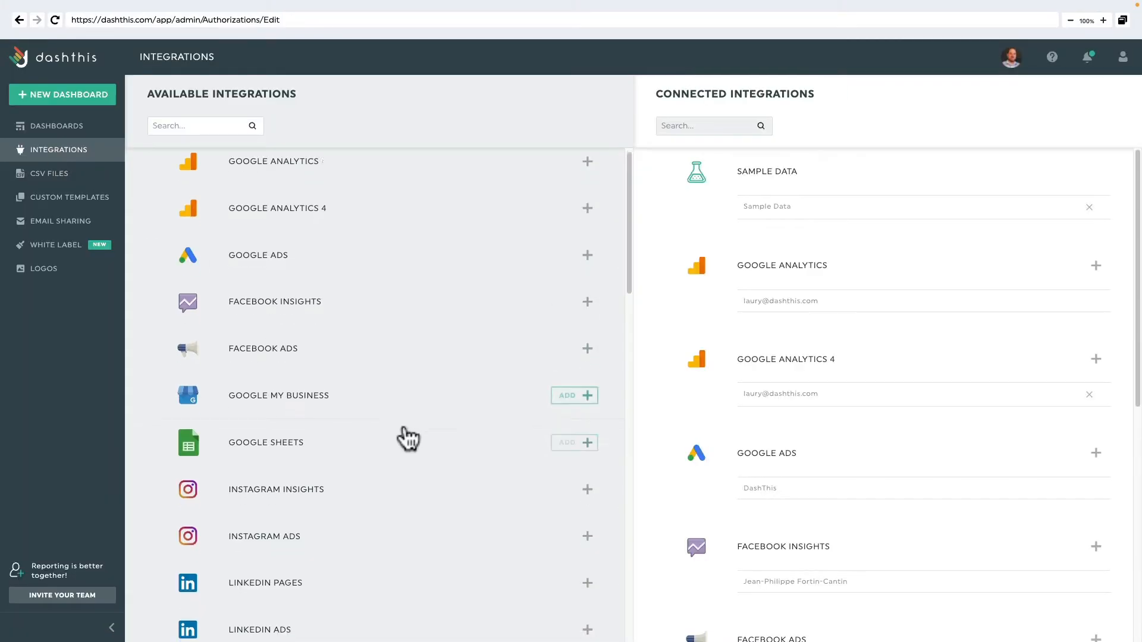
scroll("down", 3)
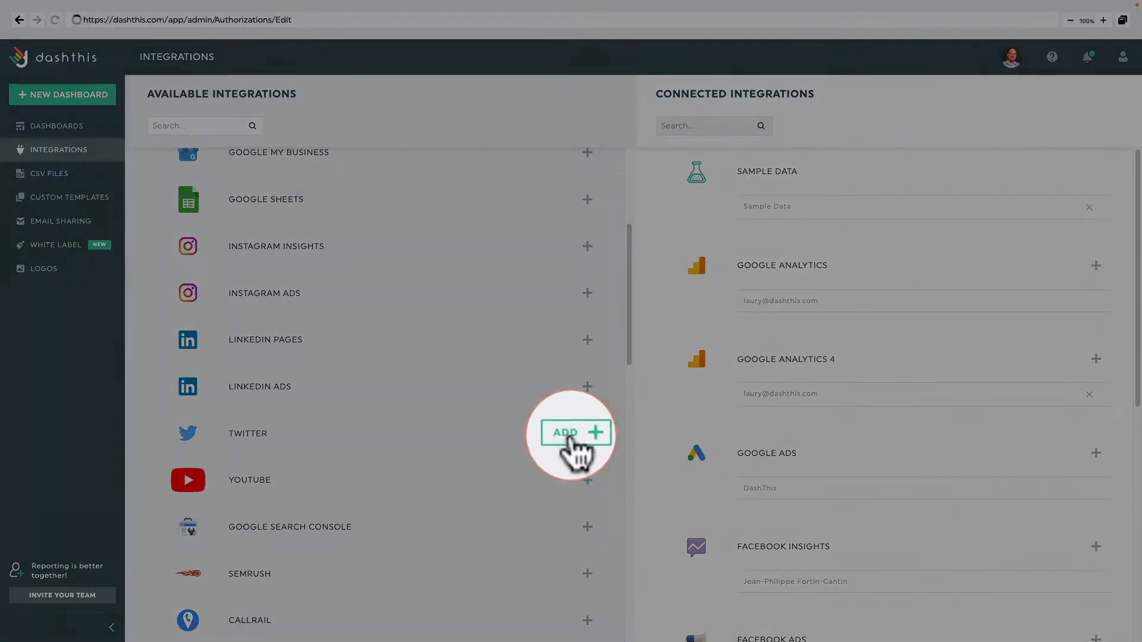
left_click(570, 432)
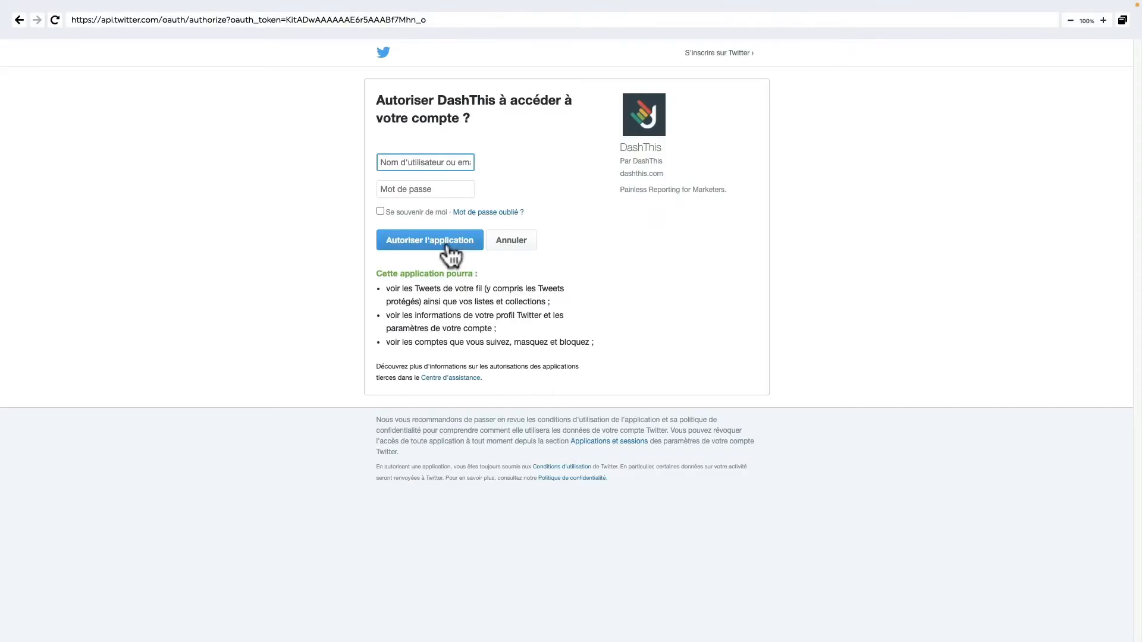
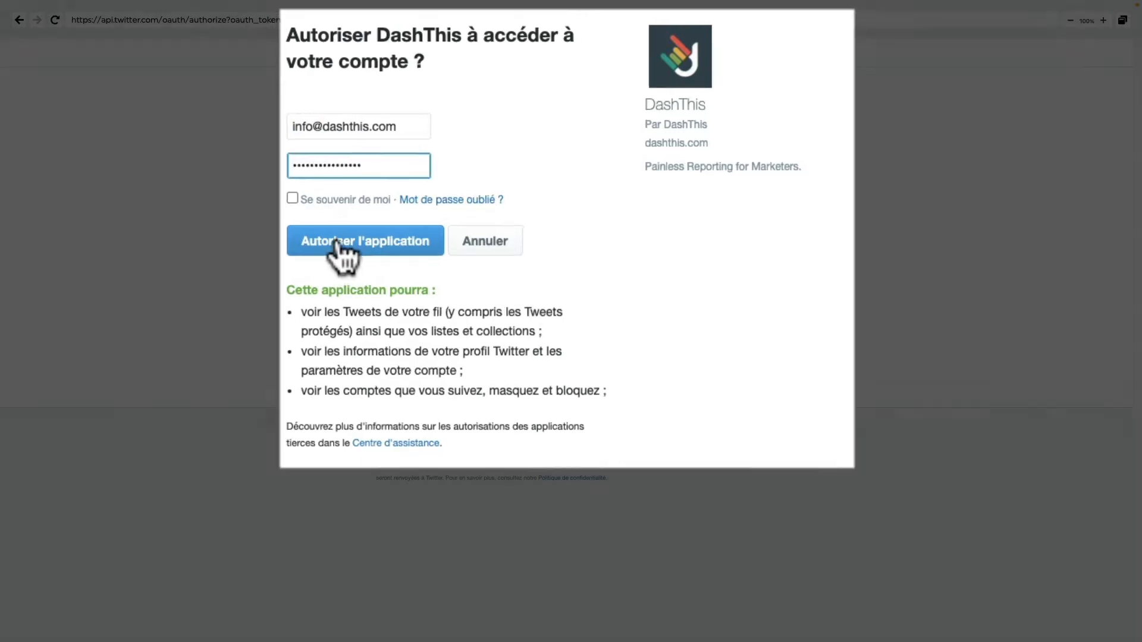
left_click(365, 241)
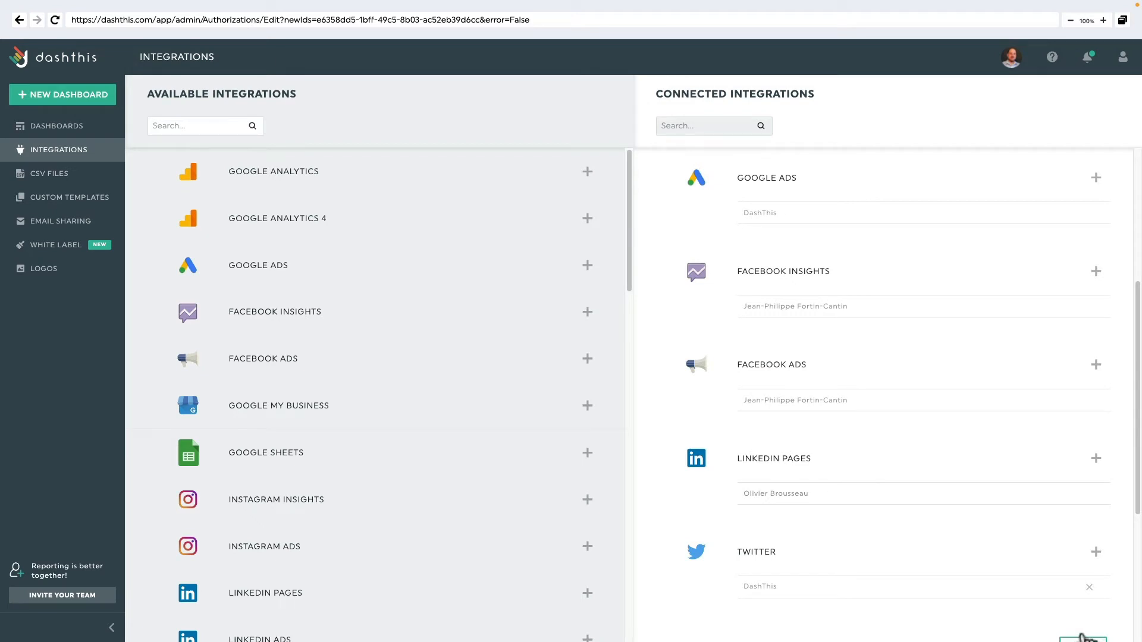
mouse_move(1059, 628)
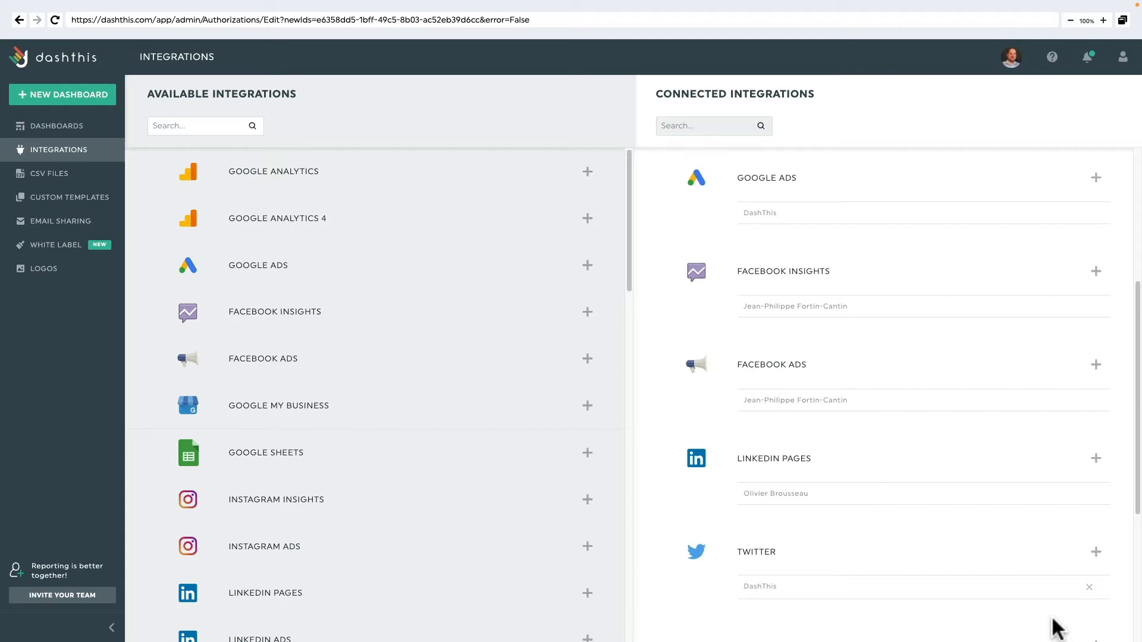
mouse_move(123, 212)
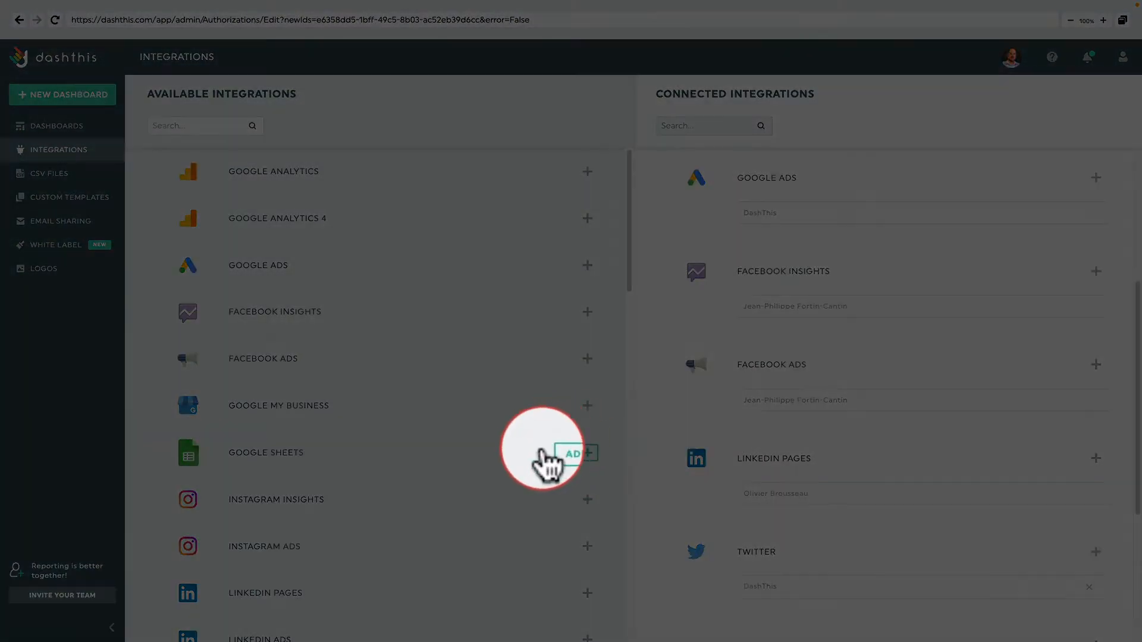
mouse_move(410, 473)
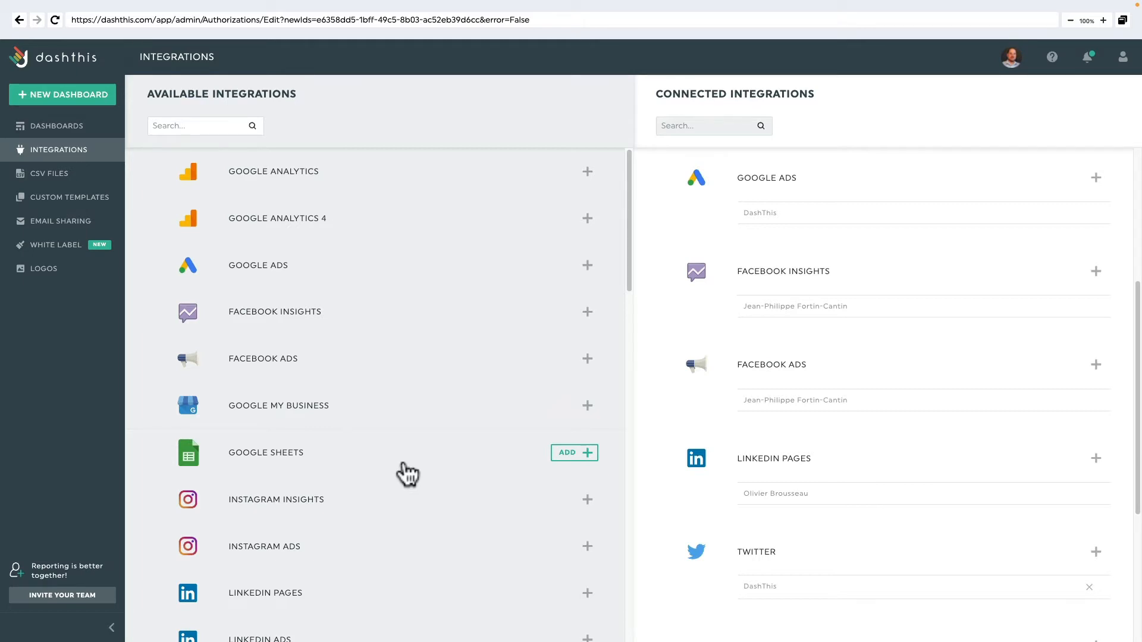
- Start a new dashboard from Dashboards and preview the Advertising Campaign Report template
left_click(56, 125)
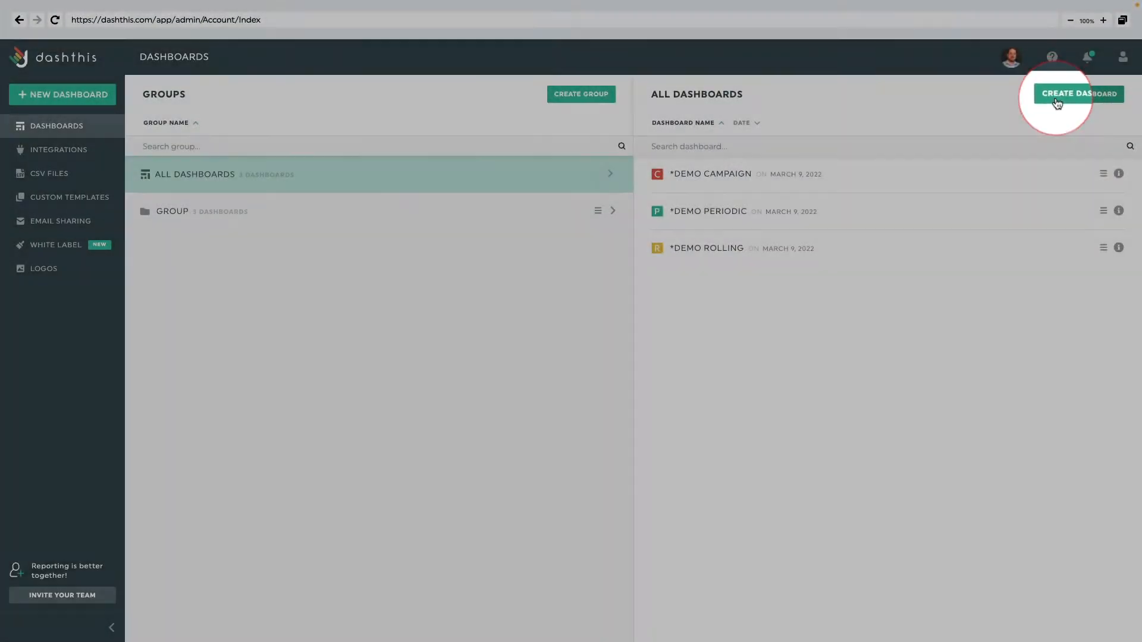
left_click(1080, 93)
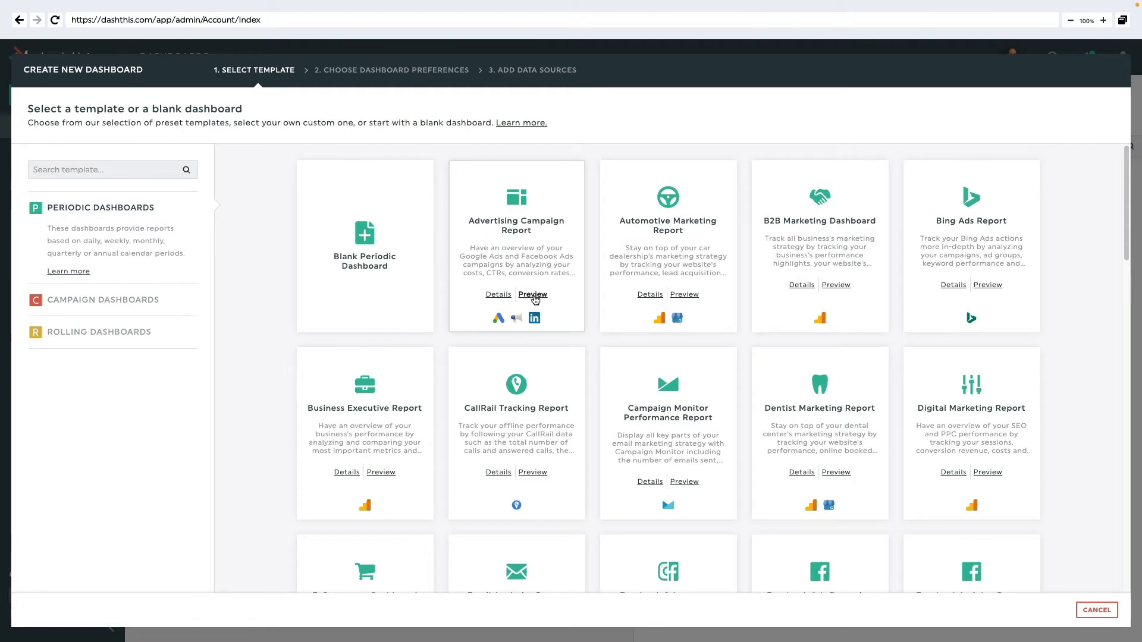
left_click(533, 294)
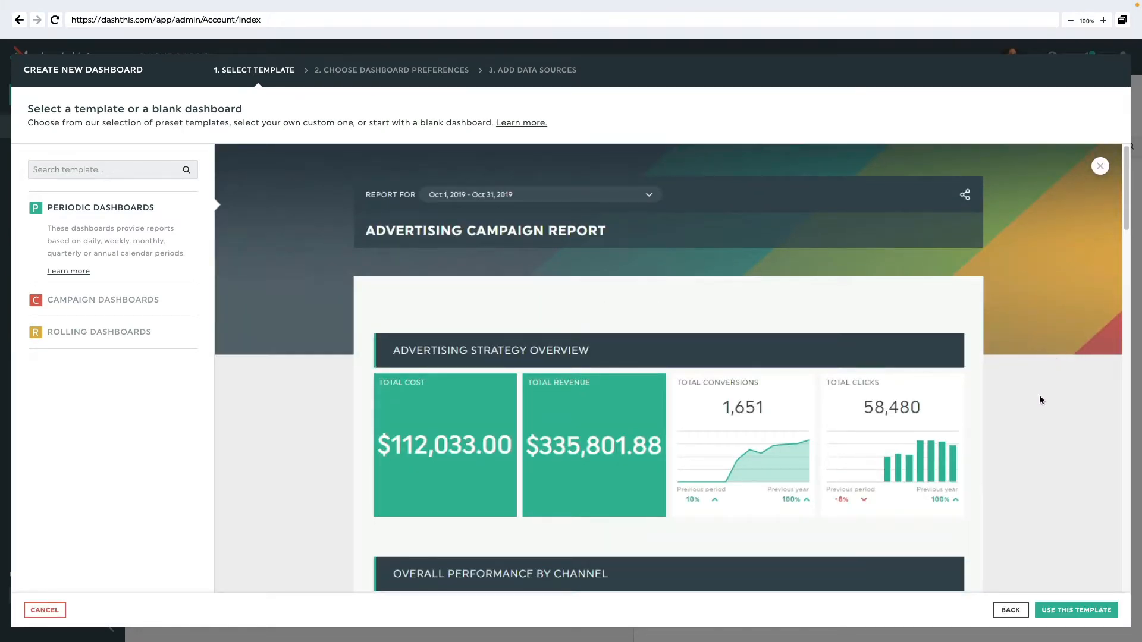
scroll("down", 3)
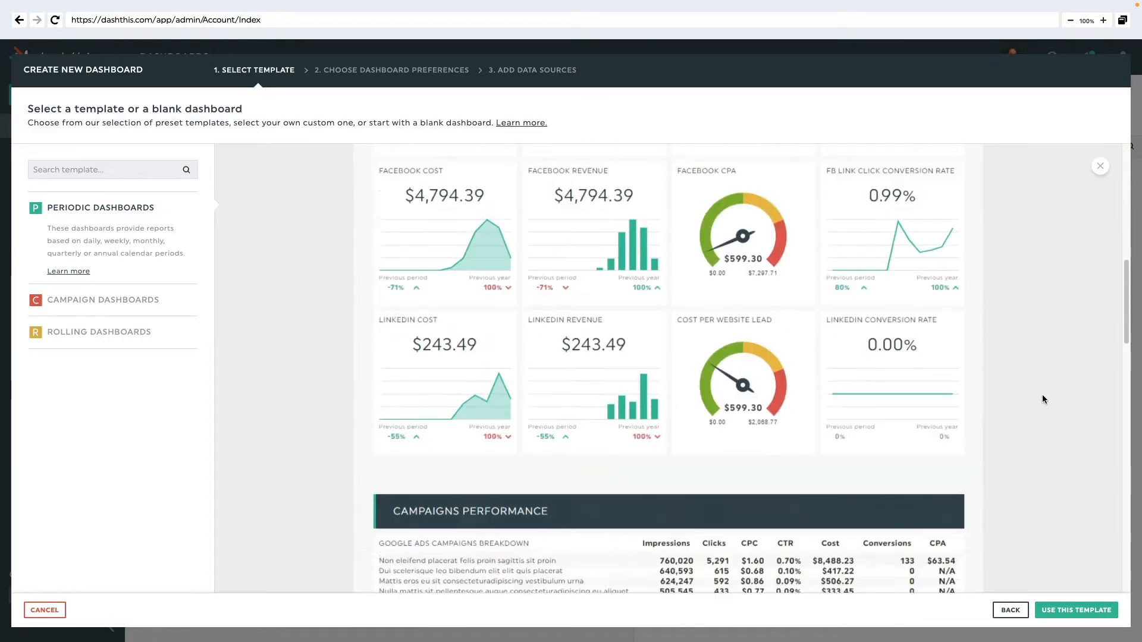
scroll("down", 3)
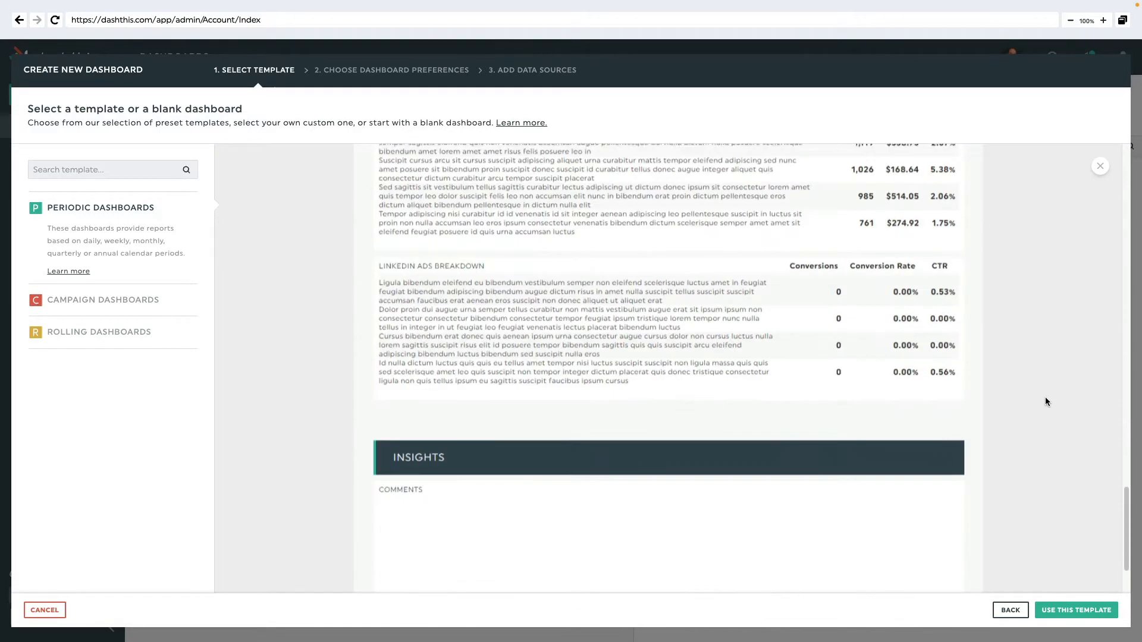
scroll("up", 3)
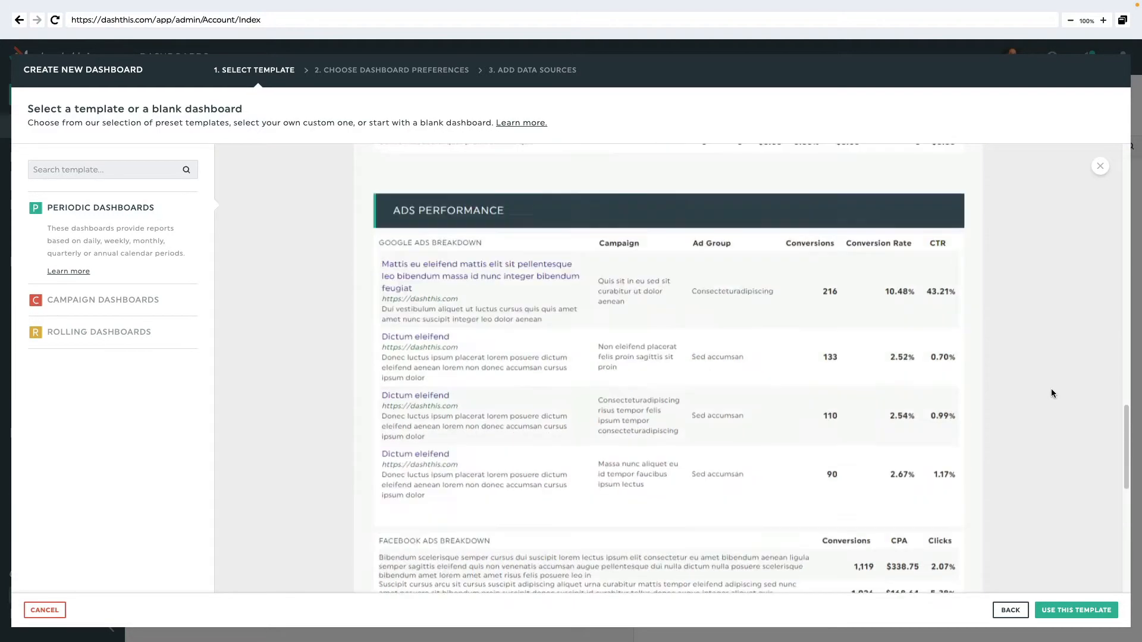
left_click(1099, 165)
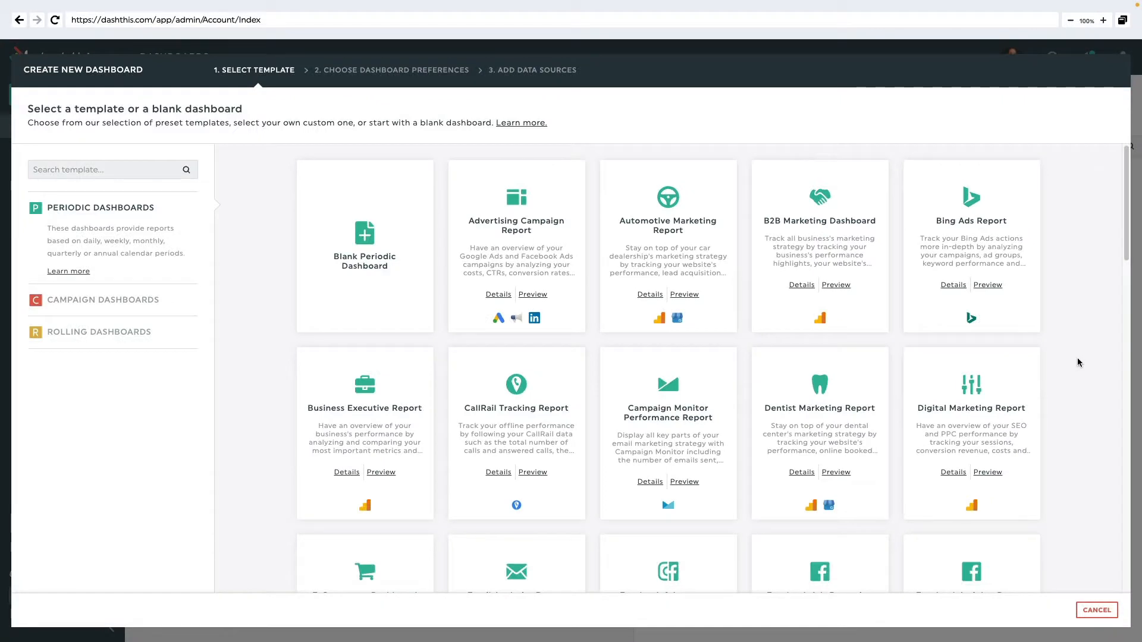
- Browse the periodic template catalogue down to the Twitter Page and Twitter Strategy templates
scroll("down", 3)
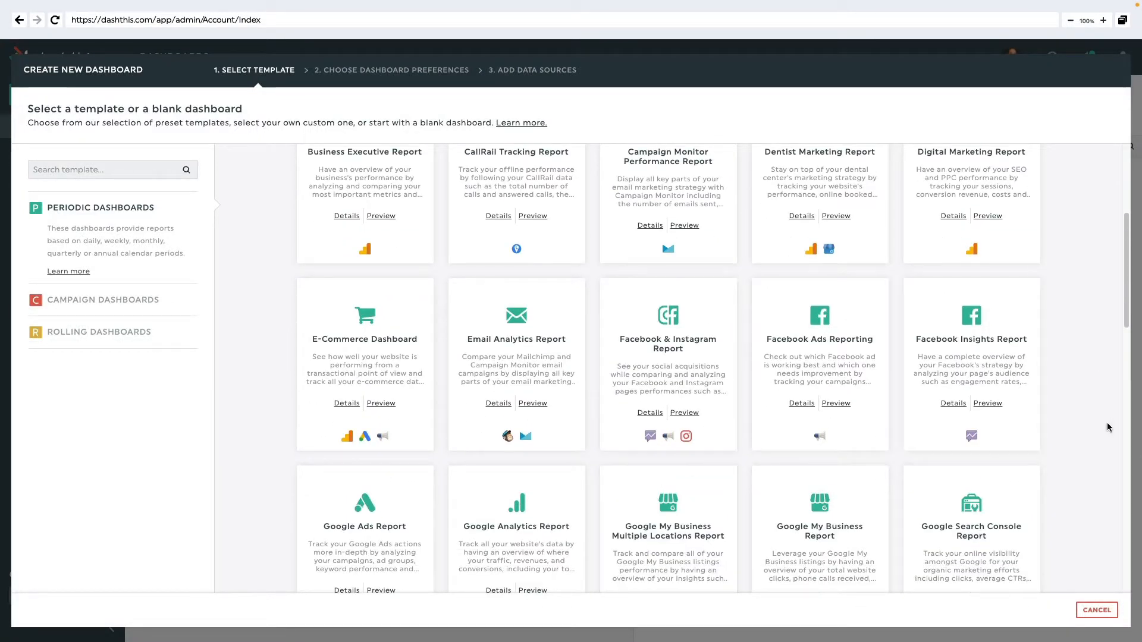
scroll("down", 3)
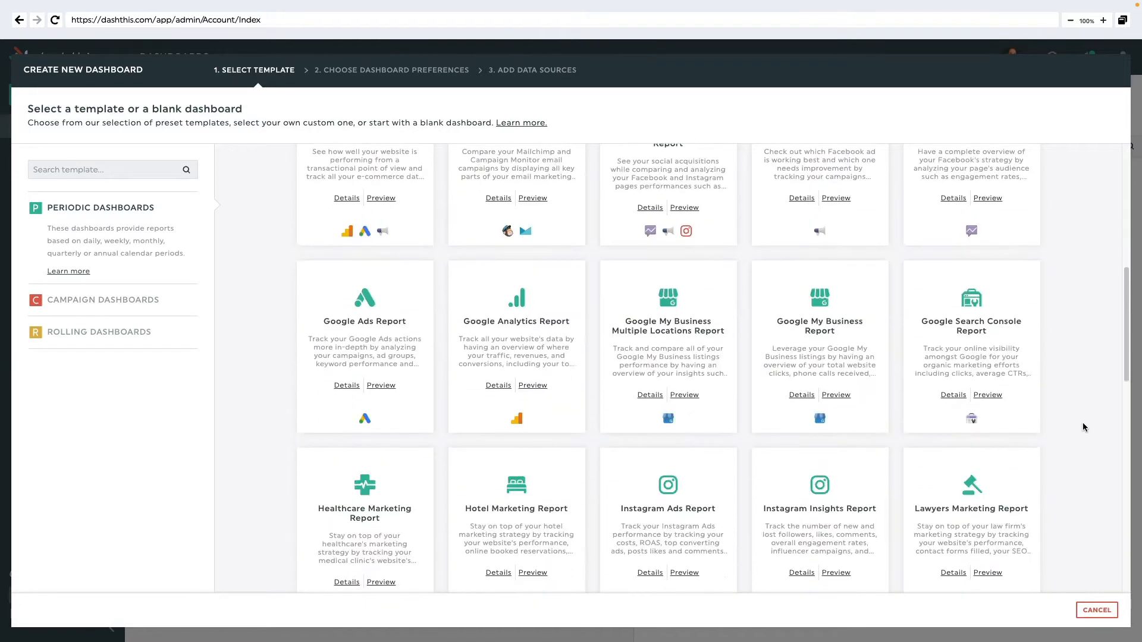
scroll("down", 3)
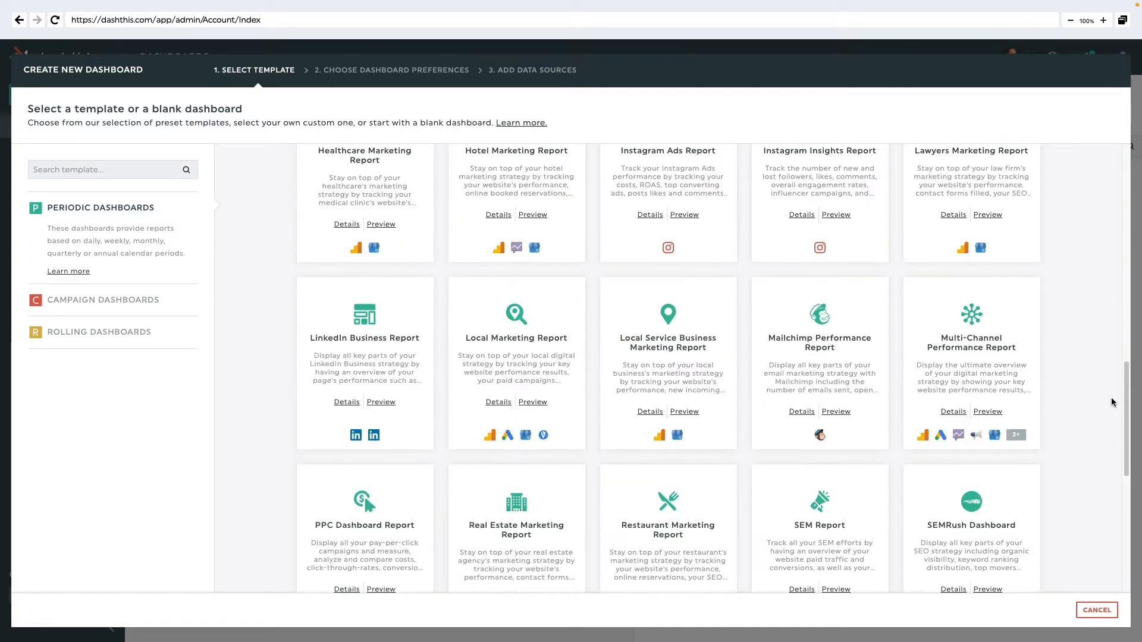
scroll("down", 3)
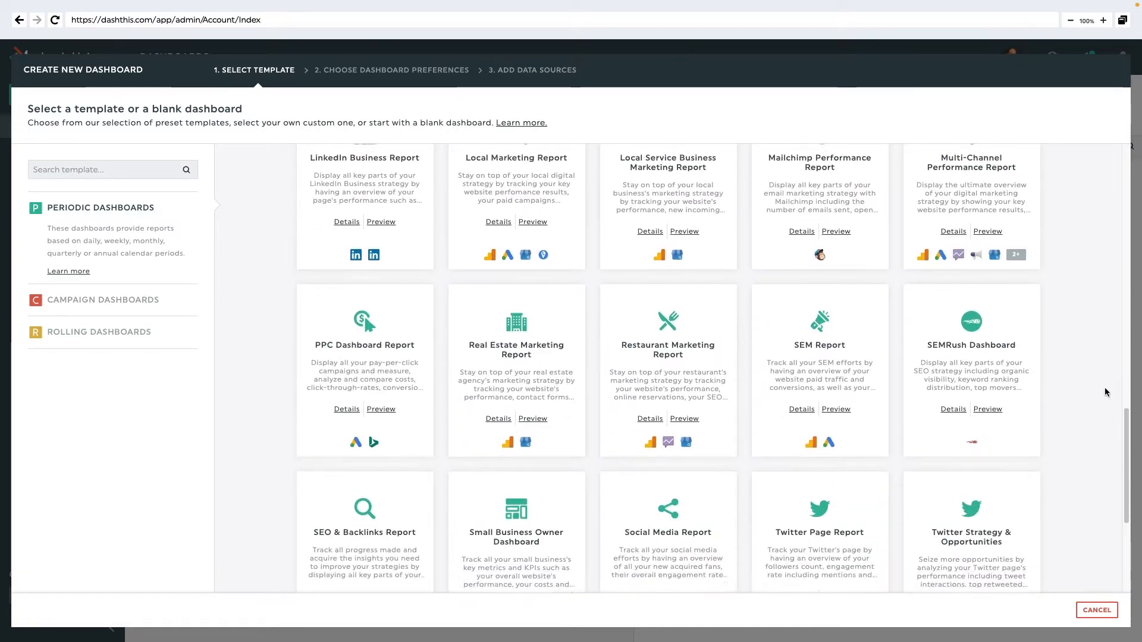
scroll("down", 3)
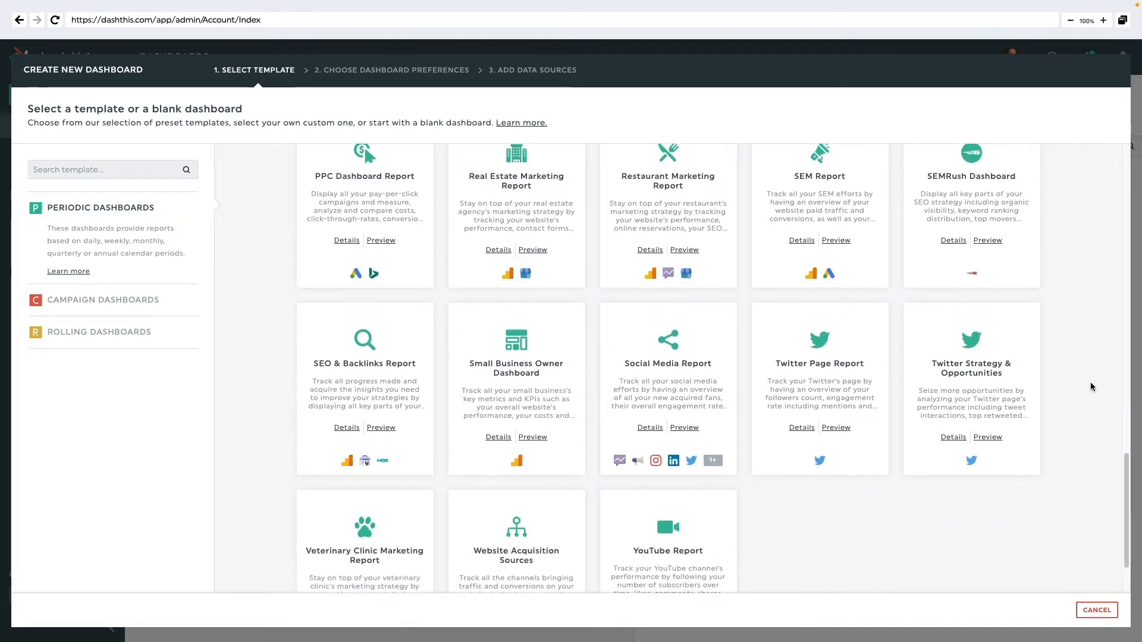
scroll("down", 3)
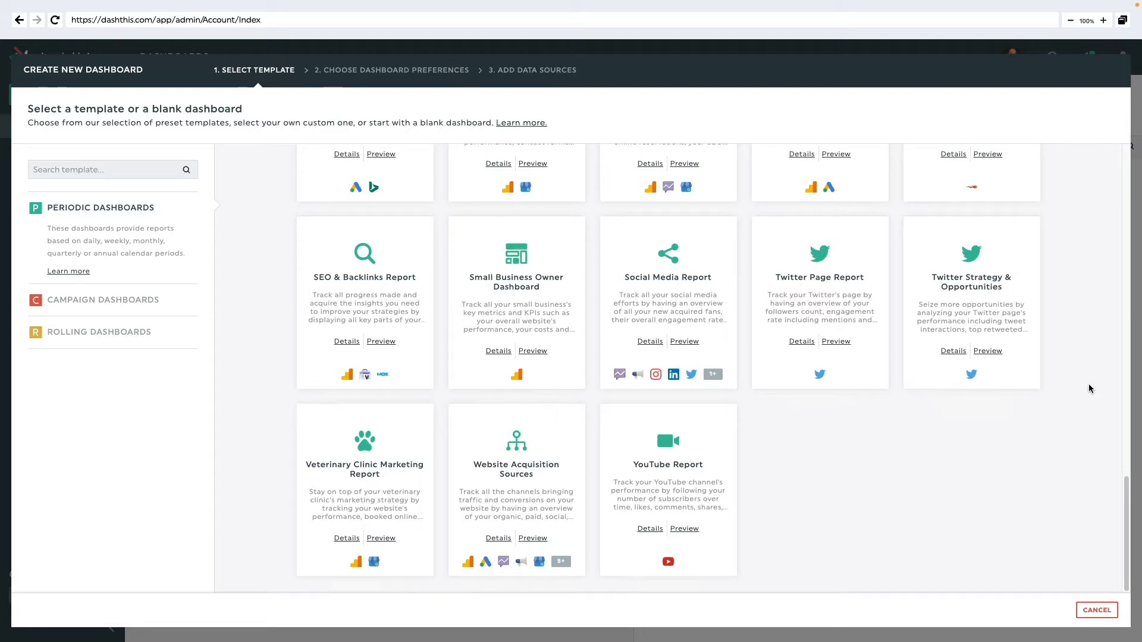
- Switch to the rolling dashboard templates and preview Advertising Campaign Performance
left_click(103, 300)
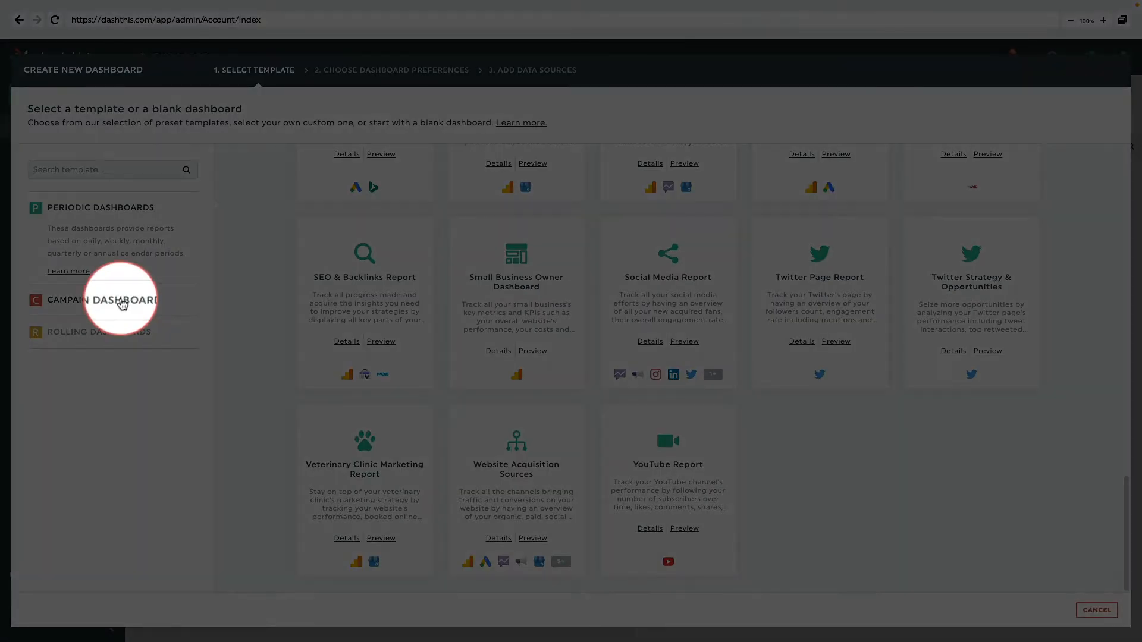
left_click(102, 300)
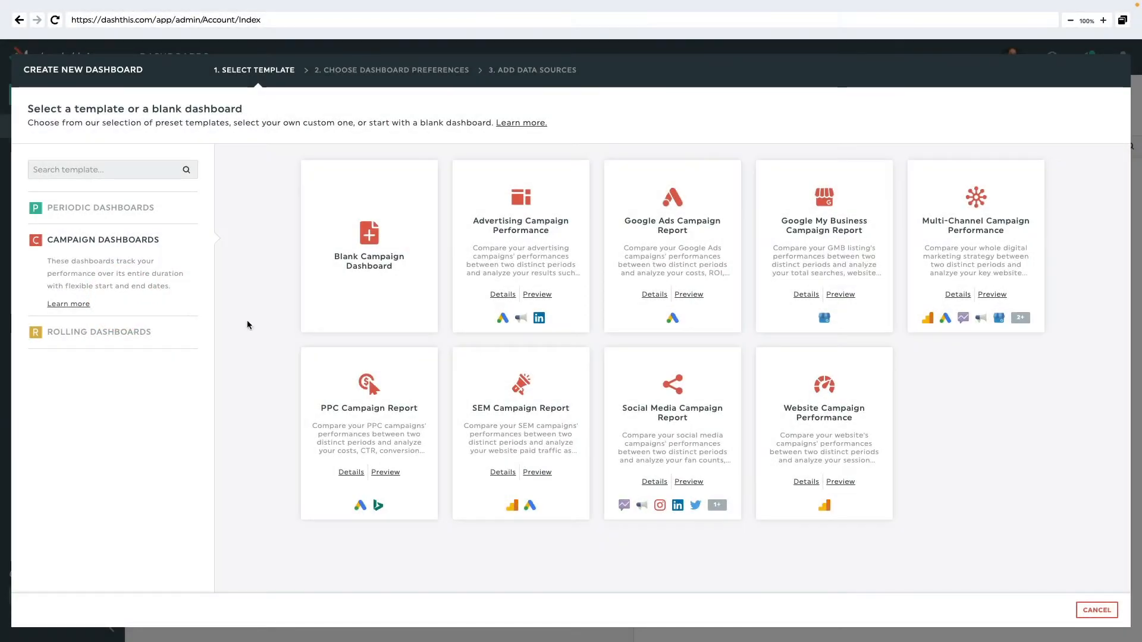
left_click(536, 294)
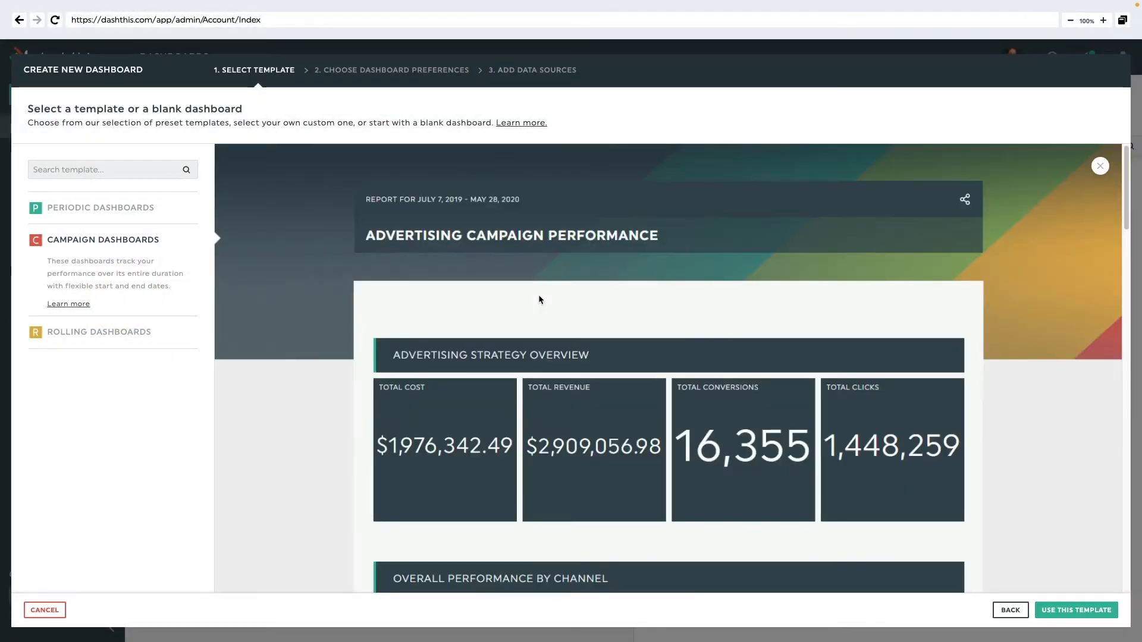
mouse_move(978, 333)
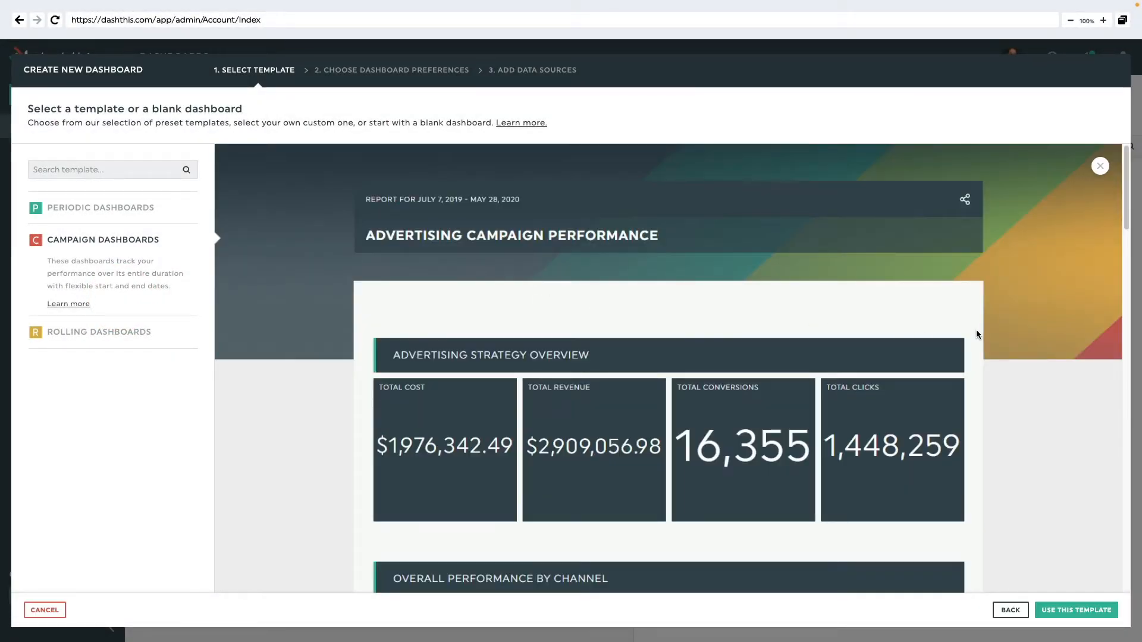
mouse_move(648, 215)
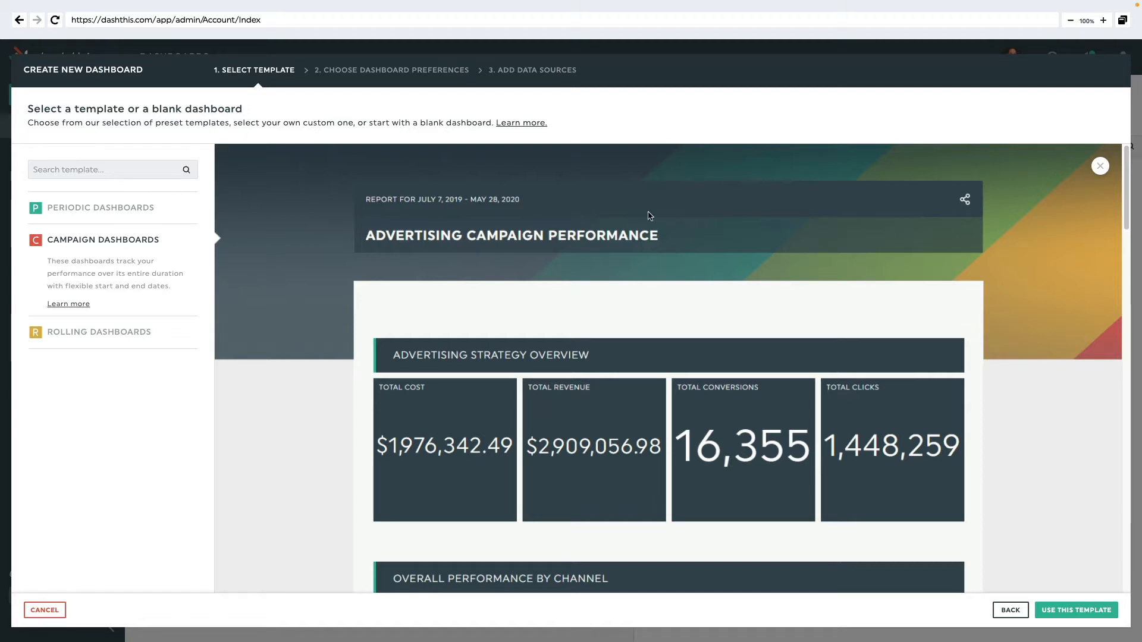
mouse_move(435, 221)
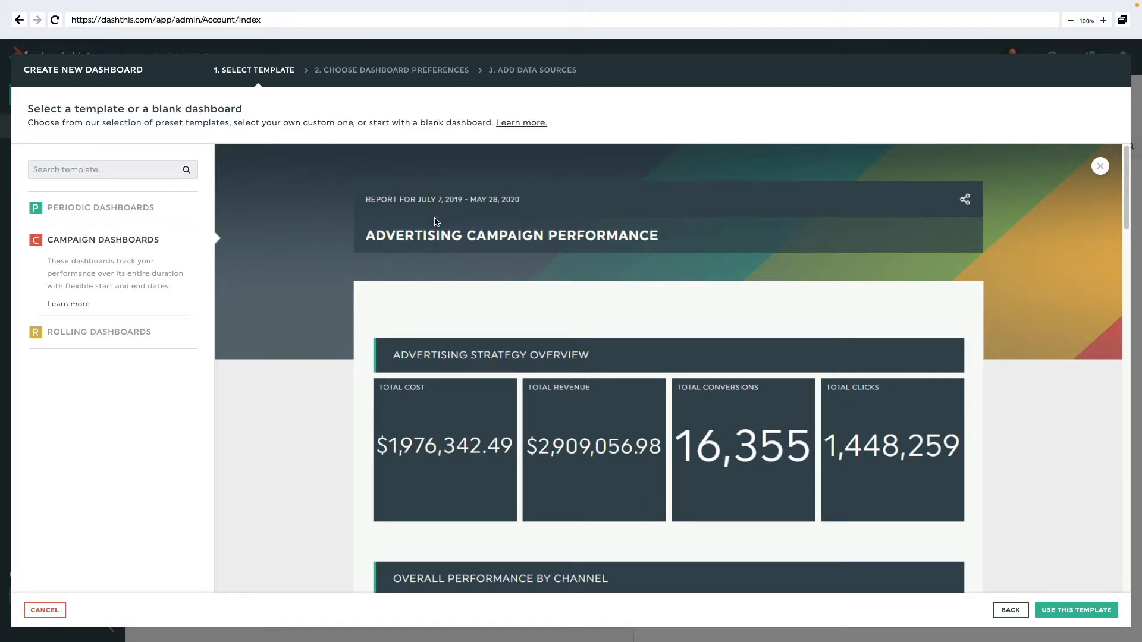
scroll("down", 3)
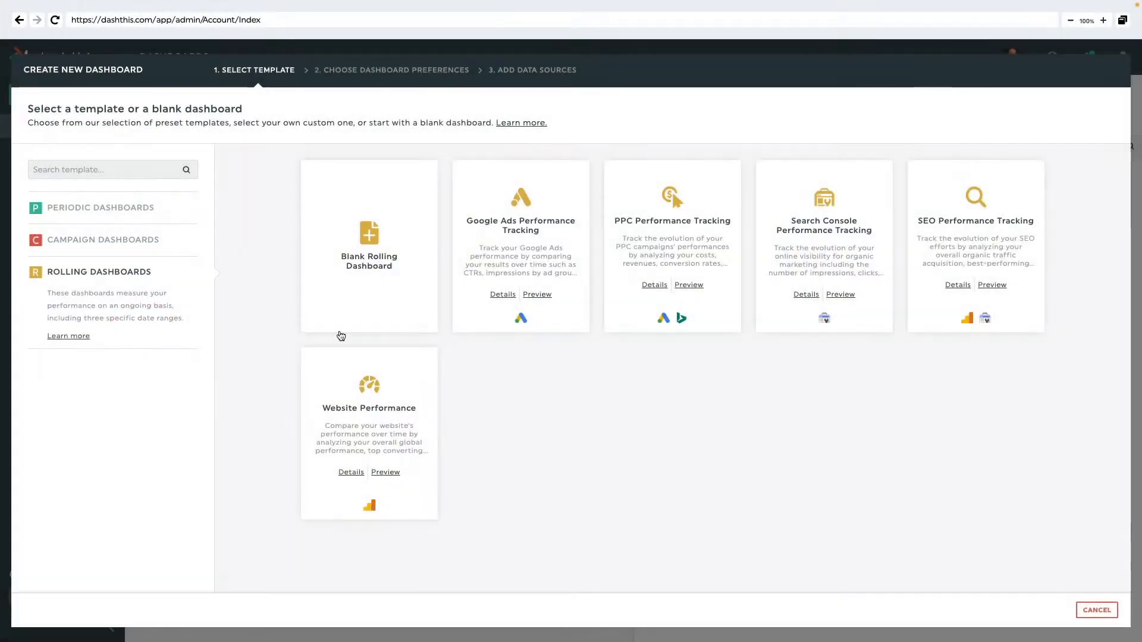
- Preview the Google Ads Performance Tracking template and return to the rolling templates list
left_click(537, 294)
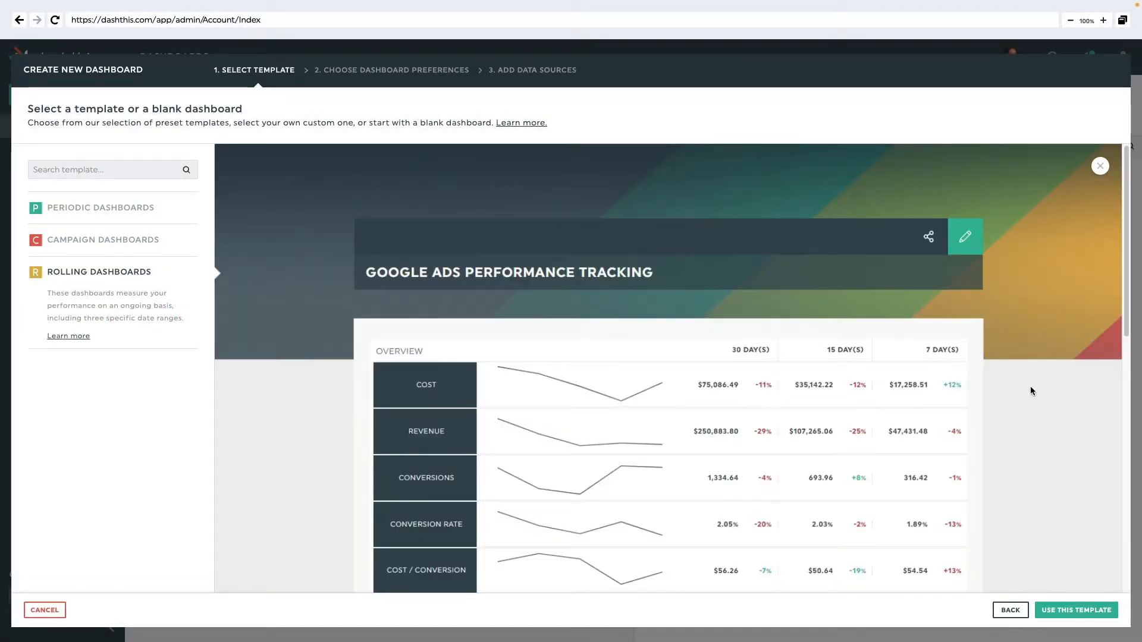
left_click(1099, 166)
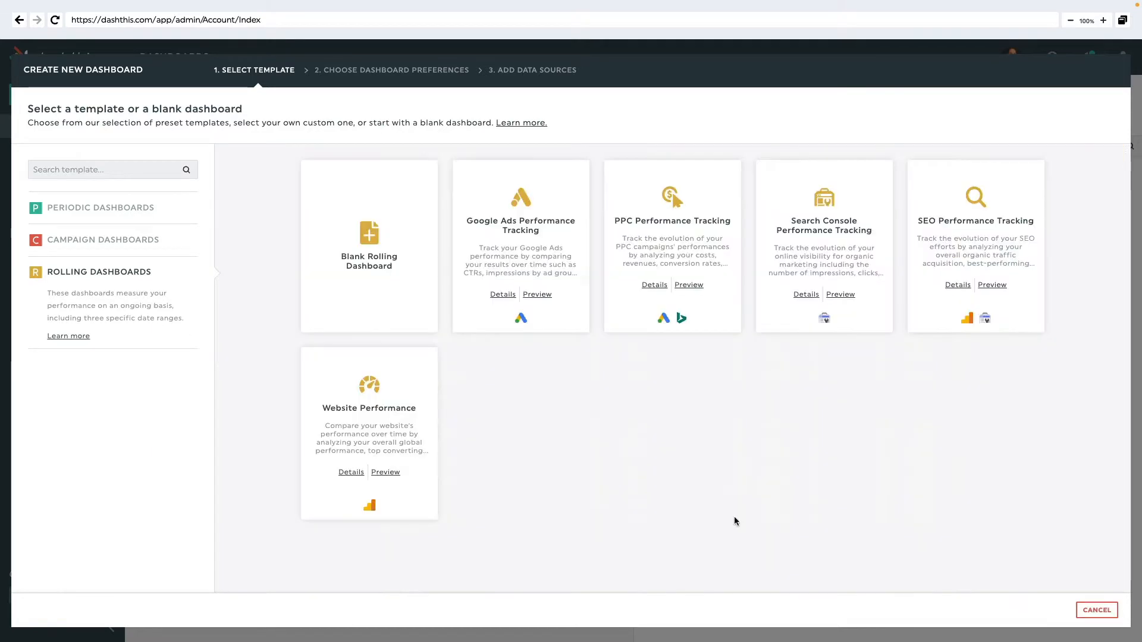
scroll("down", 3)
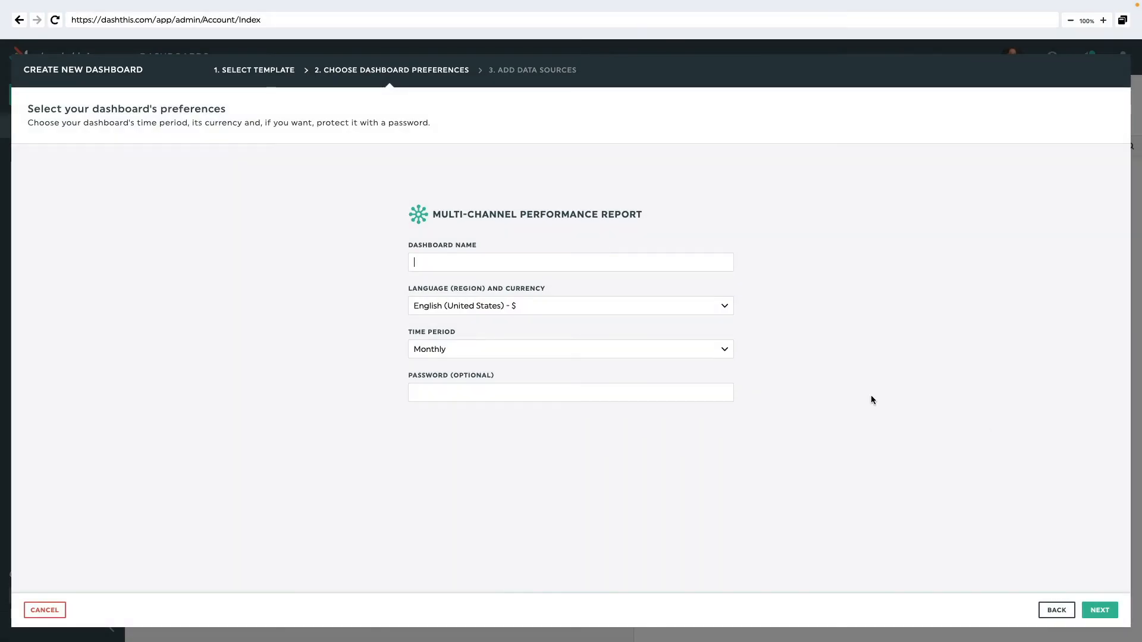
mouse_move(520, 261)
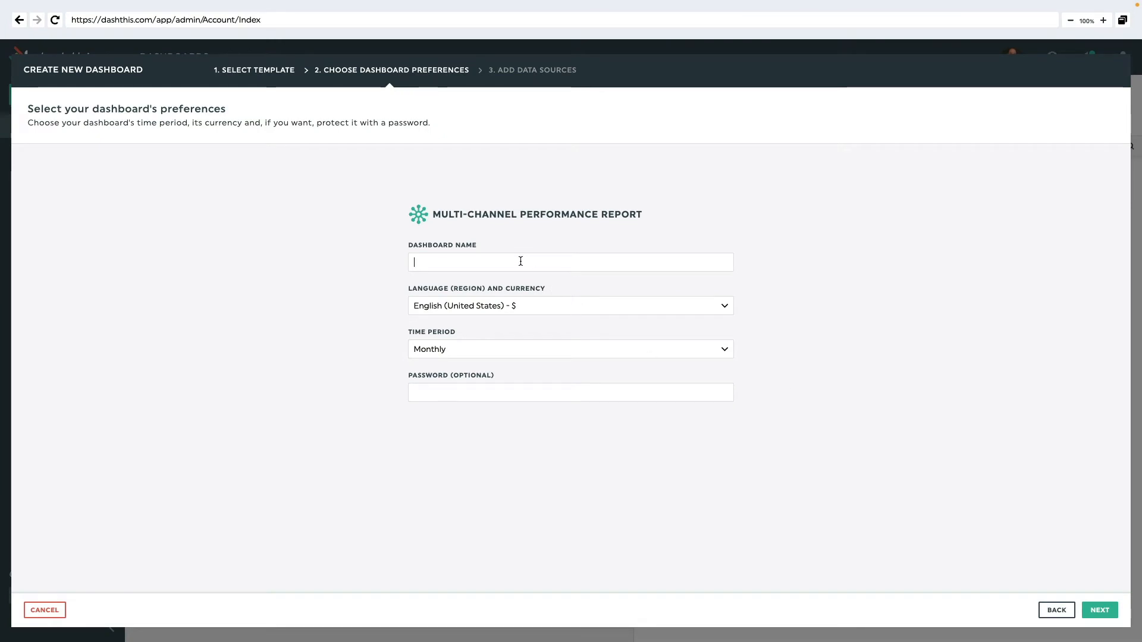
- Name the dashboard 'Client name - Monthly' with language and currency English (Canada) - $
type("Client")
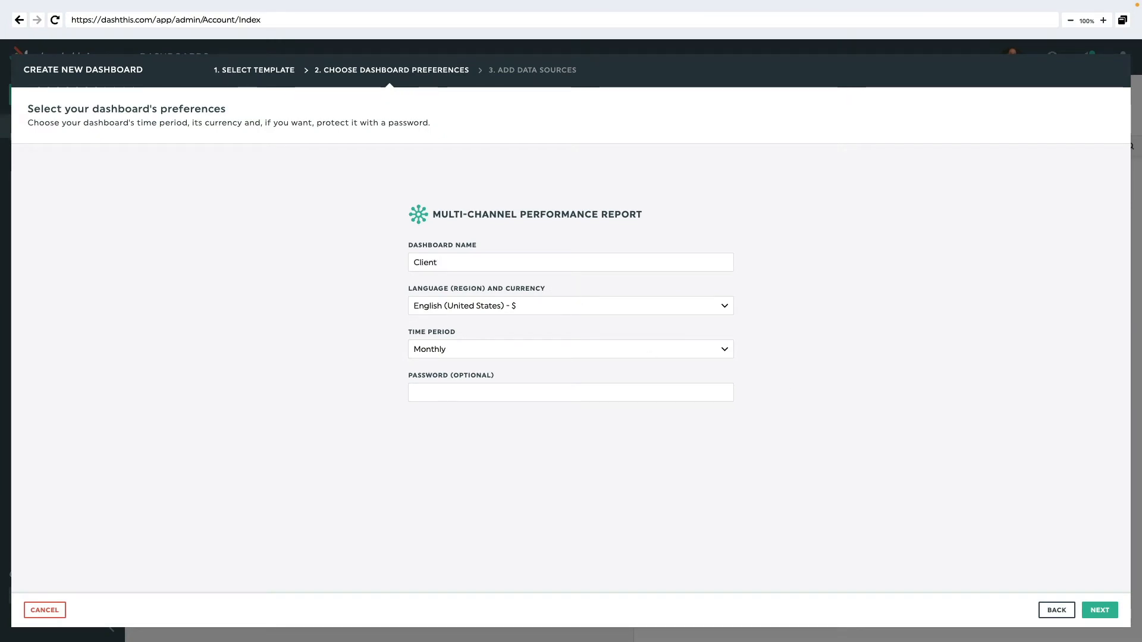
type("name -")
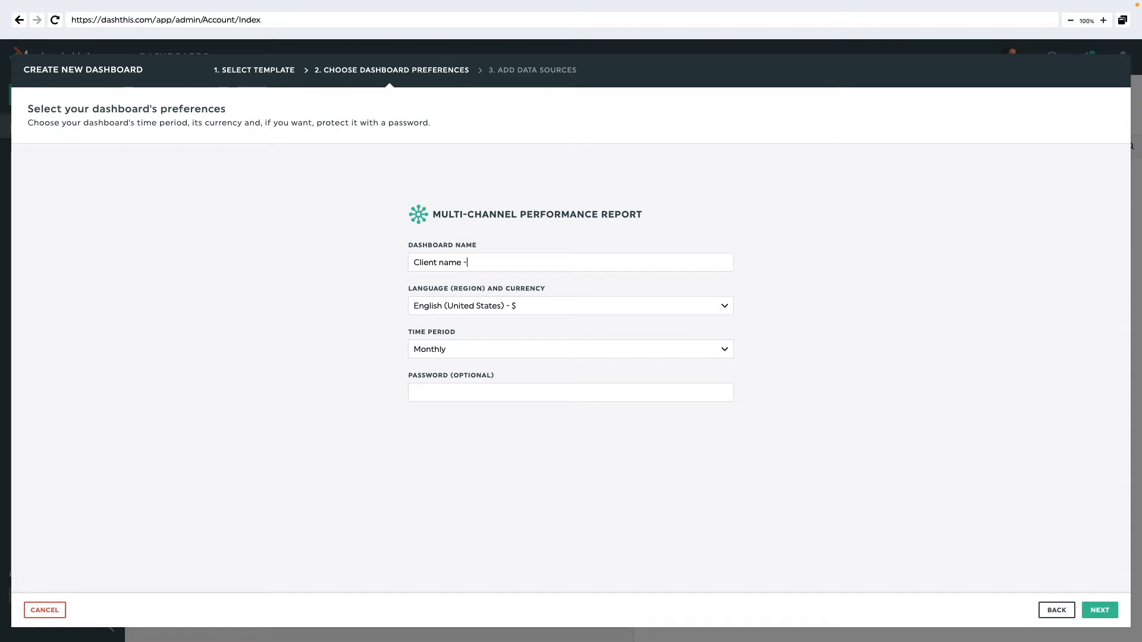
type("Monthly")
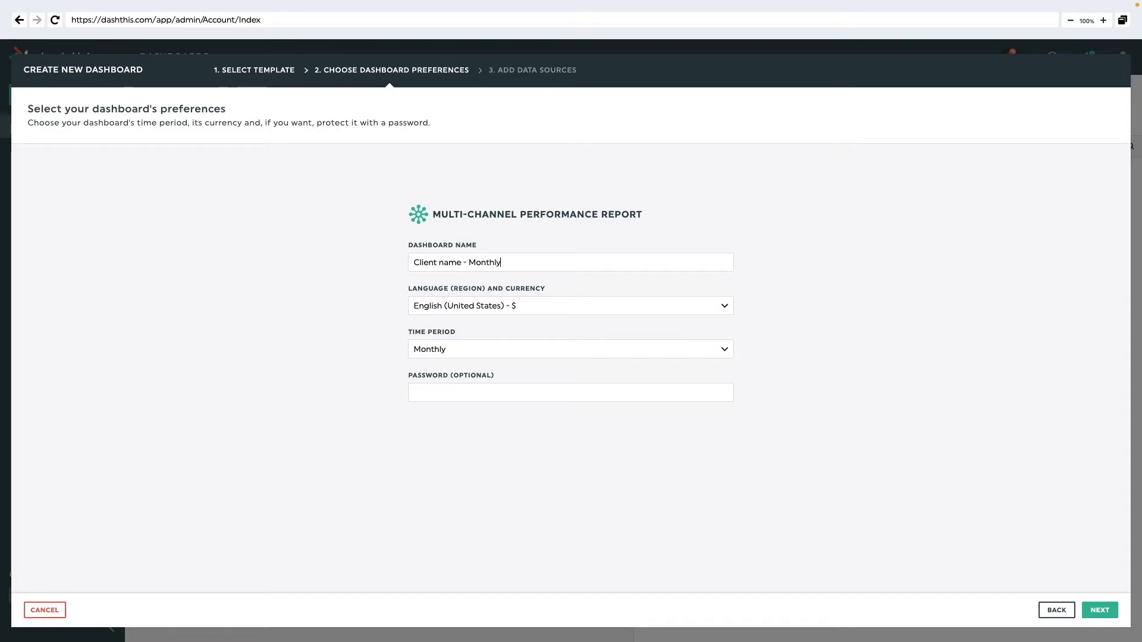
left_click(570, 306)
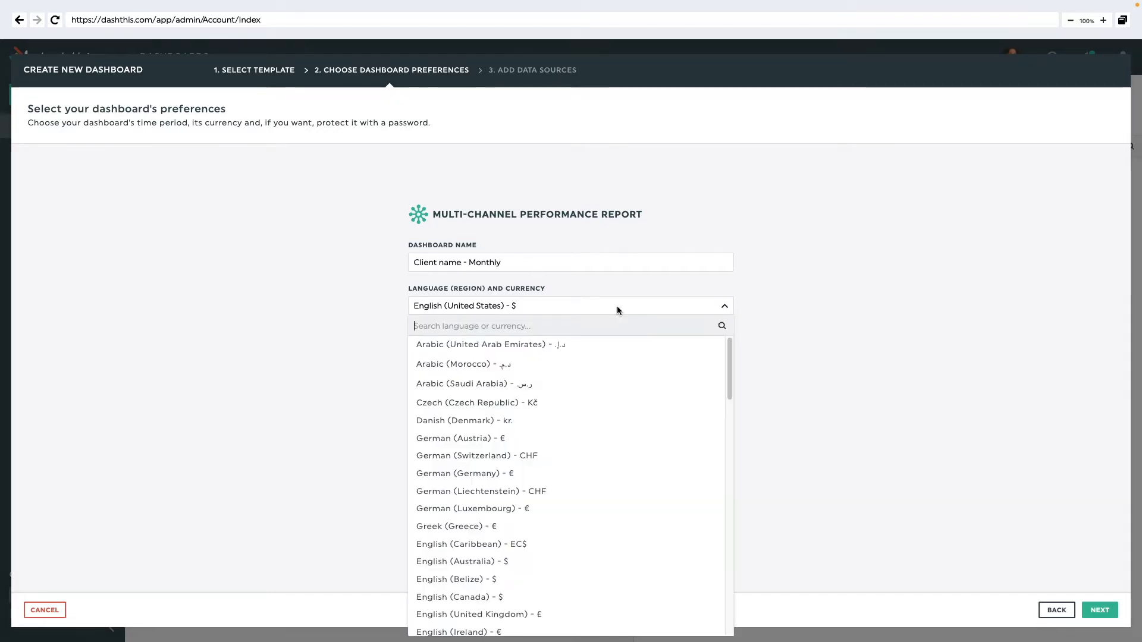
mouse_move(572, 598)
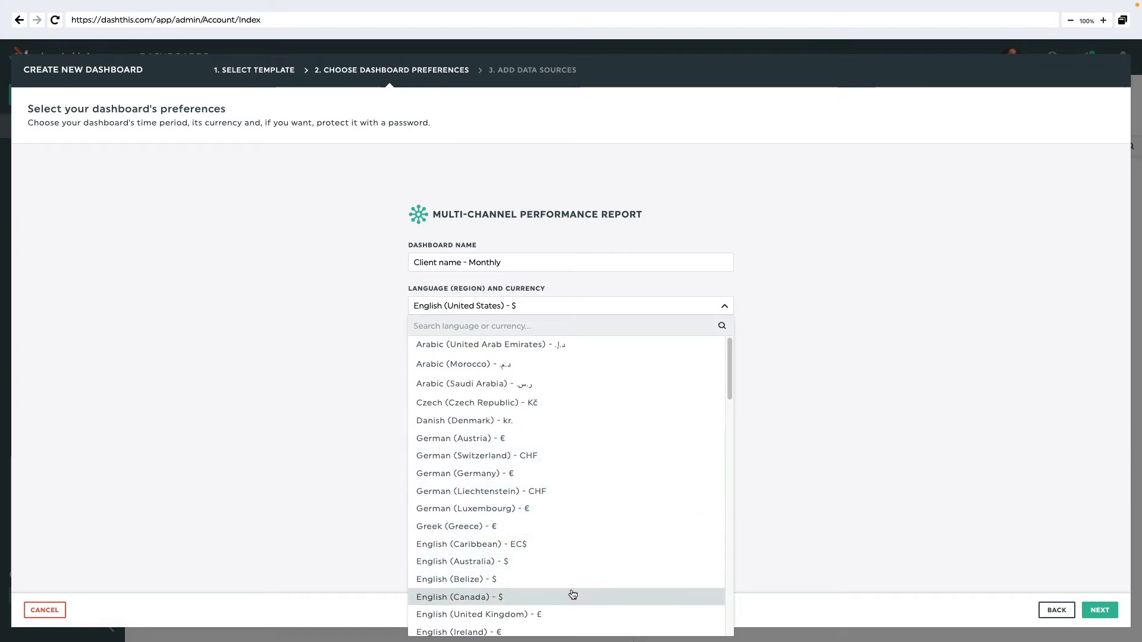
left_click(459, 596)
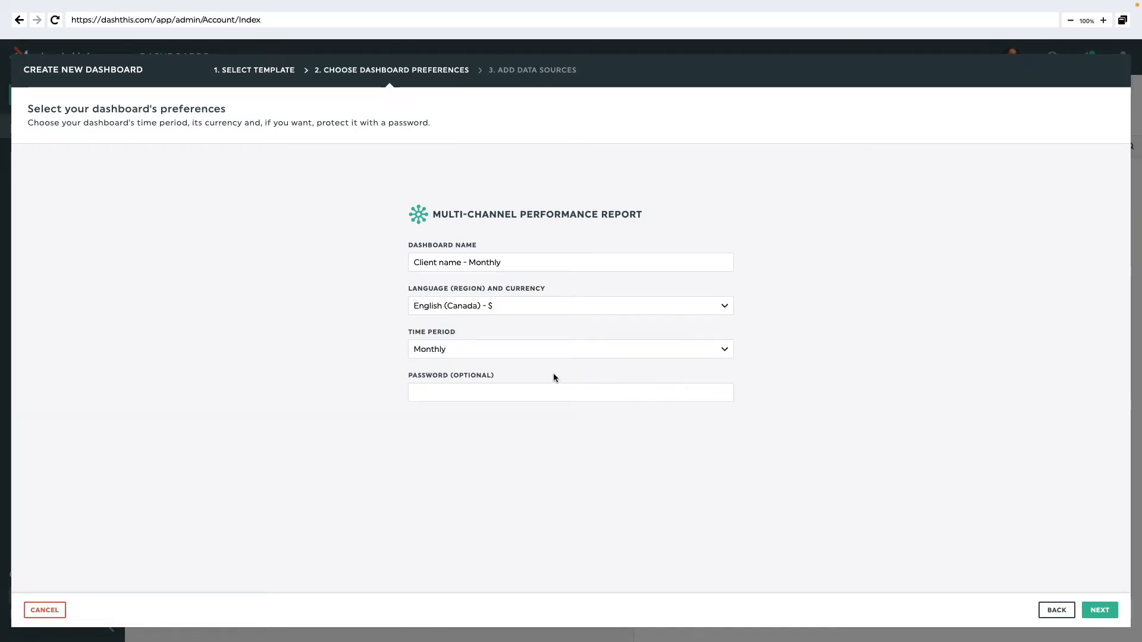
mouse_move(754, 450)
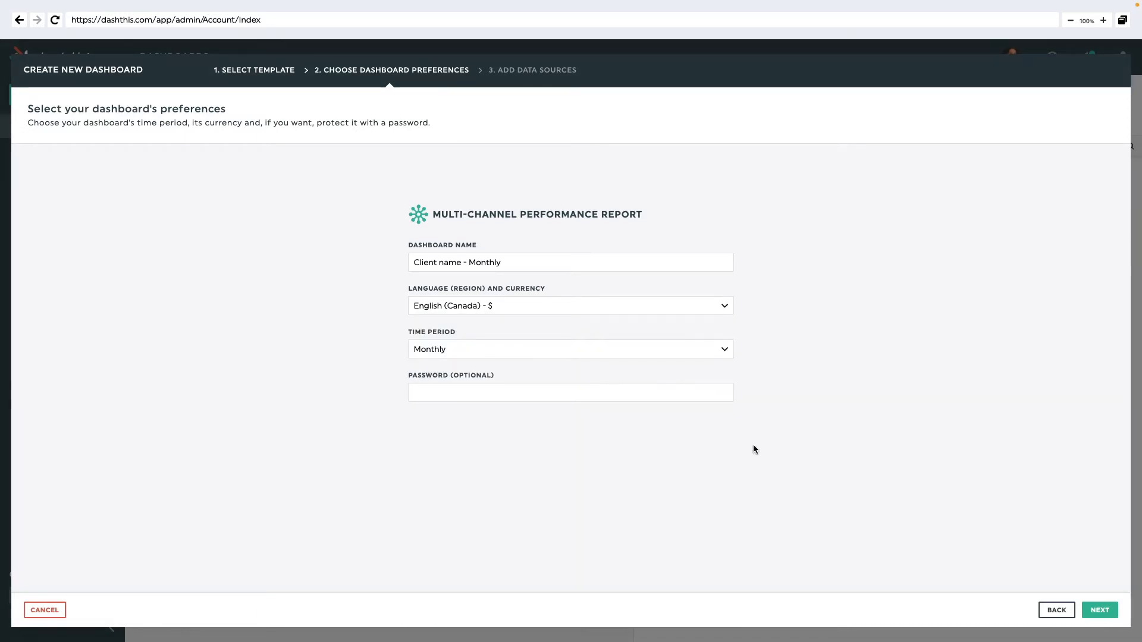
- Add the Demo Google Analytics Account For Clients and the DashThis Adwords Demo account as sources
left_click(1099, 610)
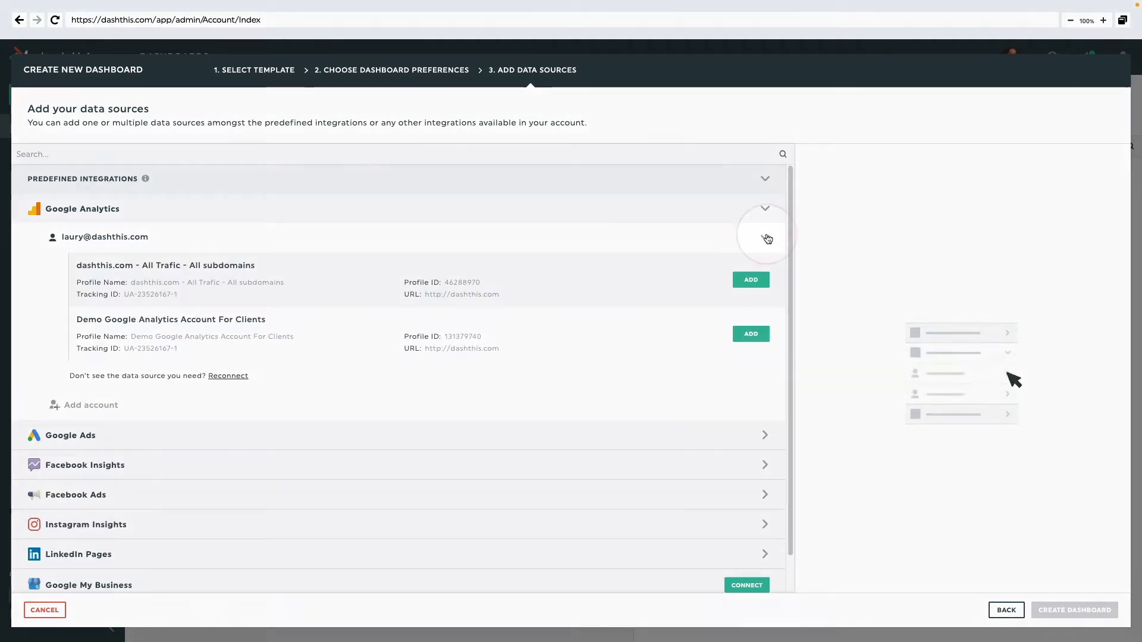
left_click(750, 333)
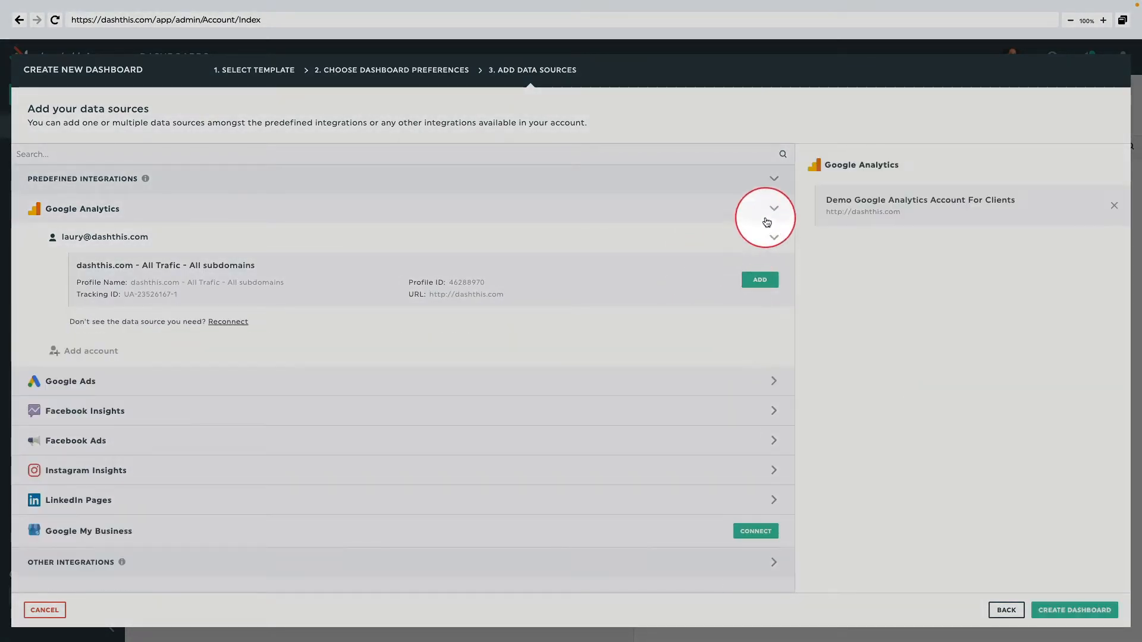
left_click(774, 208)
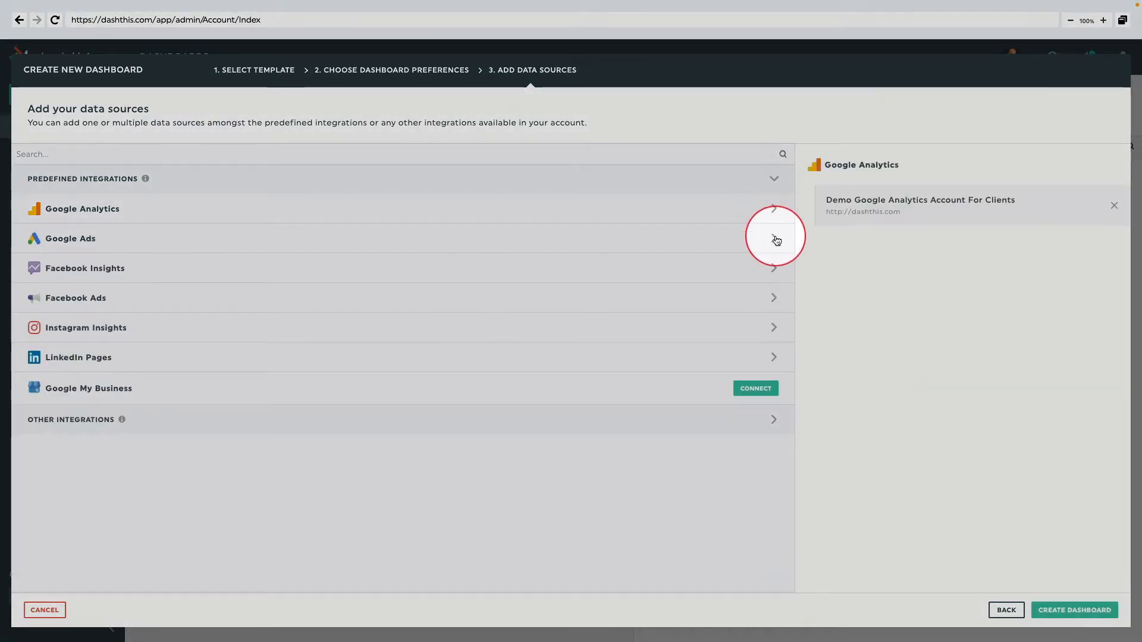
left_click(775, 238)
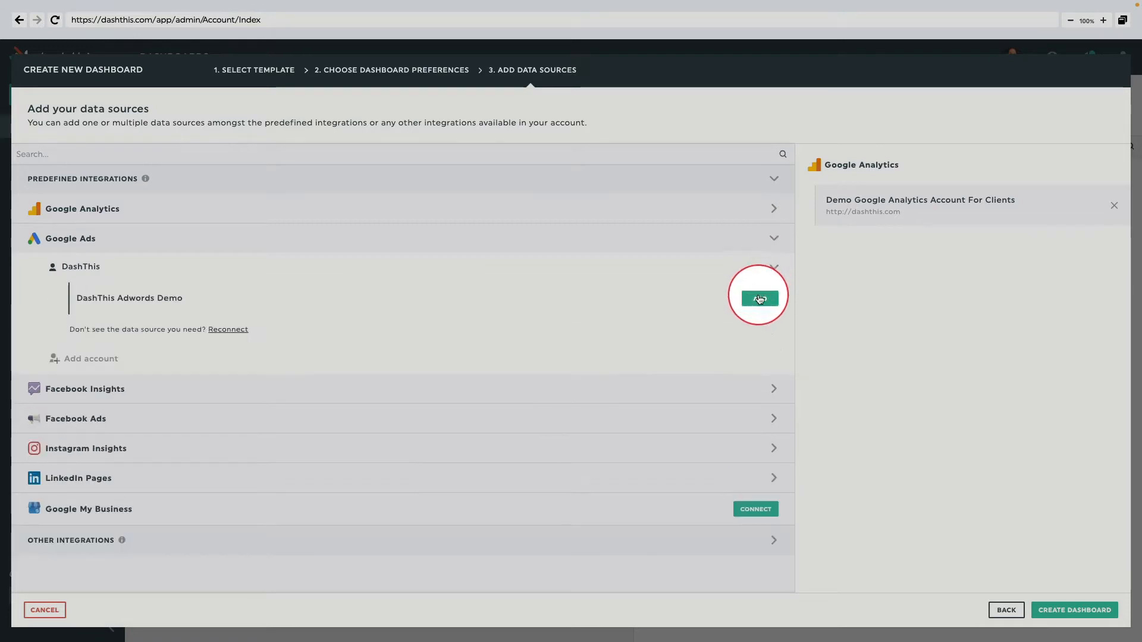
left_click(758, 298)
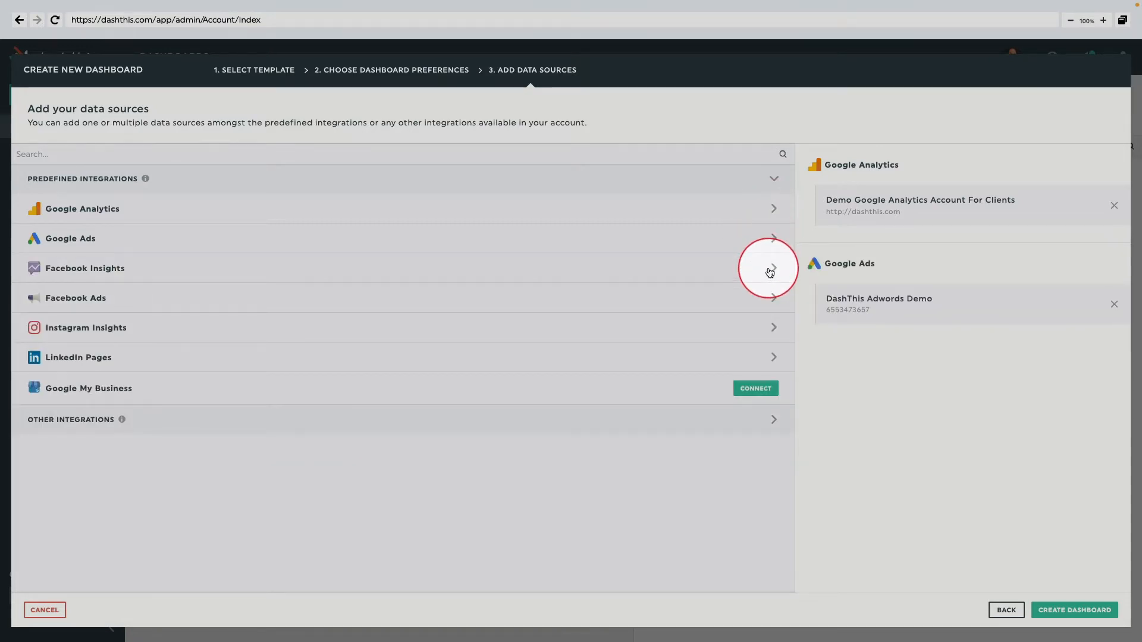
- Add the dashthis.team Instagram and DashThis LinkedIn sources and create the dashboard without Google My Business
left_click(769, 268)
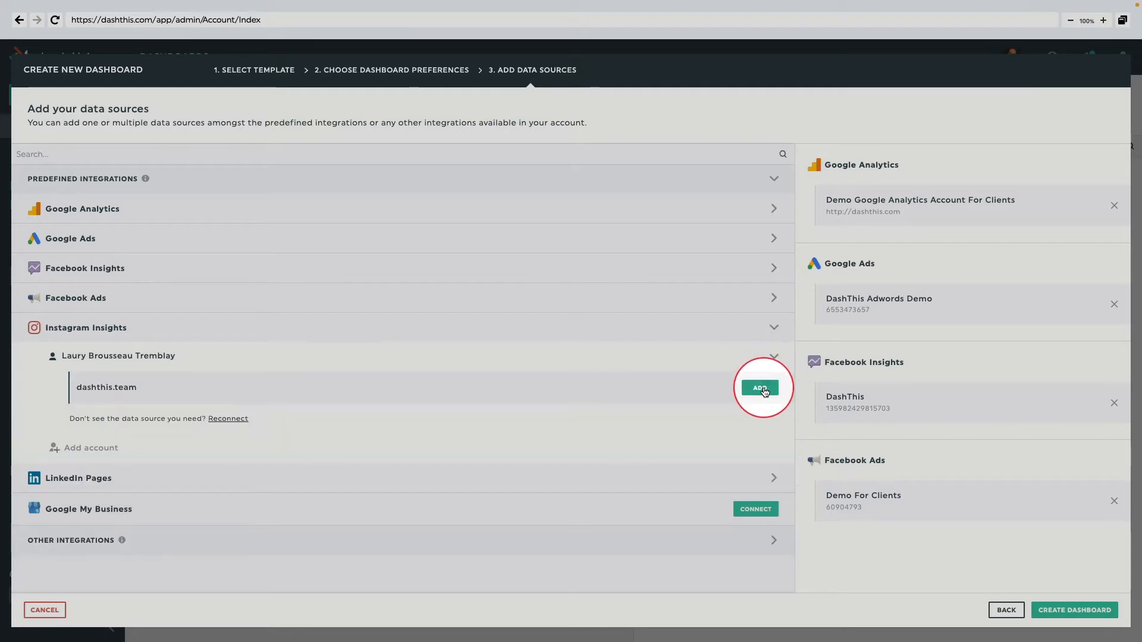
left_click(760, 388)
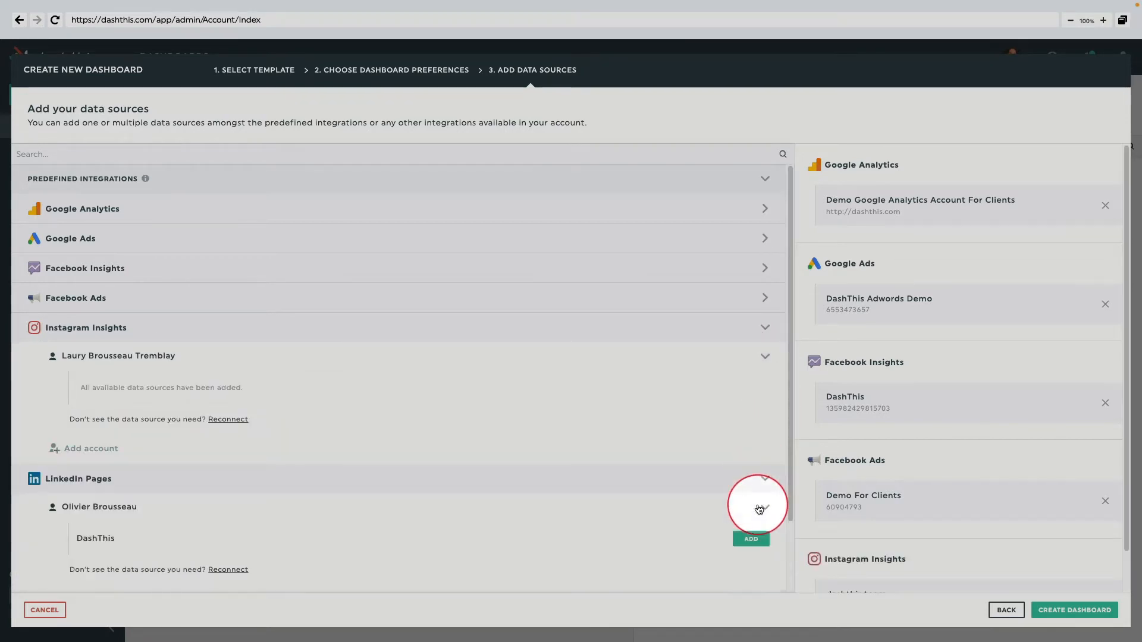
left_click(751, 539)
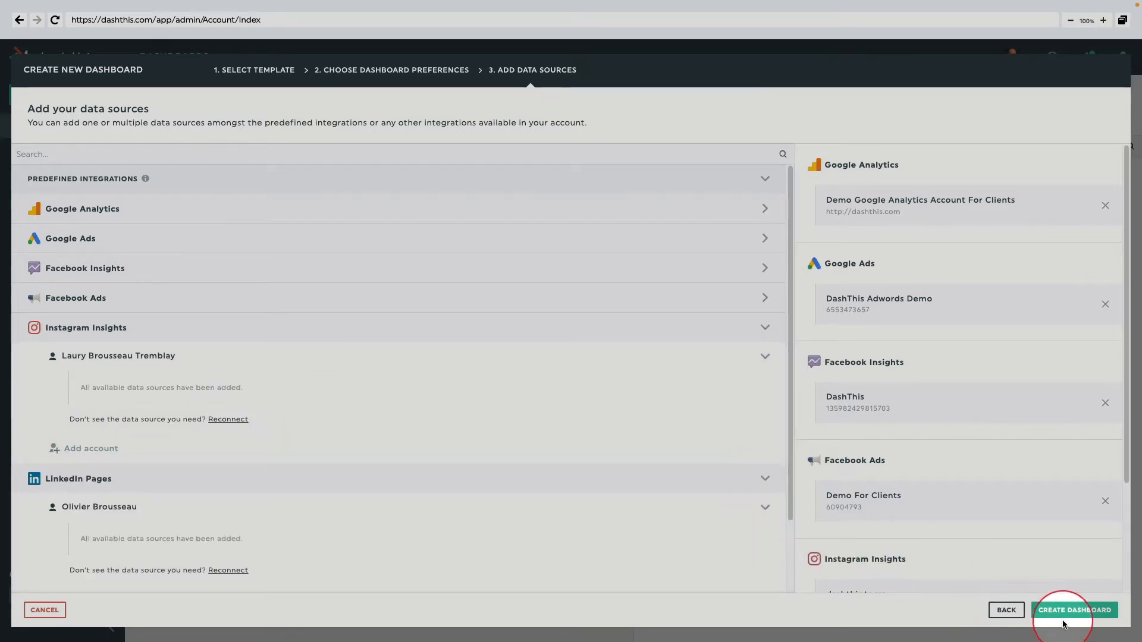
left_click(1073, 609)
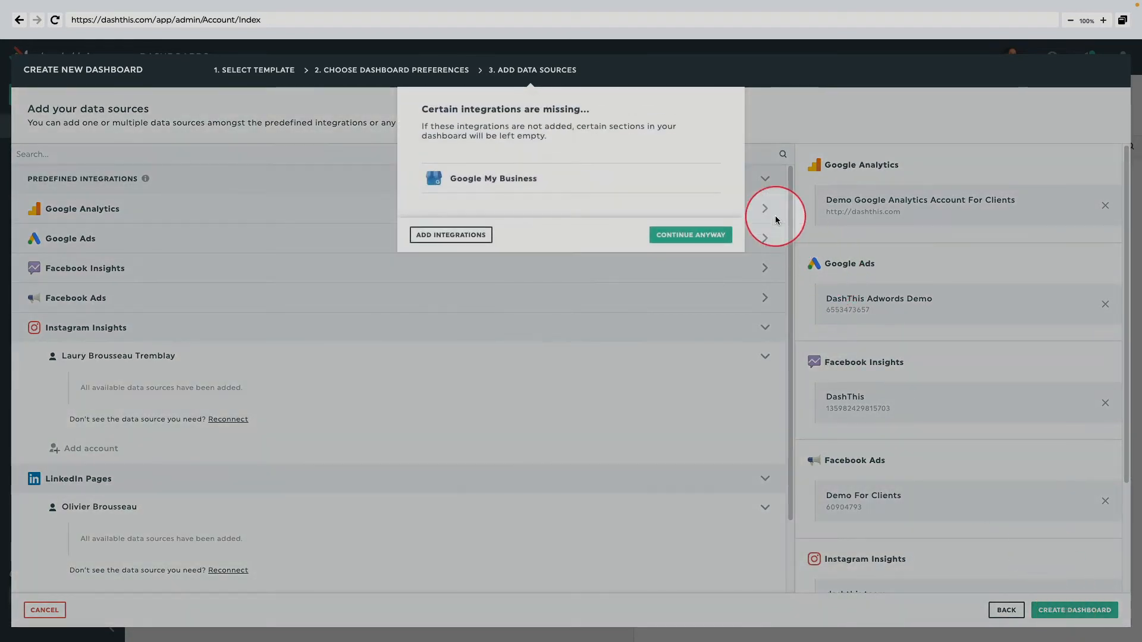
mouse_move(653, 188)
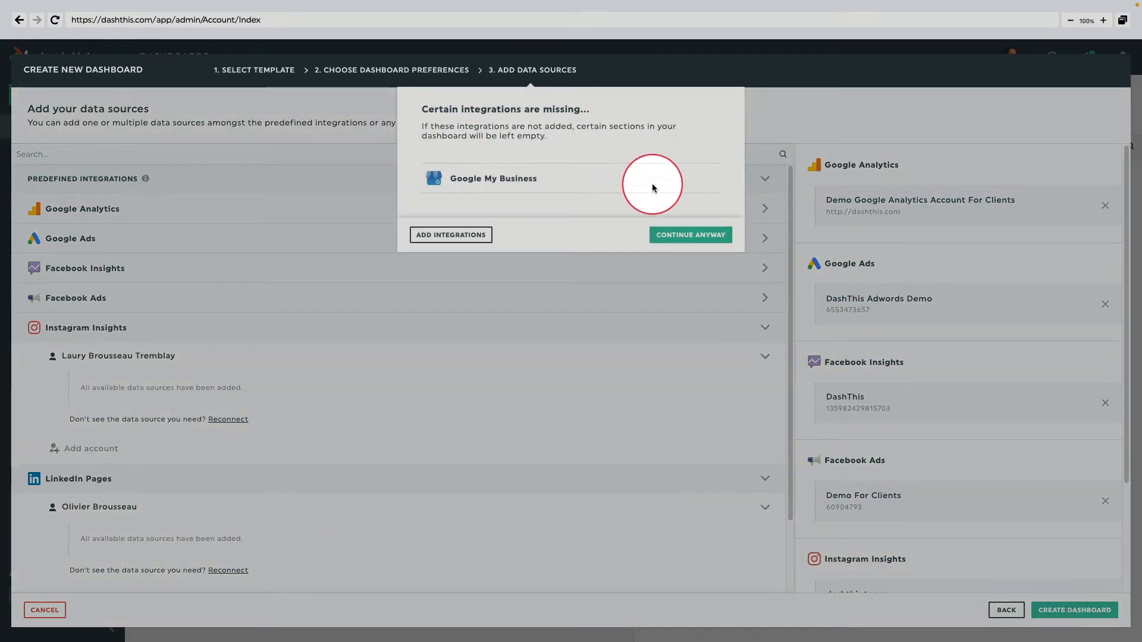
left_click(689, 234)
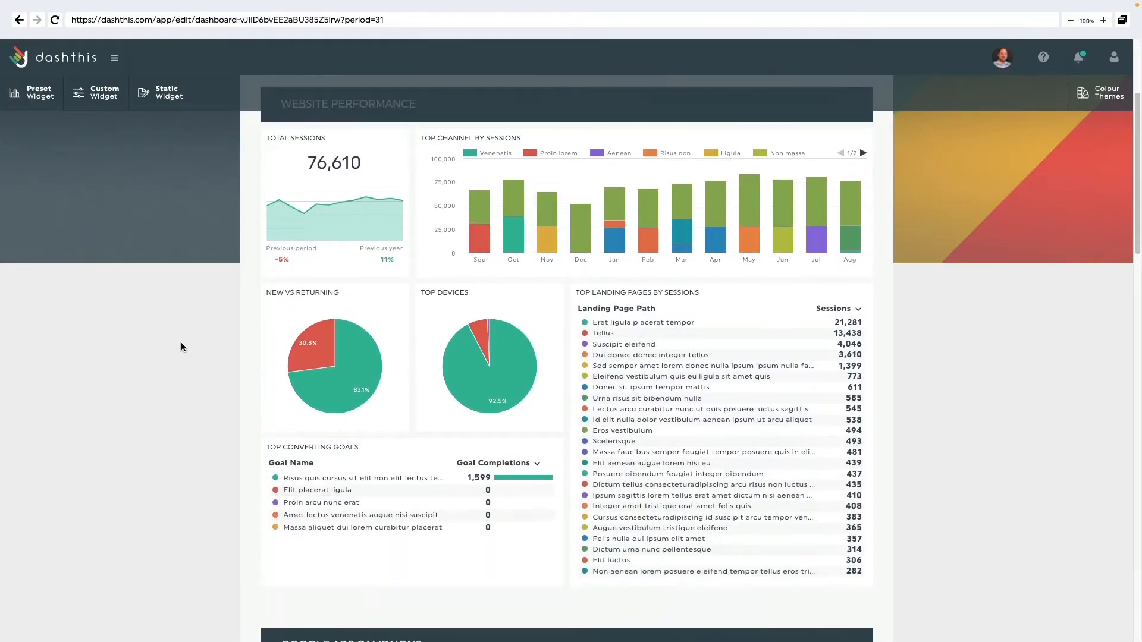
- Look through the new dashboard and bring up the static widgets list
scroll("down", 3)
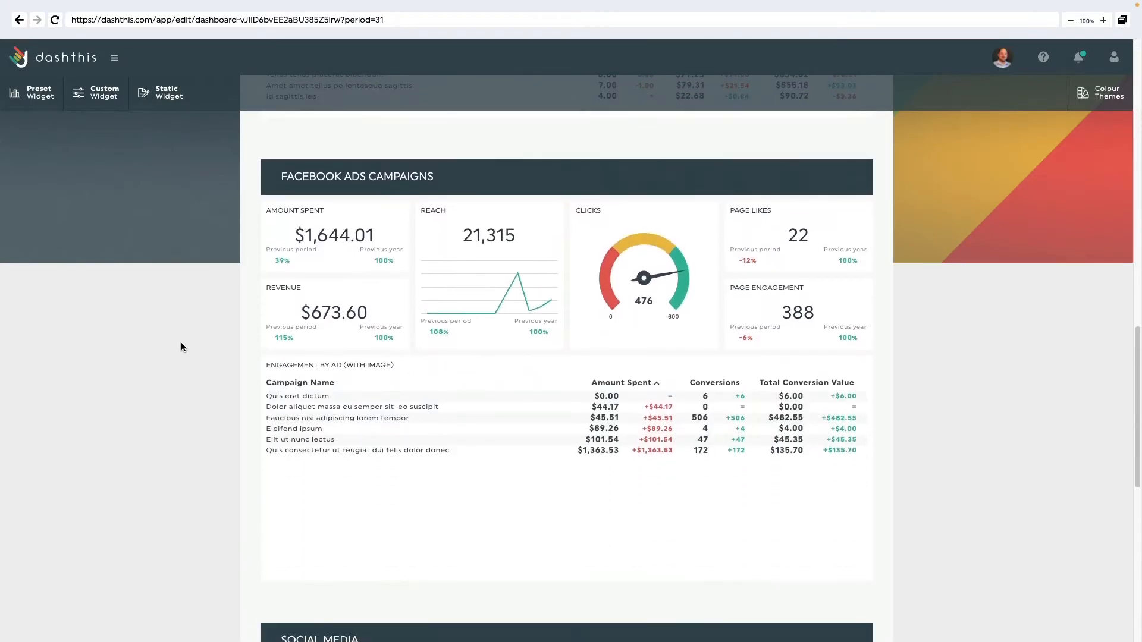
scroll("down", 3)
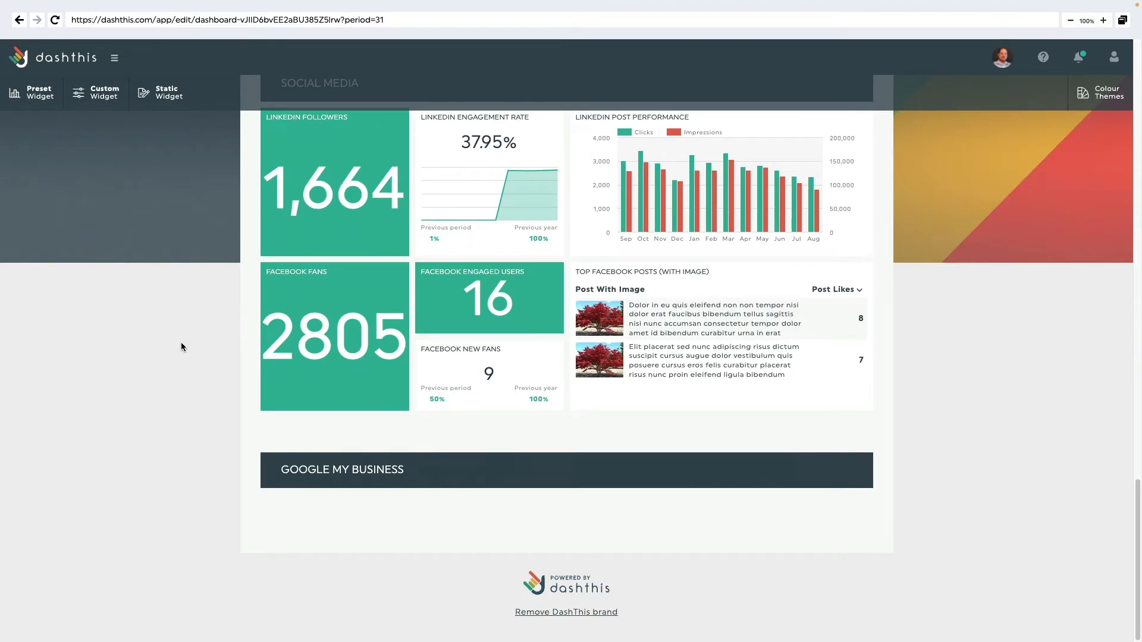
mouse_move(946, 492)
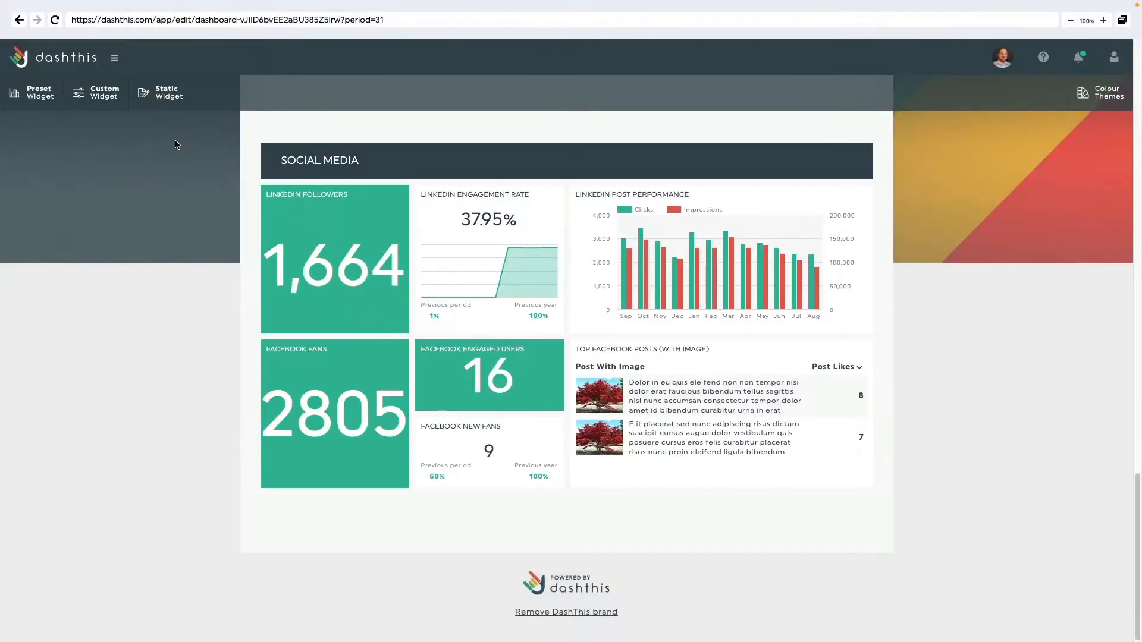
left_click(214, 93)
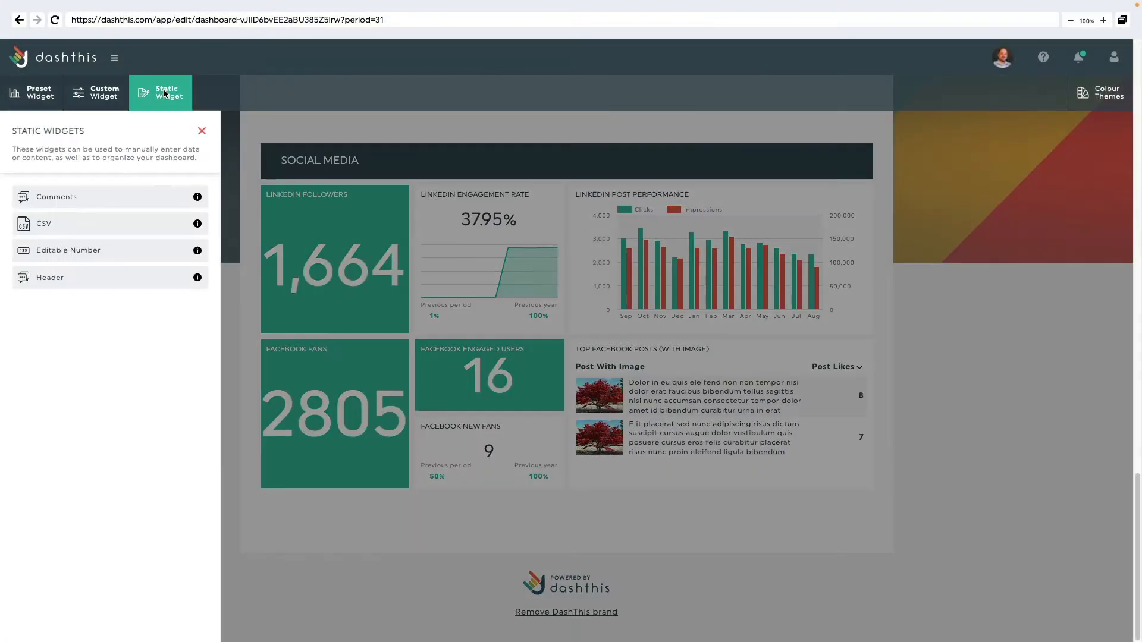
- Add a Header widget titled INSIGHTS
left_click(50, 277)
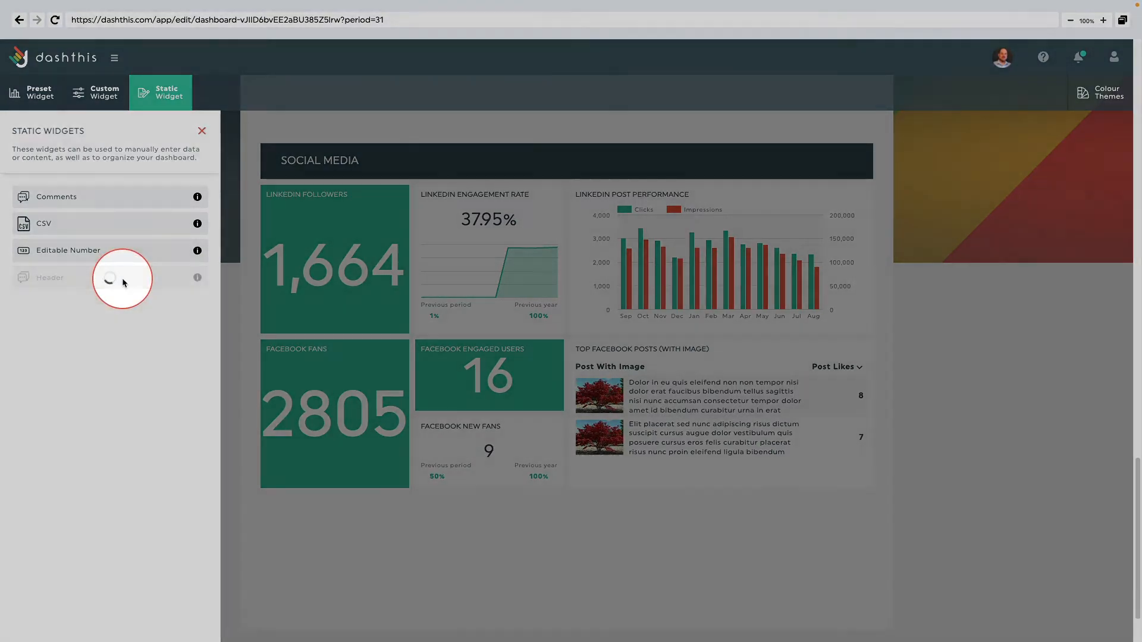
left_click(49, 277)
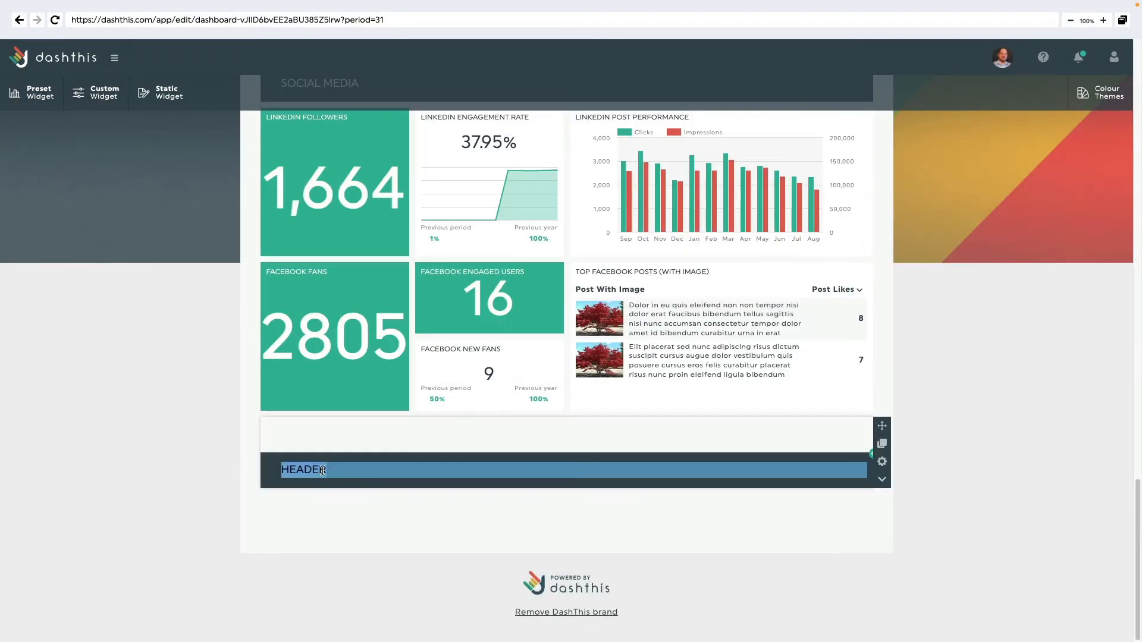
type("INSIGHTS")
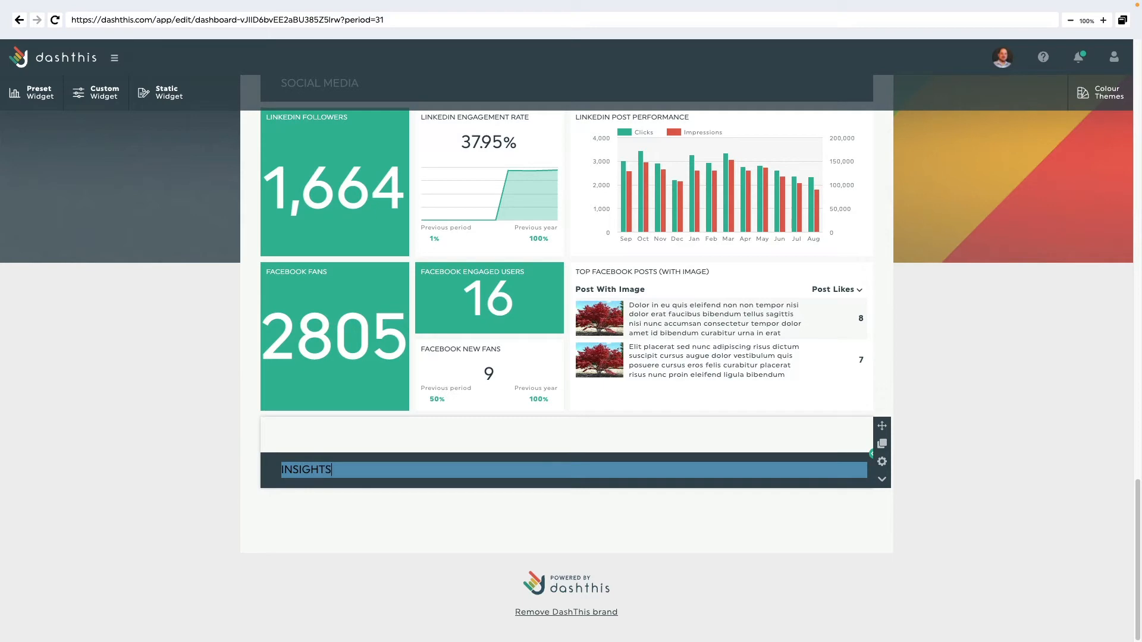
left_click(169, 93)
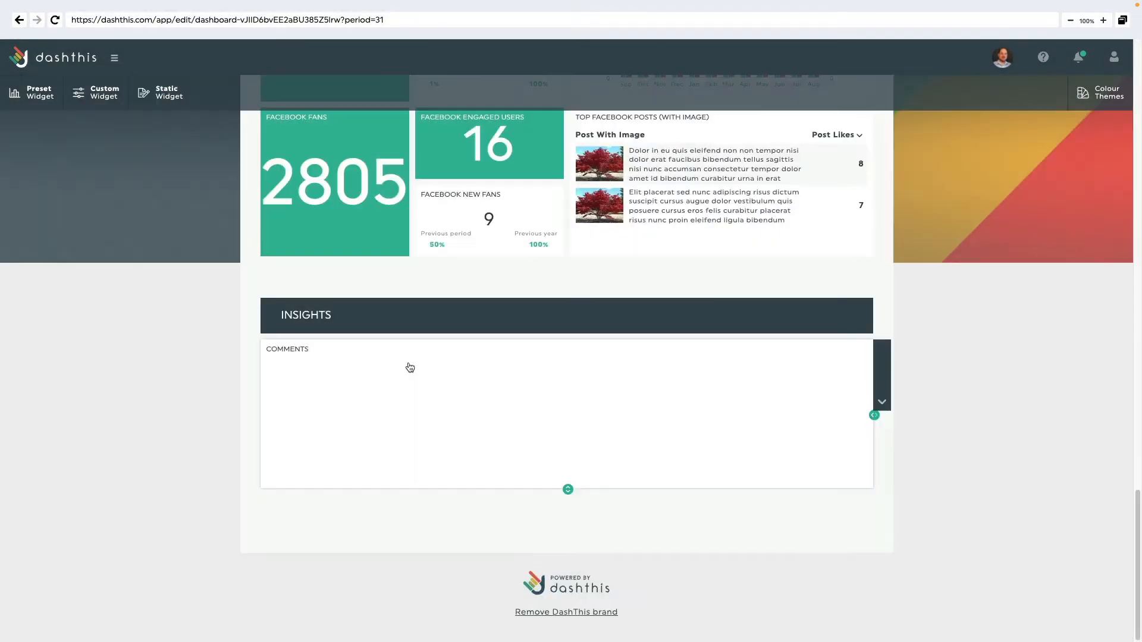
- Fill the comments widget with the note 'Add notes here...' and save it
left_click(881, 385)
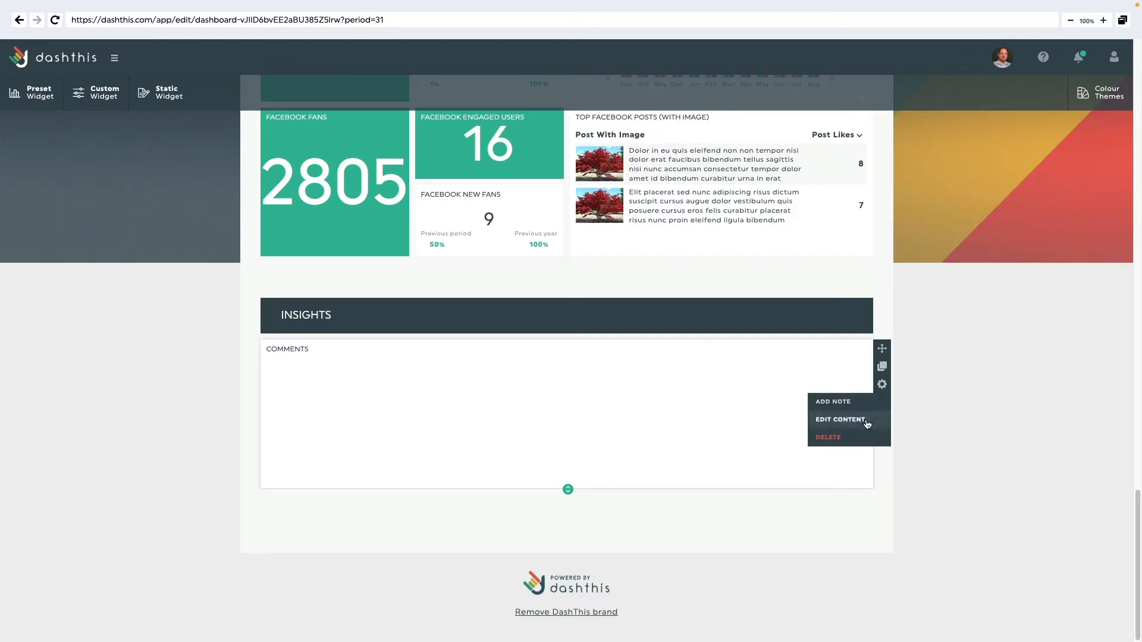
left_click(840, 420)
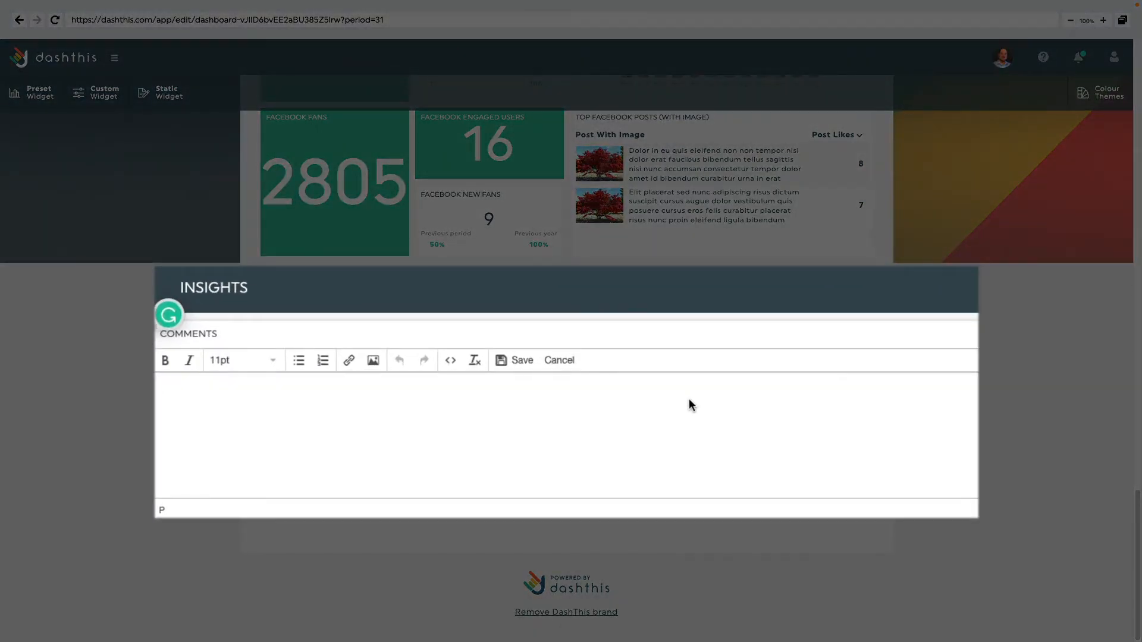
type("Add notes here...")
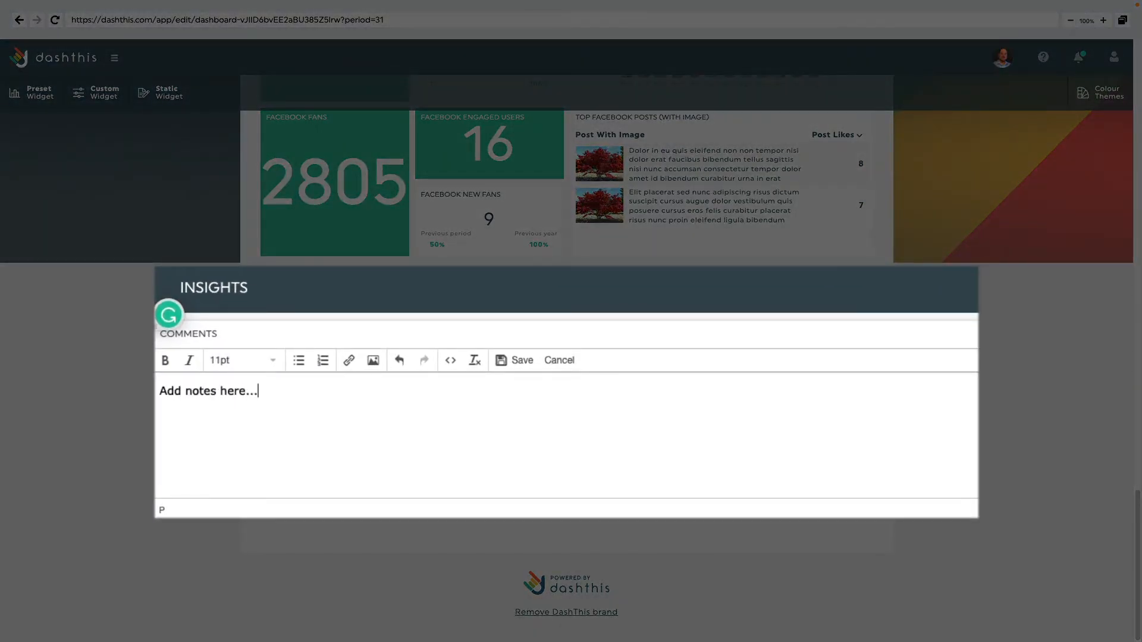
left_click(168, 92)
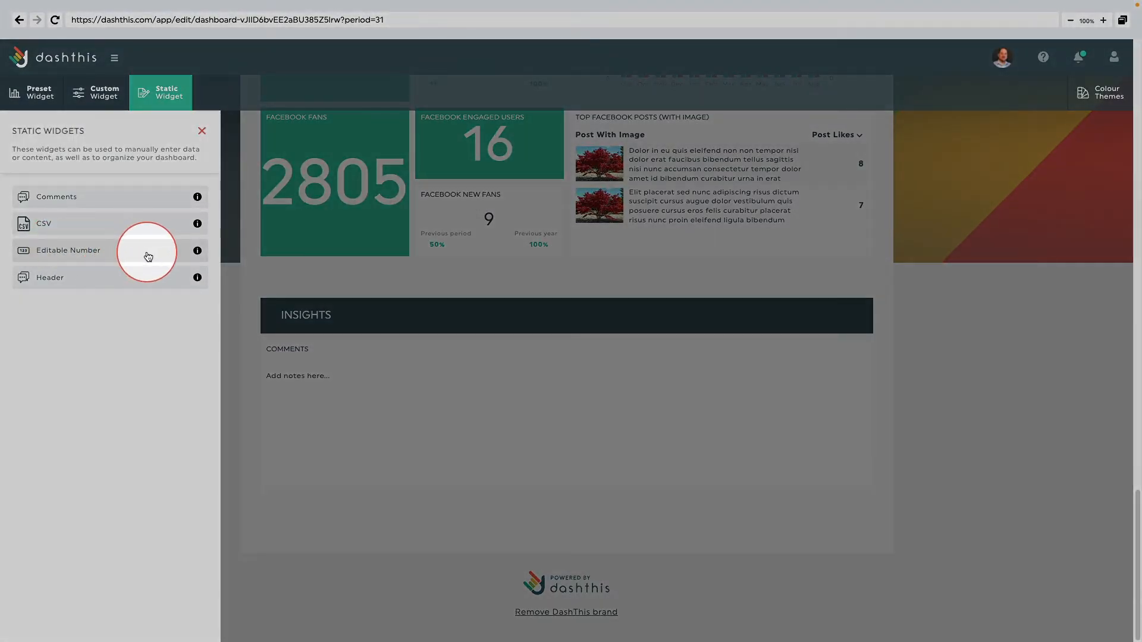
mouse_move(175, 223)
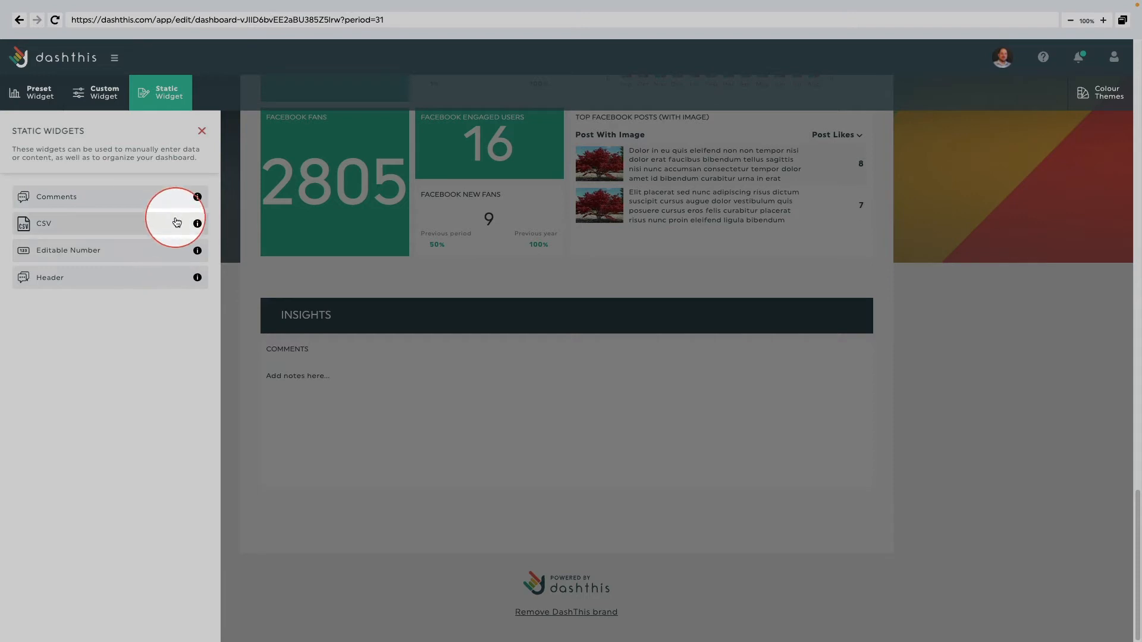
mouse_move(144, 234)
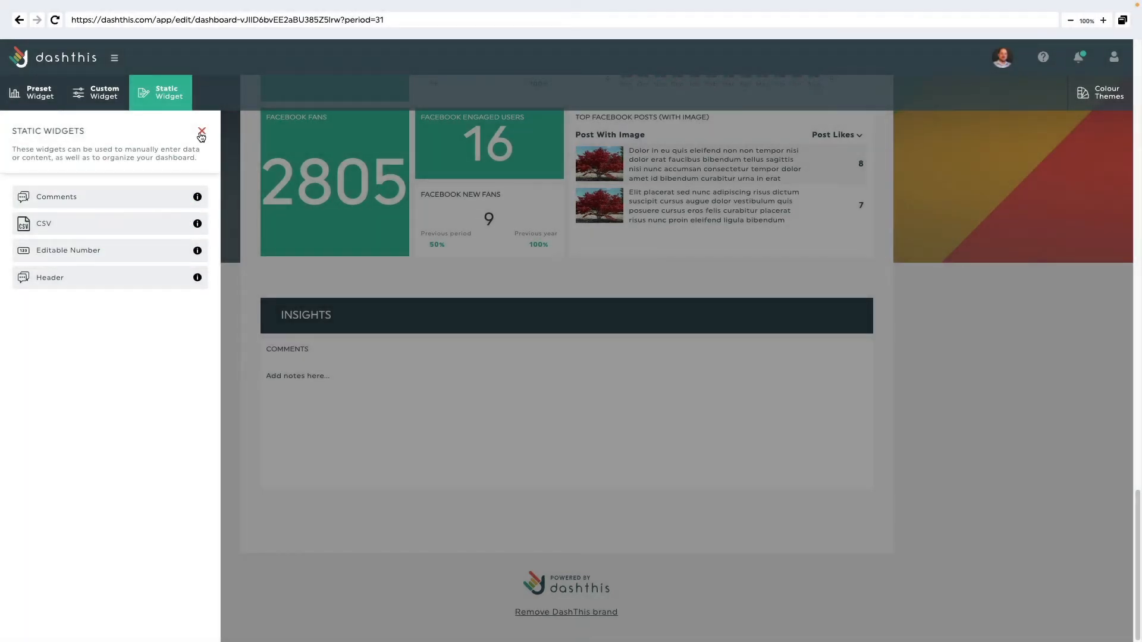
- Add preset Google Ads widgets from DashThis Adwords Demo, including the Conversions by Campaign table
left_click(31, 92)
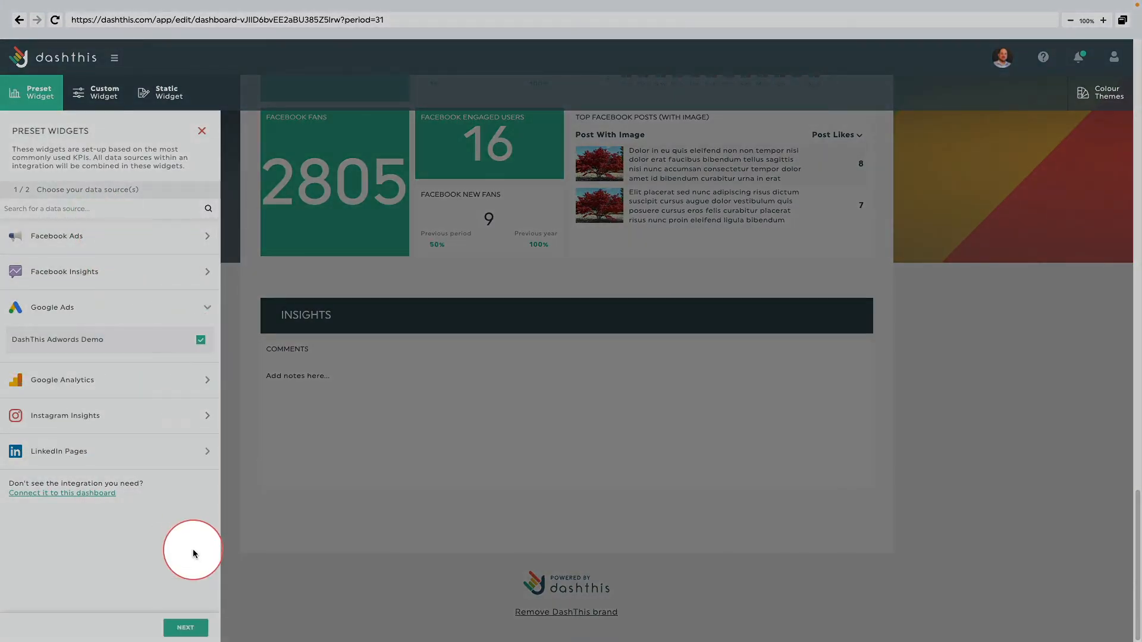
left_click(186, 627)
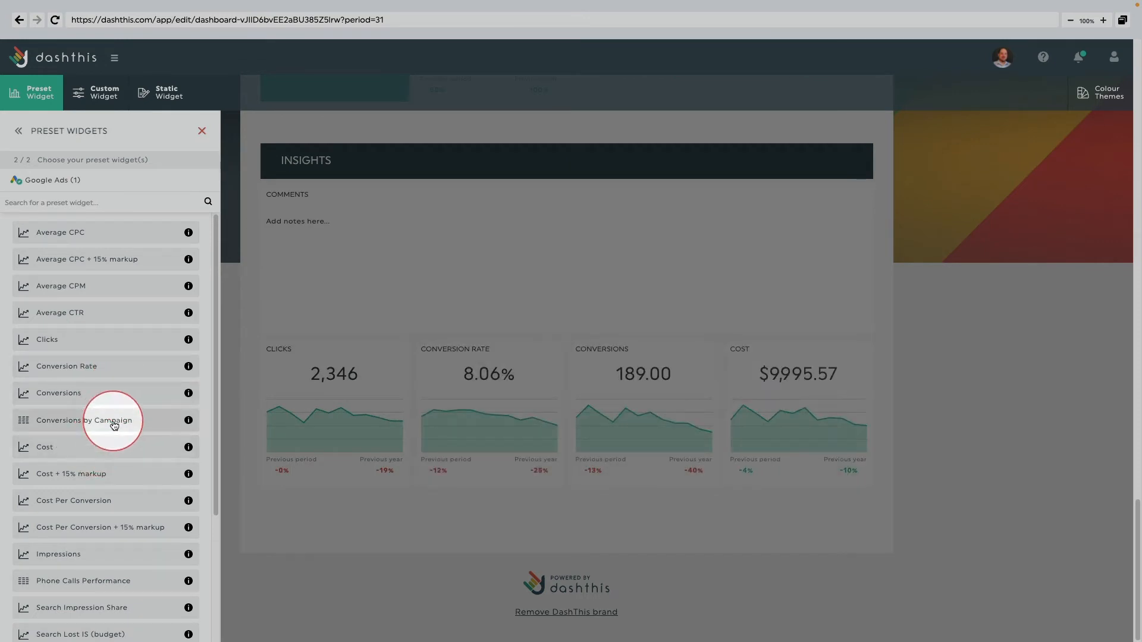
left_click(83, 420)
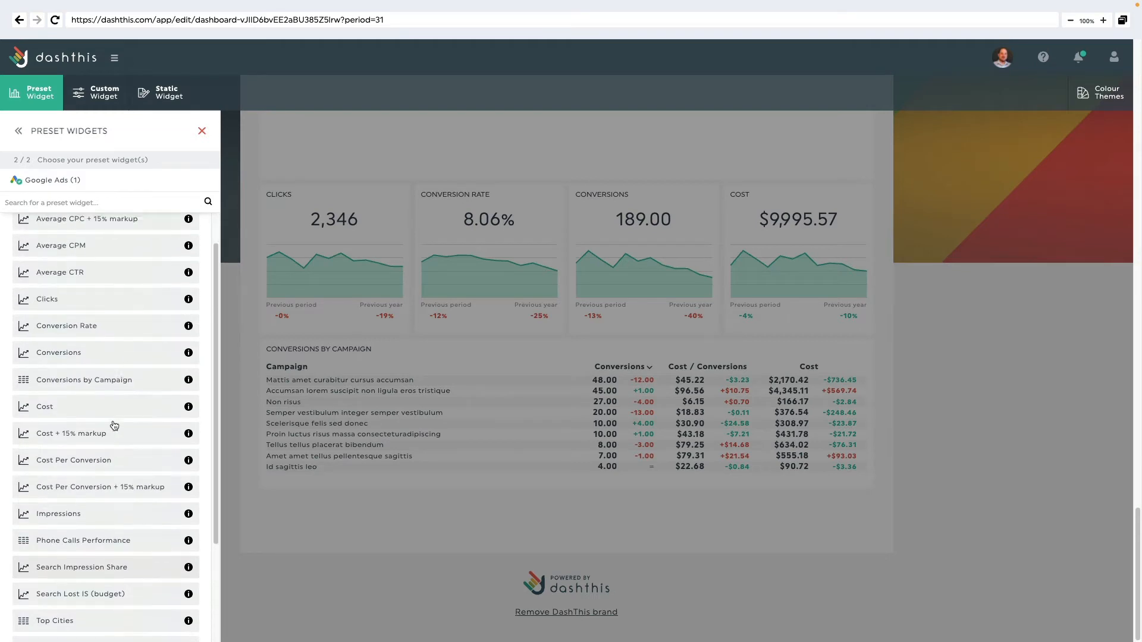
scroll("up", 3)
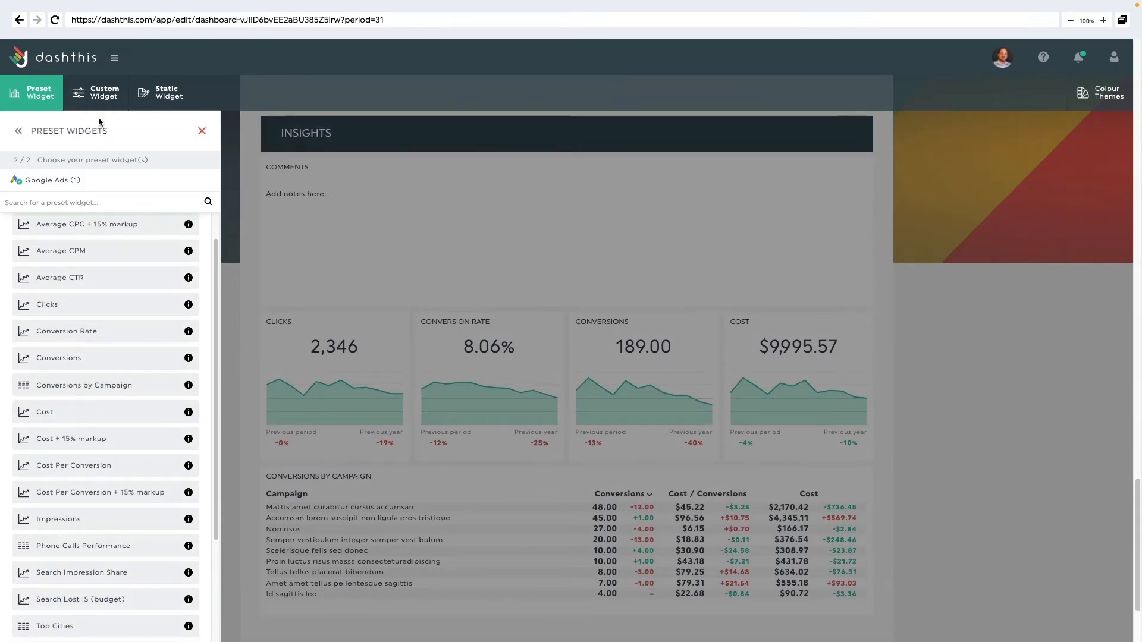
- Create a custom Google Analytics list widget with metric Sessions and dimension Country
left_click(96, 92)
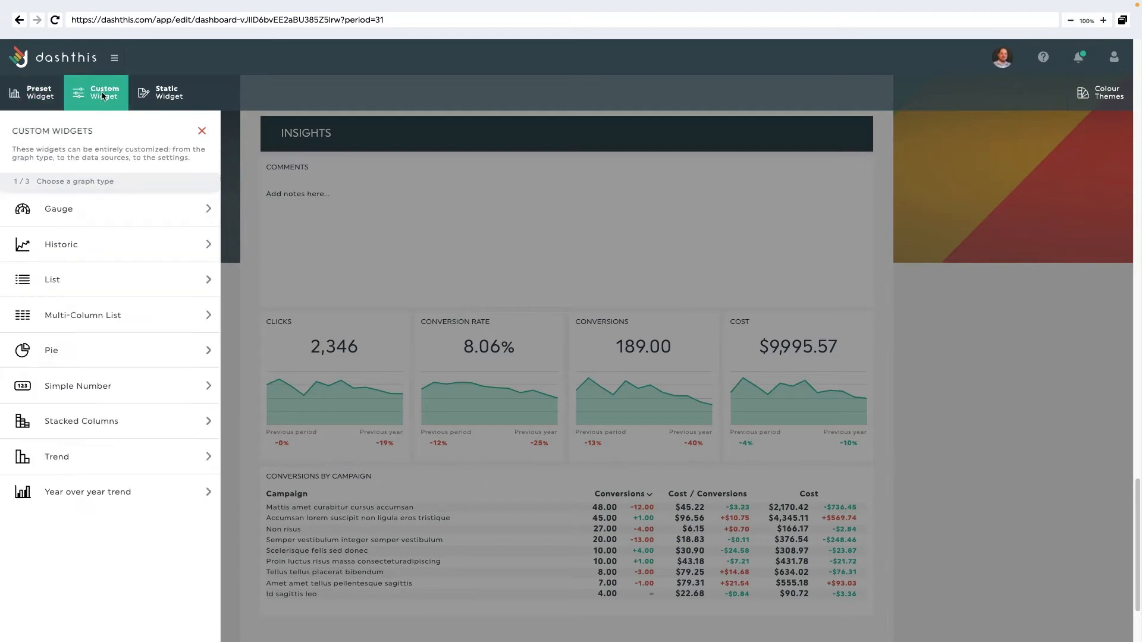
mouse_move(184, 151)
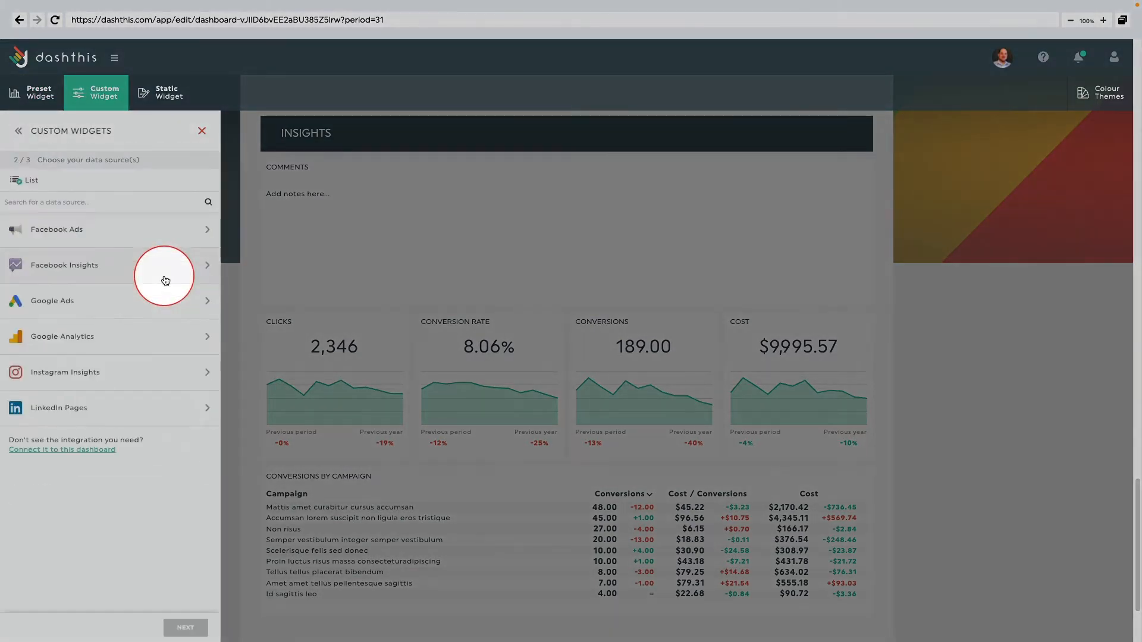
left_click(62, 335)
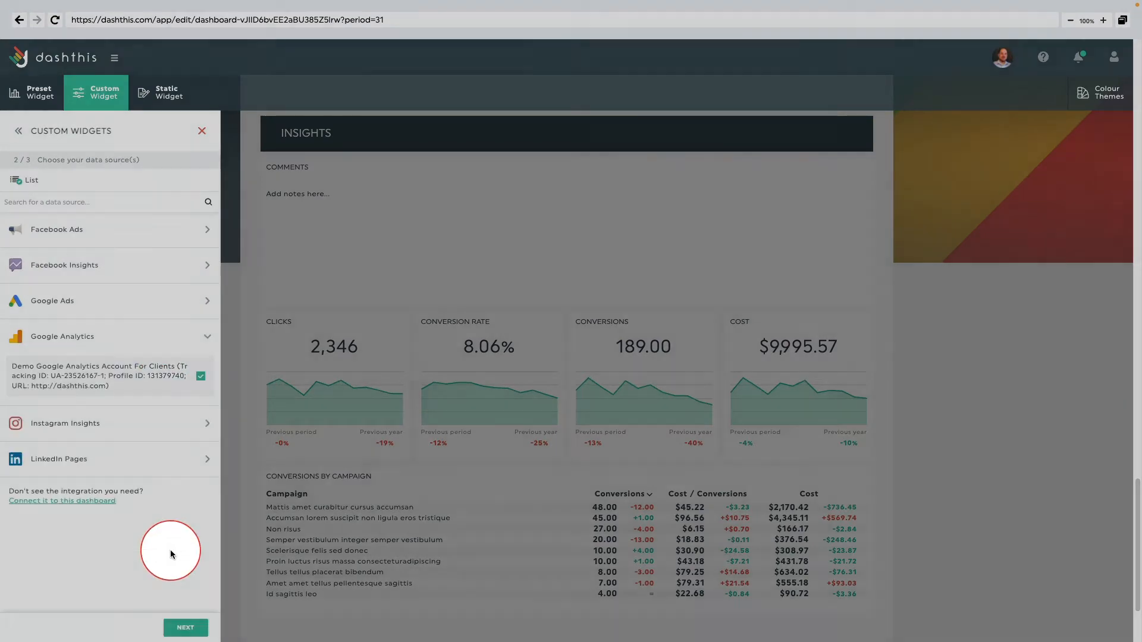
left_click(185, 627)
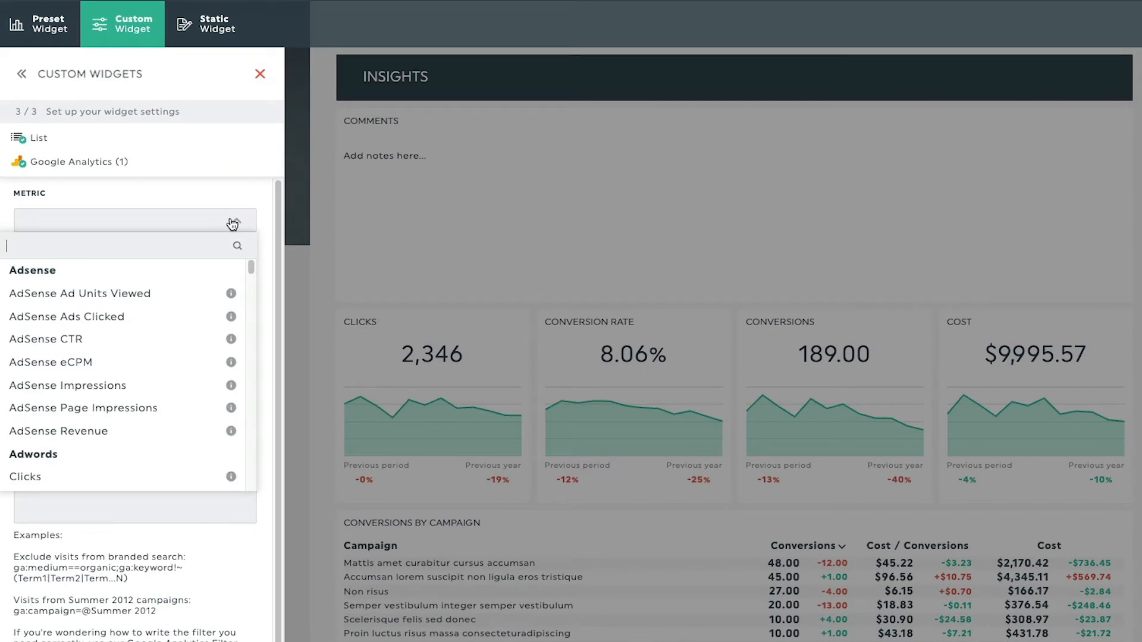
type("sessions")
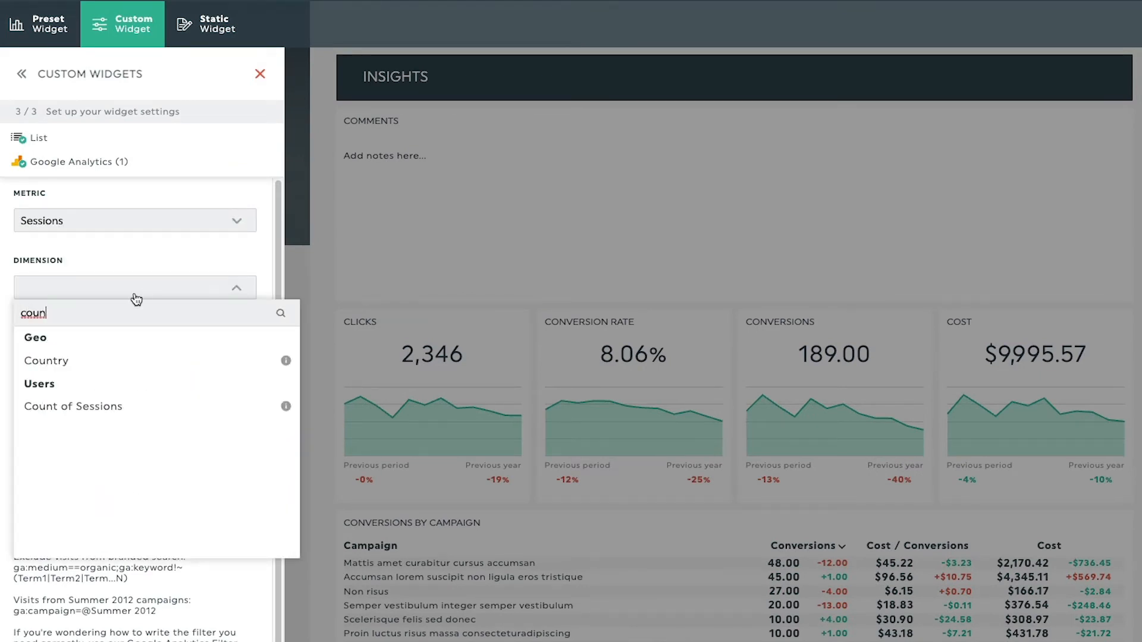
left_click(46, 361)
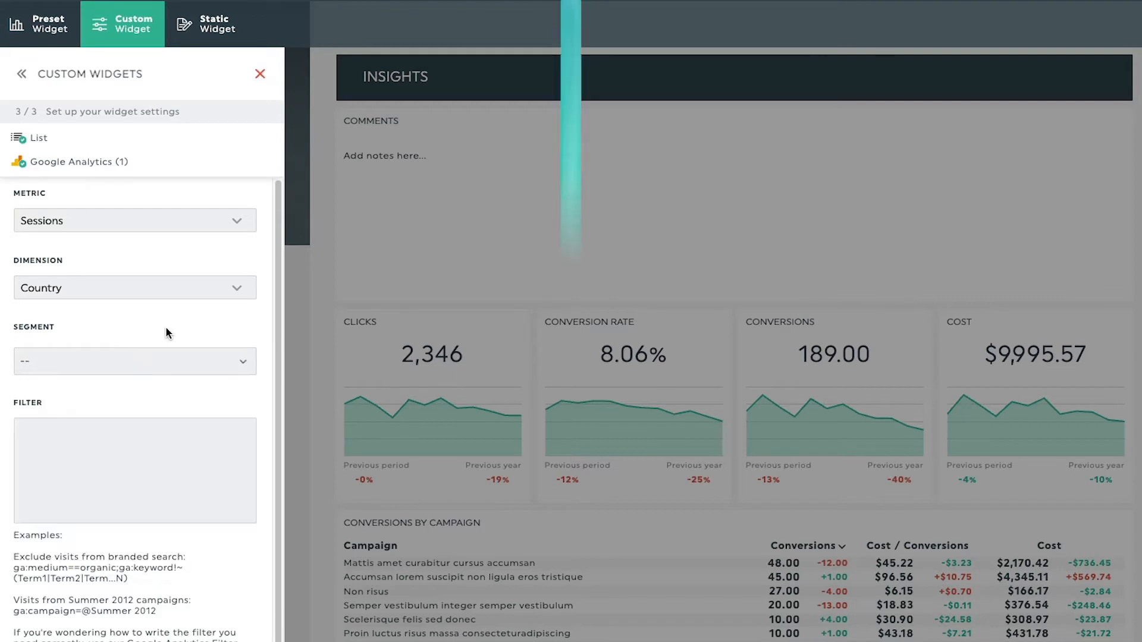
left_click(260, 73)
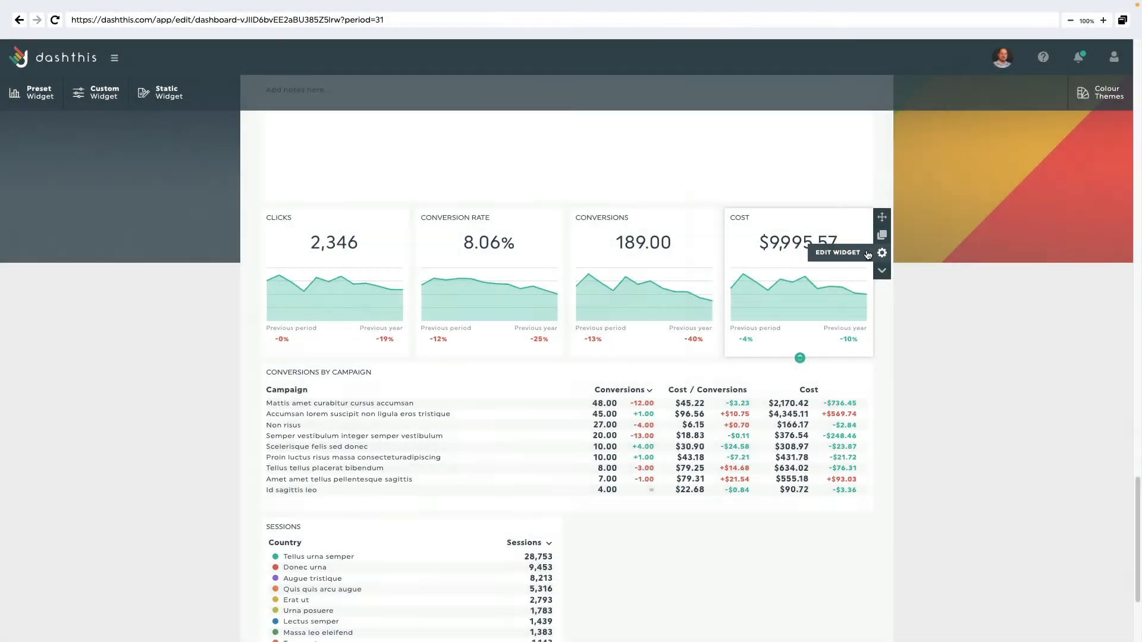
left_click(882, 252)
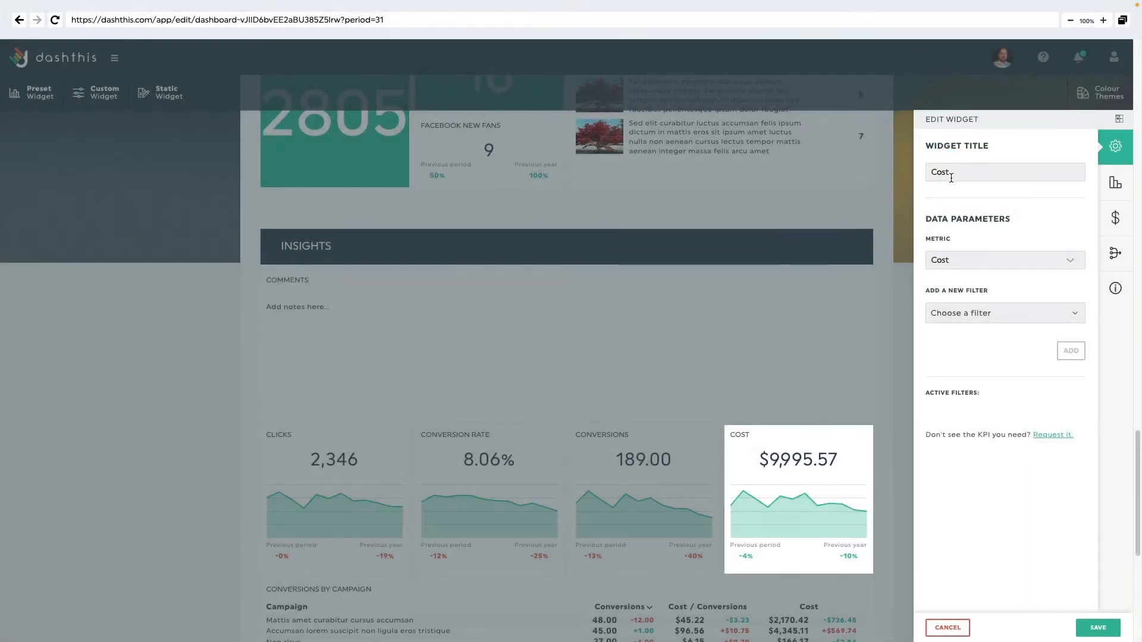
scroll("down", 3)
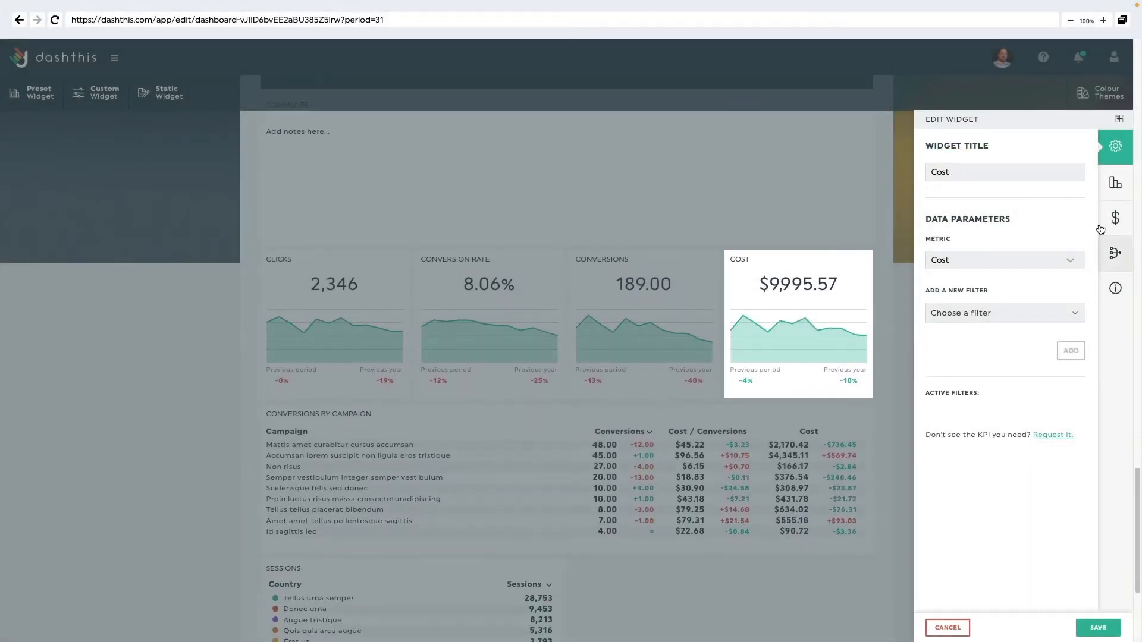
left_click(1115, 183)
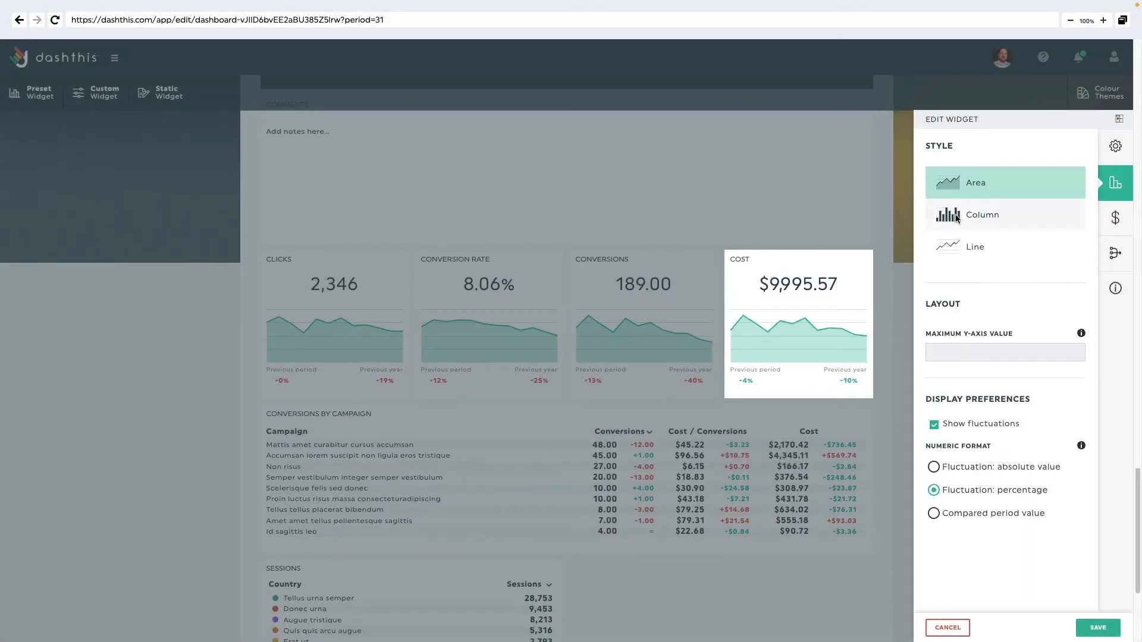
left_click(975, 247)
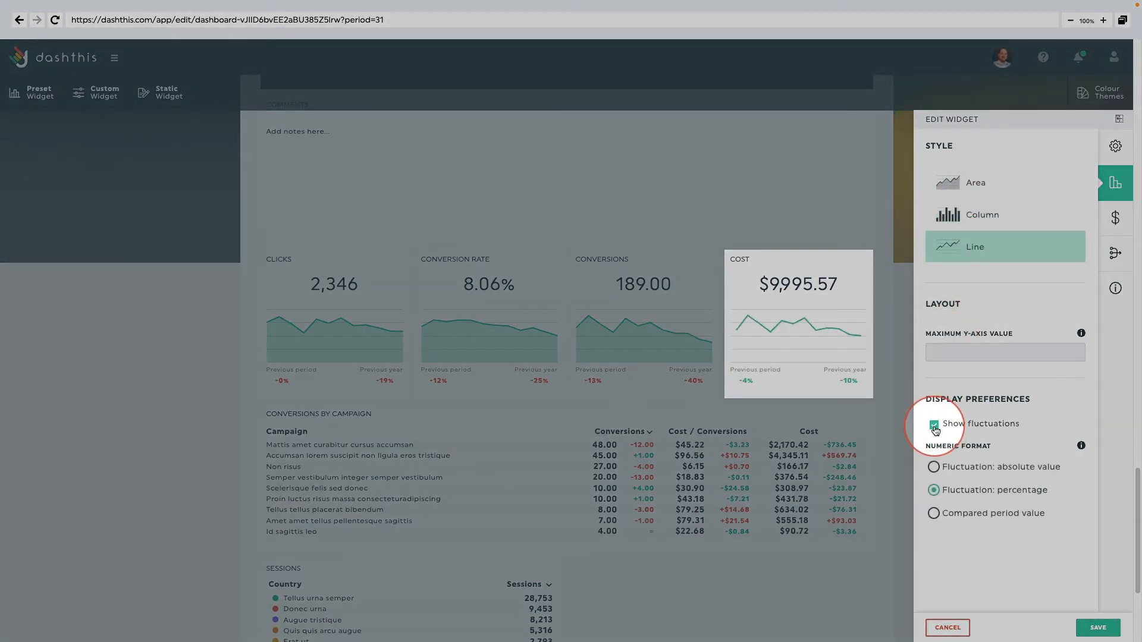
left_click(933, 466)
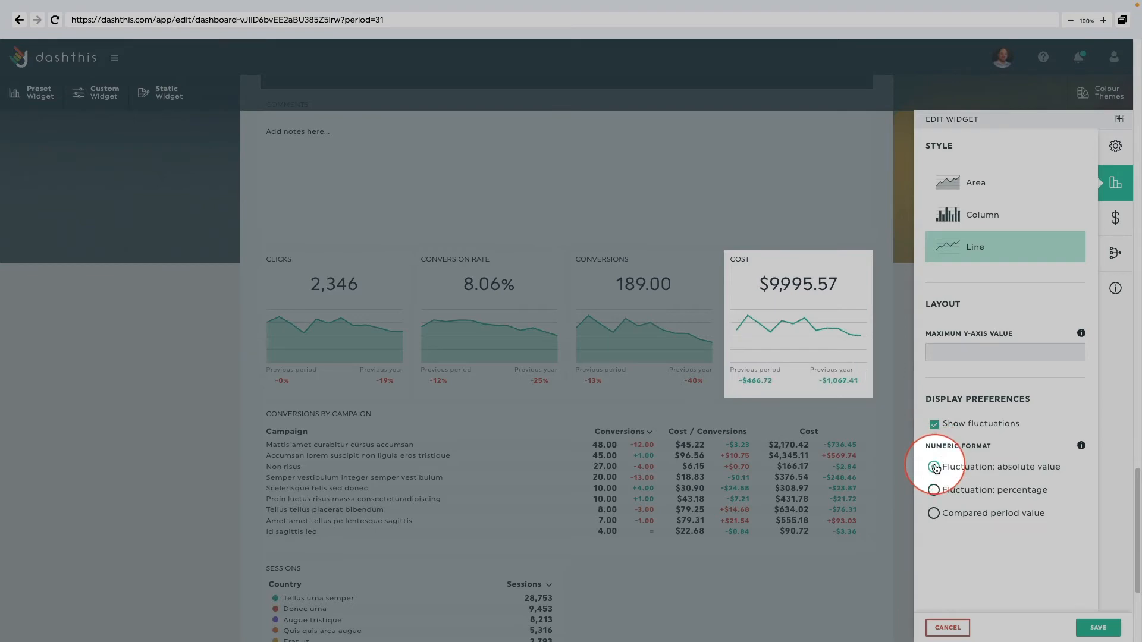
left_click(934, 513)
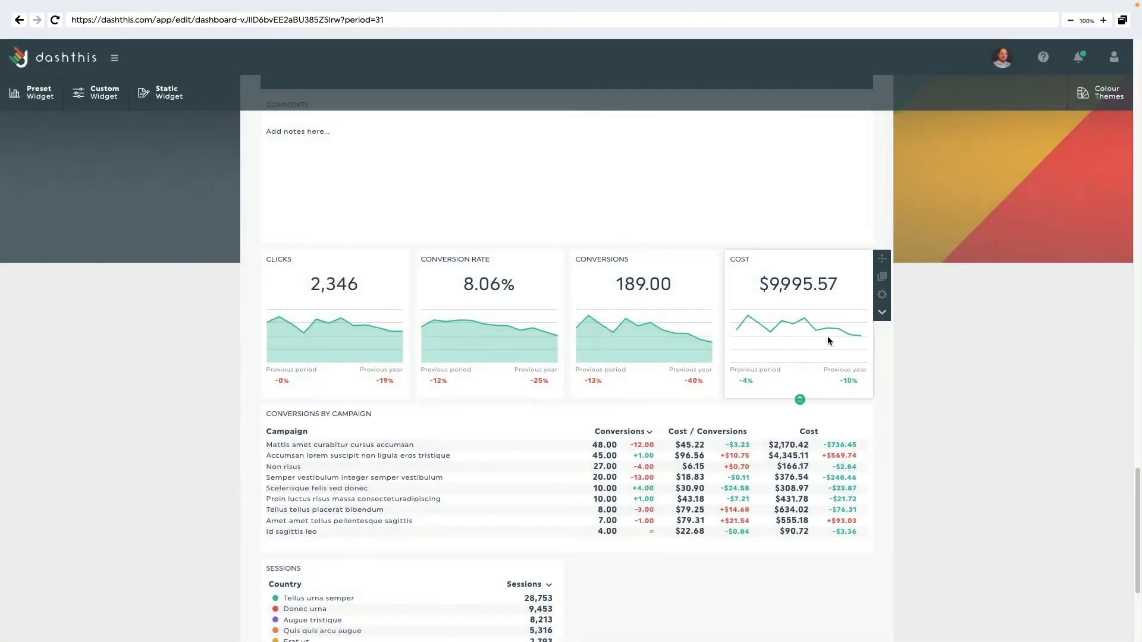
scroll("down", 3)
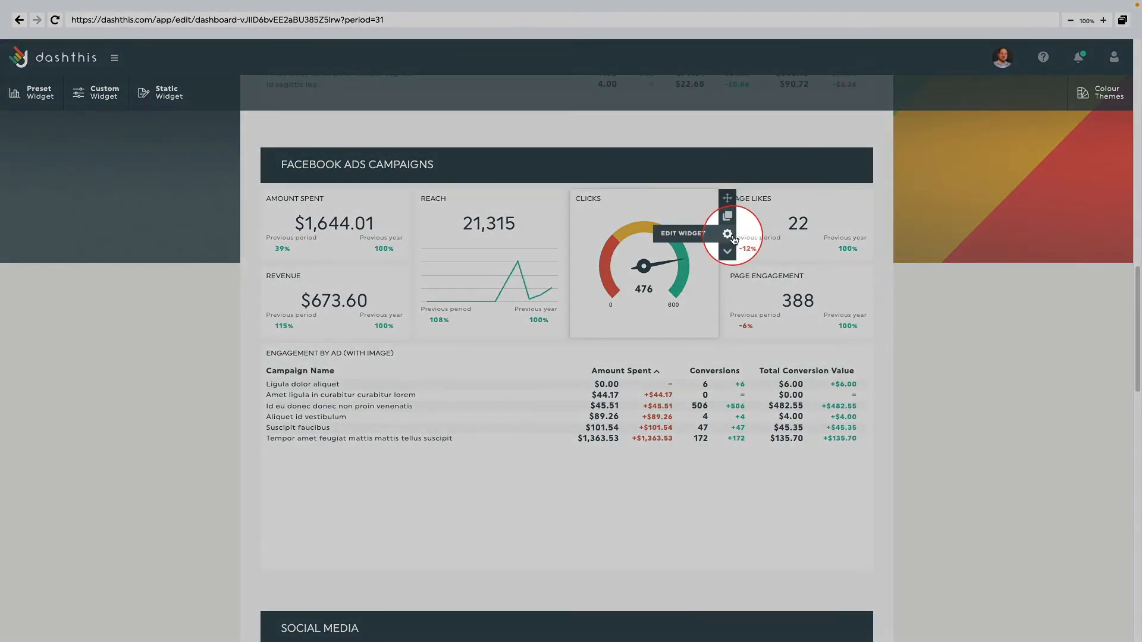
left_click(727, 233)
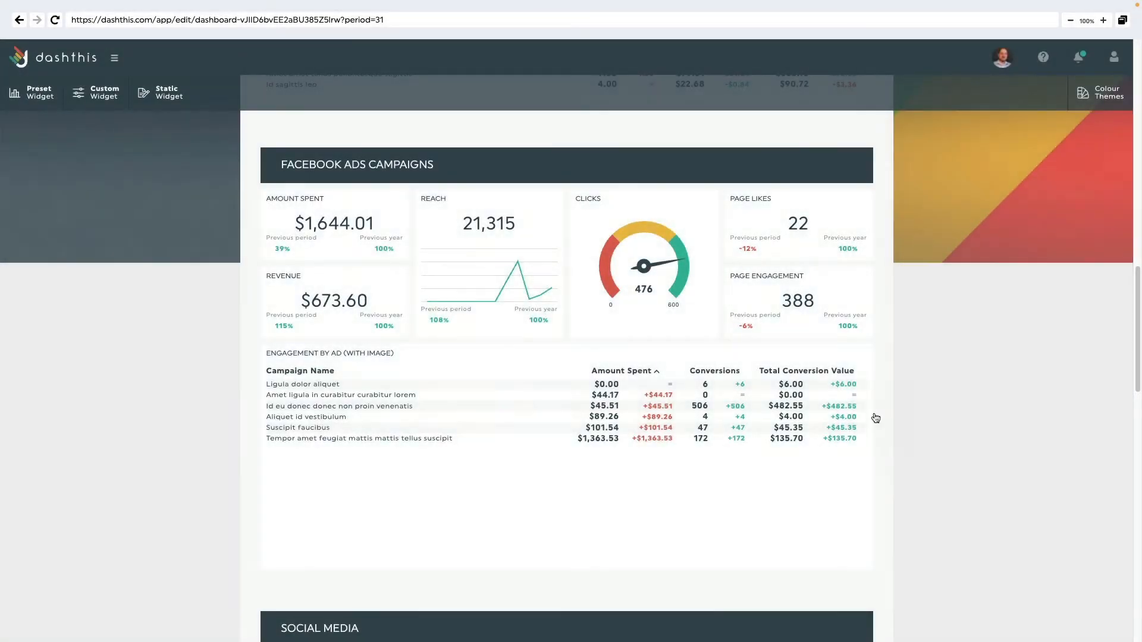
left_click(334, 224)
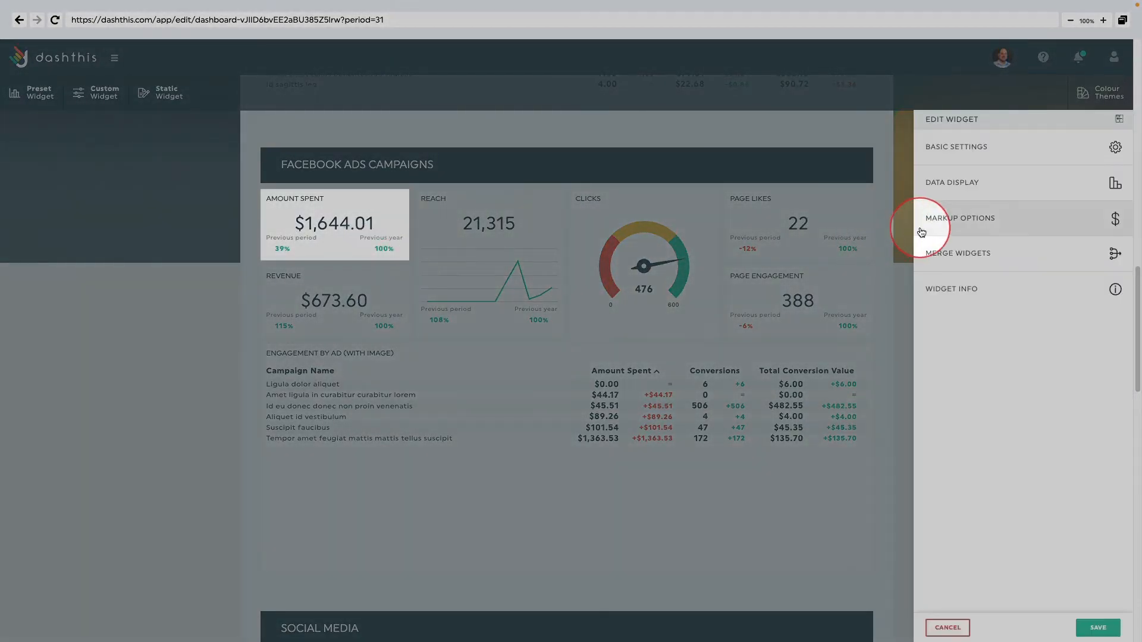
left_click(960, 218)
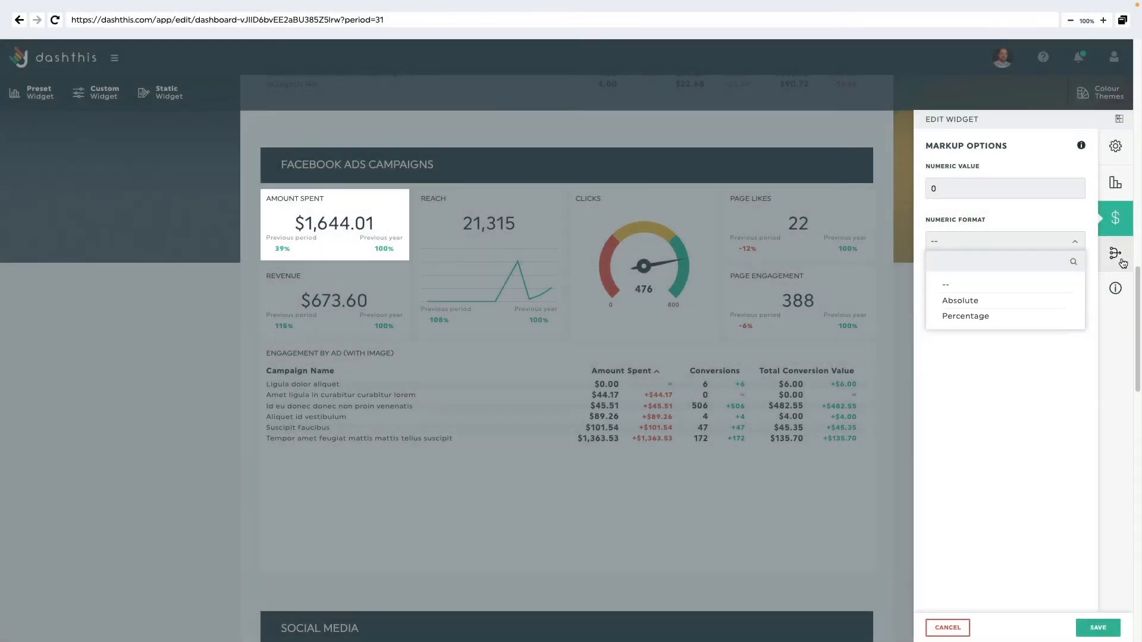
left_click(1114, 254)
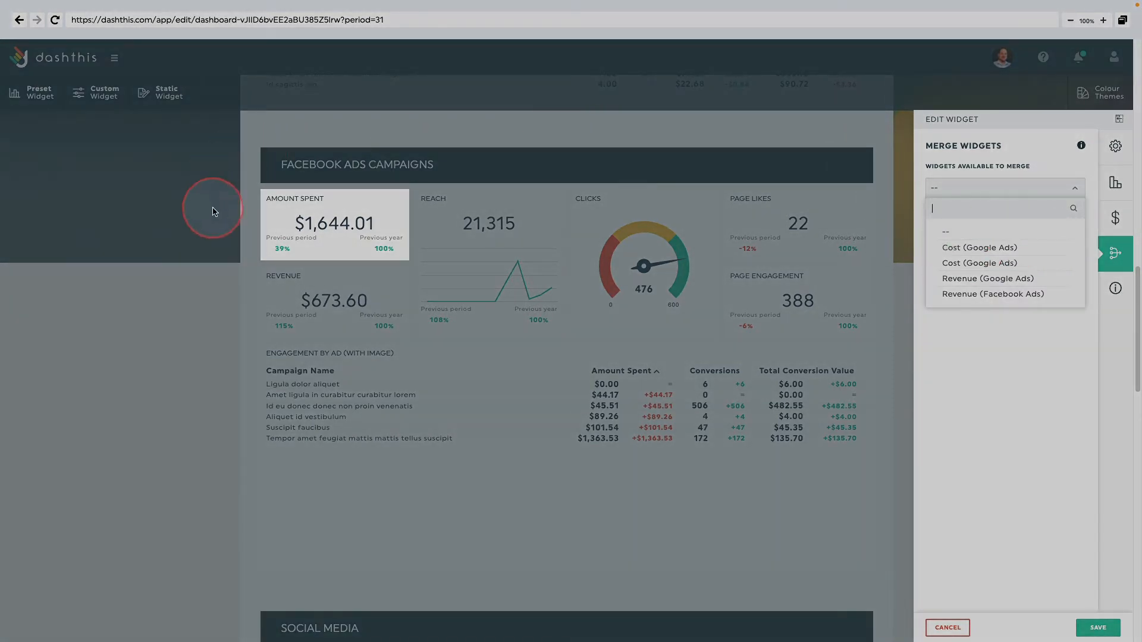
left_click(979, 248)
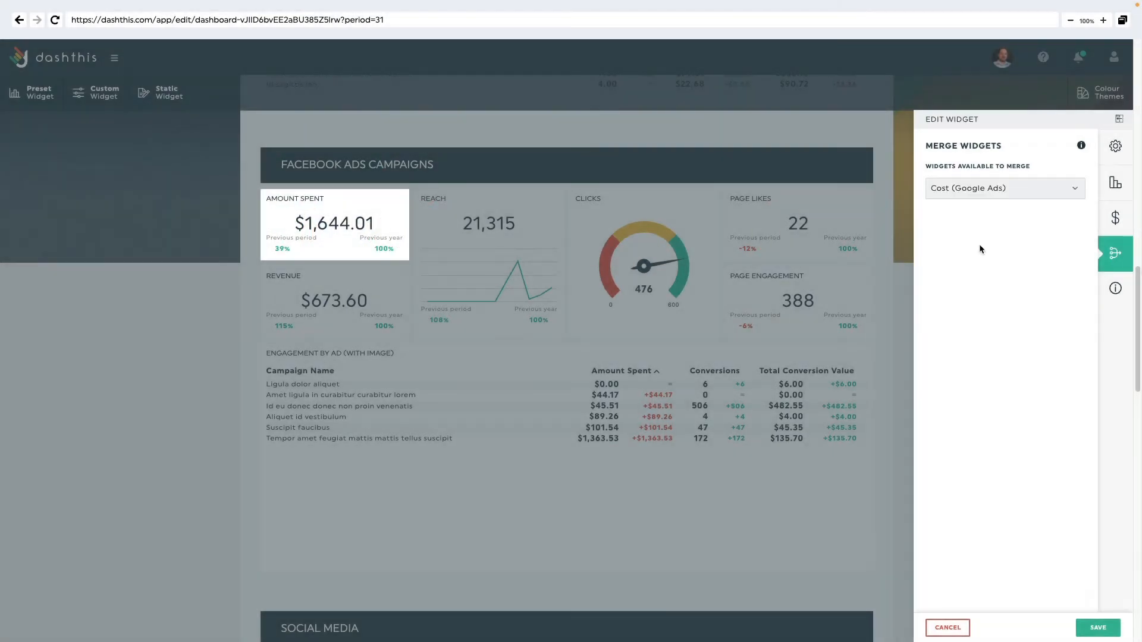
mouse_move(1099, 628)
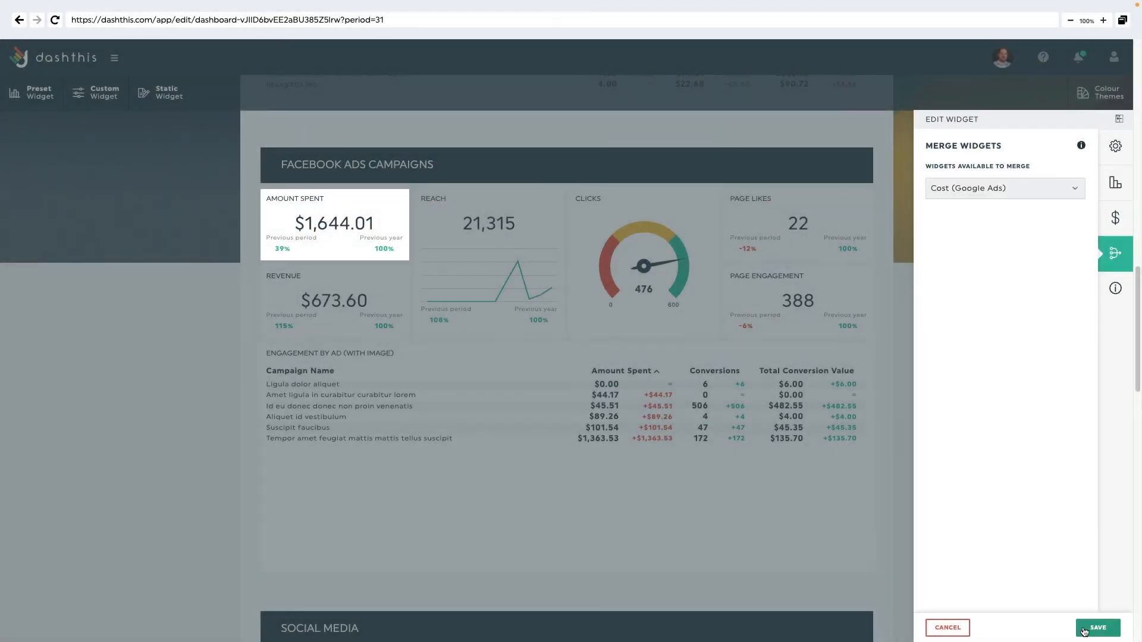
mouse_move(1060, 308)
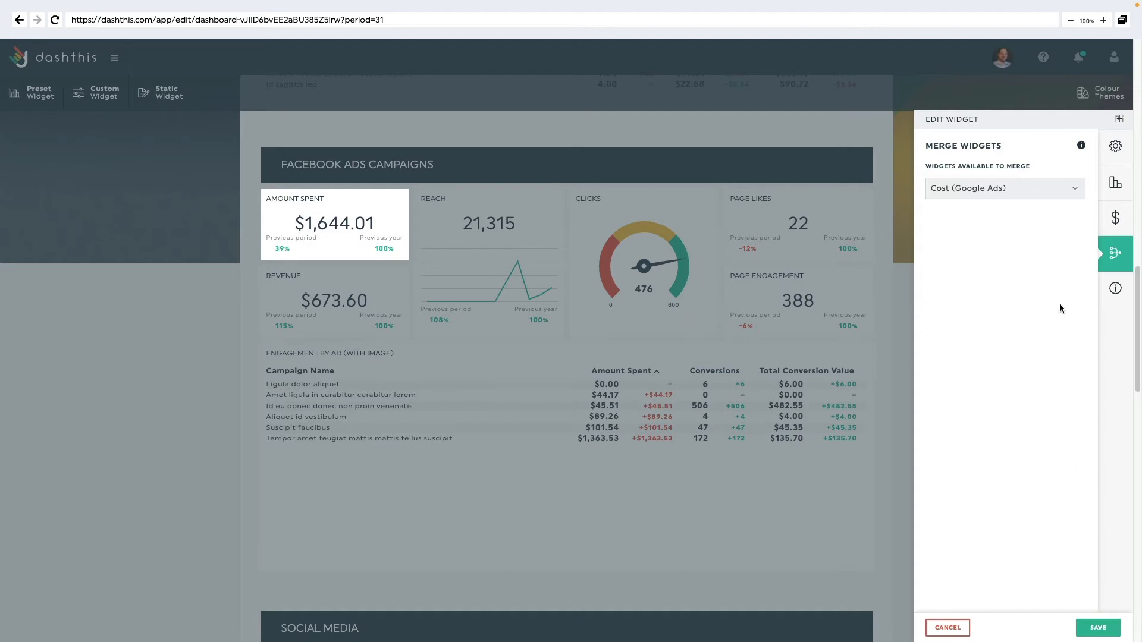
left_click(1115, 288)
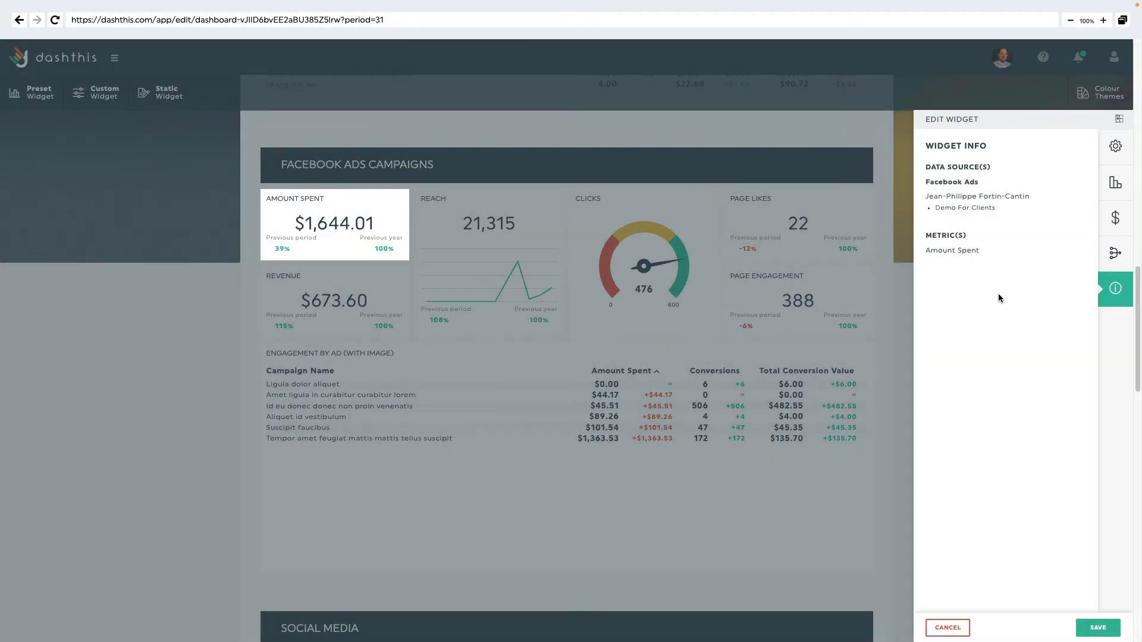
left_click(947, 629)
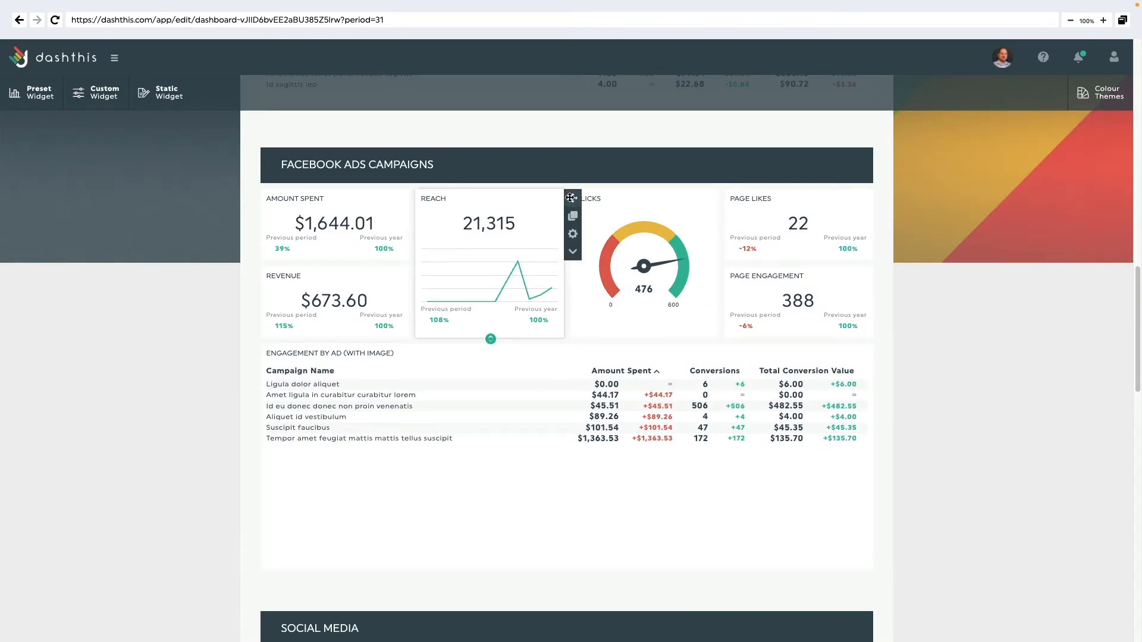
- Save the note "Add definition right here..." on the Reach widget via its gear menu
left_click(572, 251)
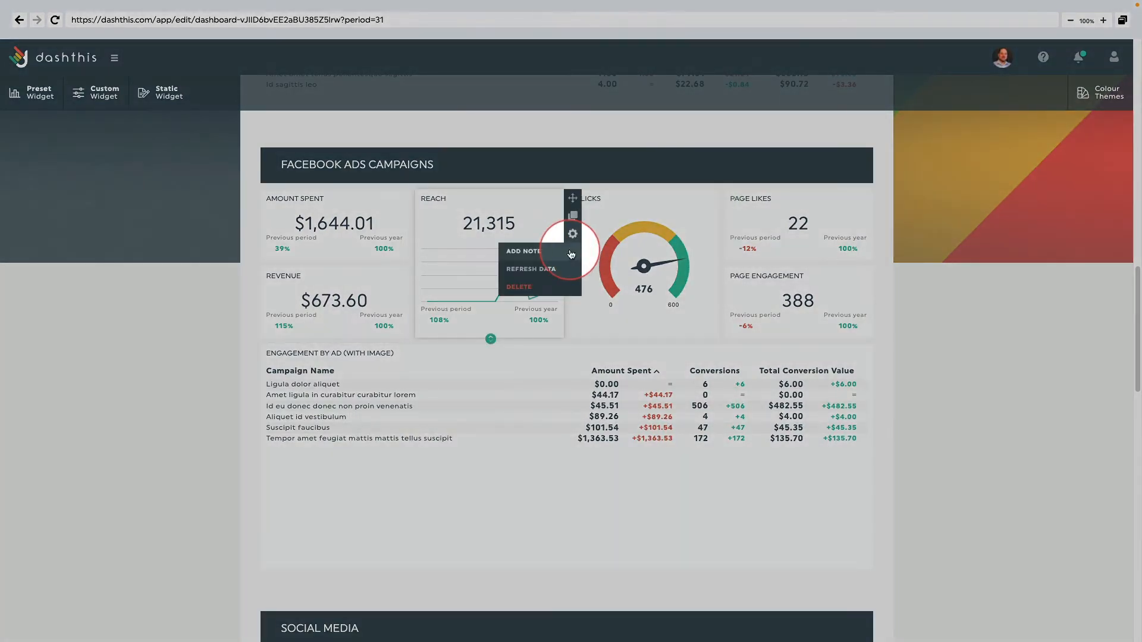
left_click(523, 251)
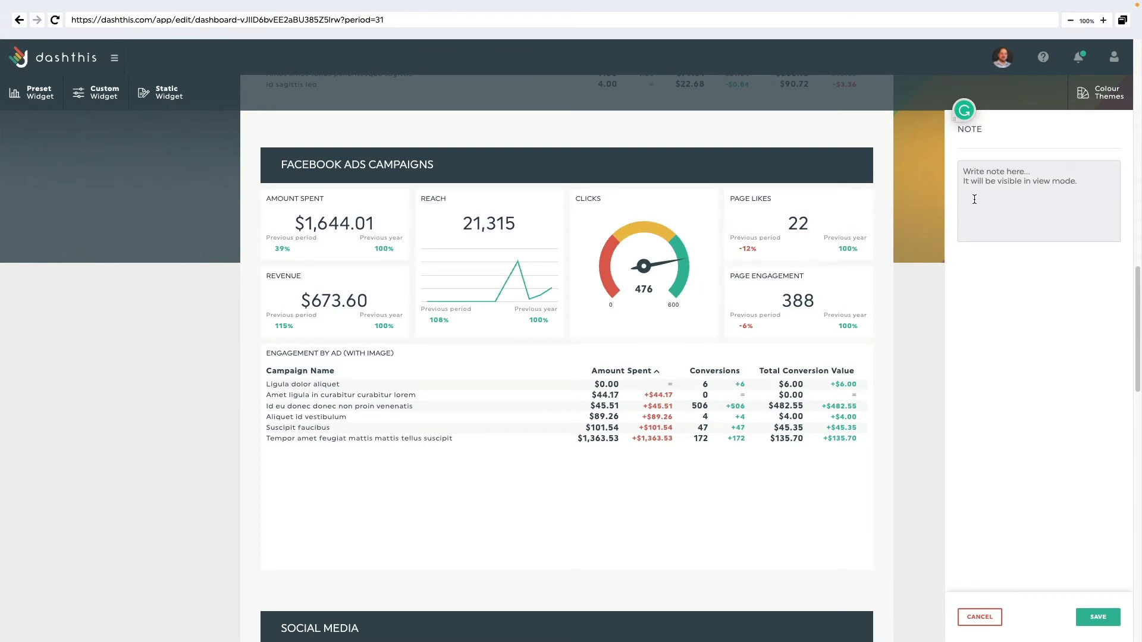
type("Add definition")
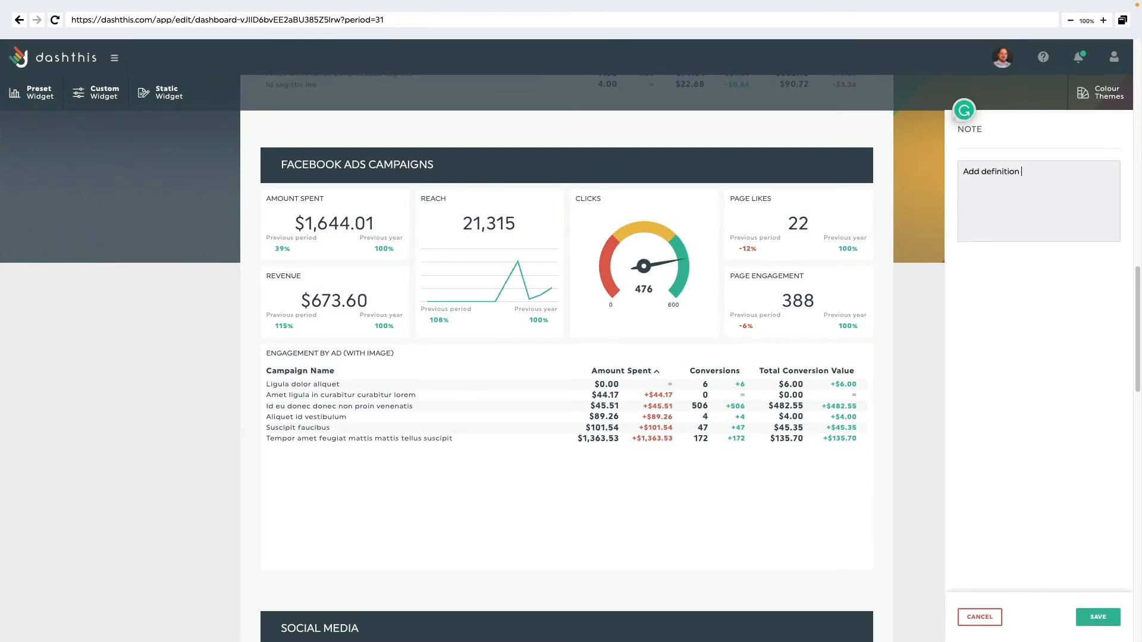
type("right here...")
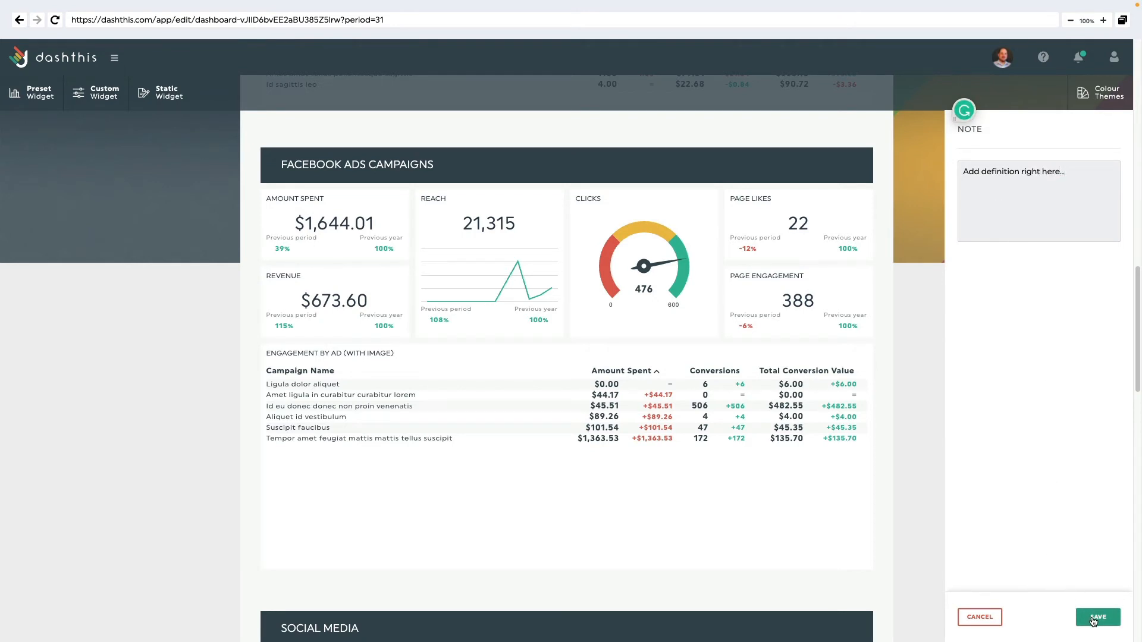
left_click(1097, 617)
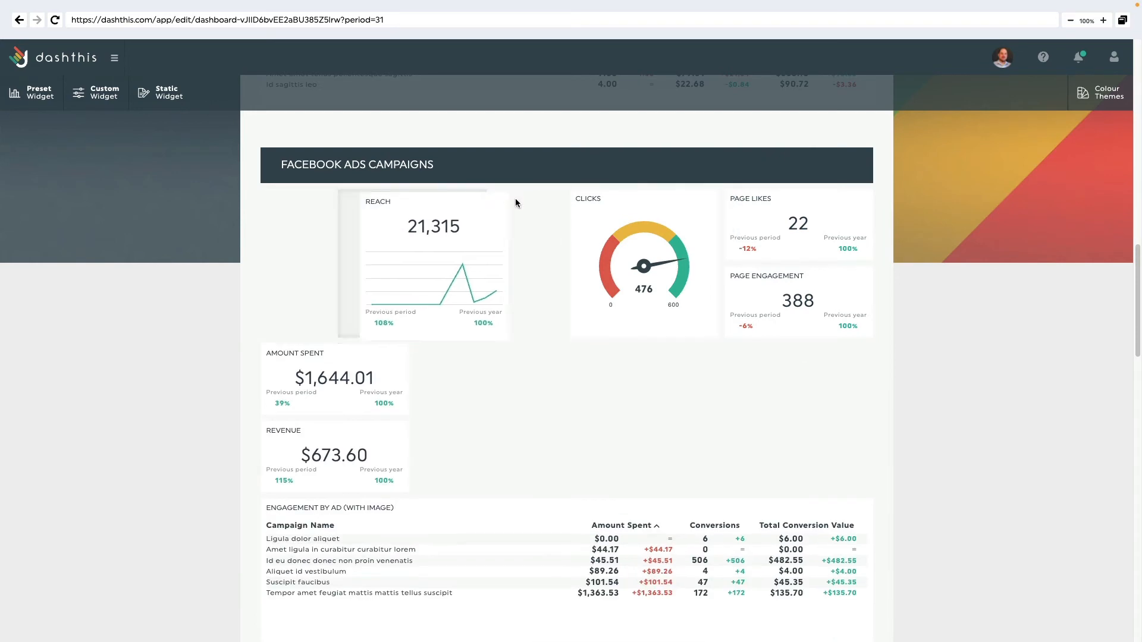
- Add a logo beside "Client name - Monthly" and leave Colour Themes unchanged
scroll("up", 3)
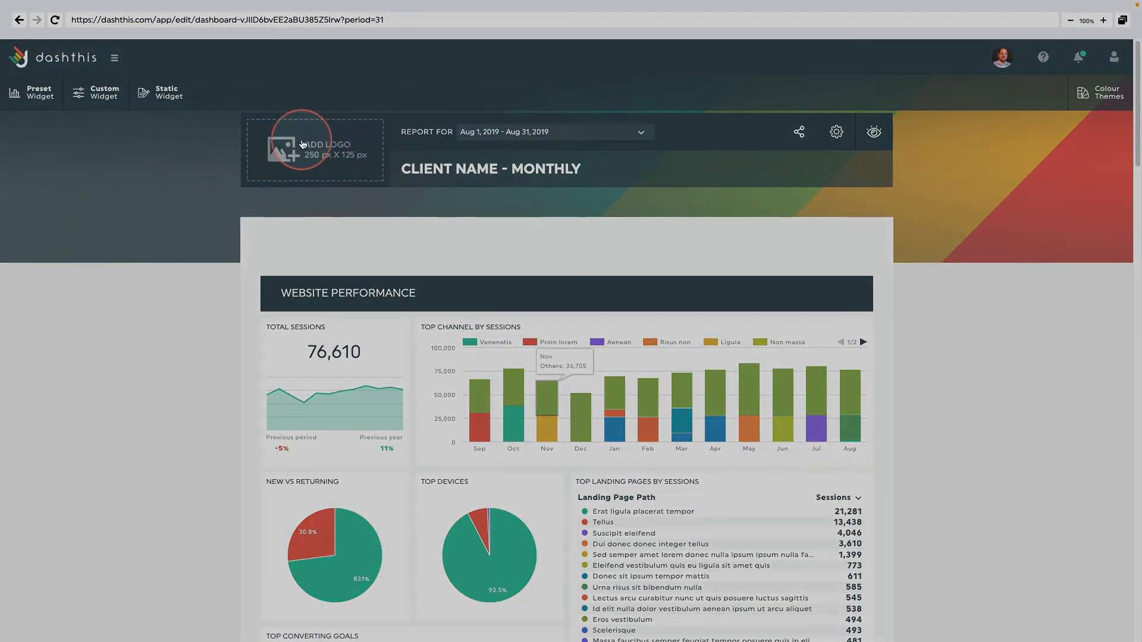
left_click(314, 149)
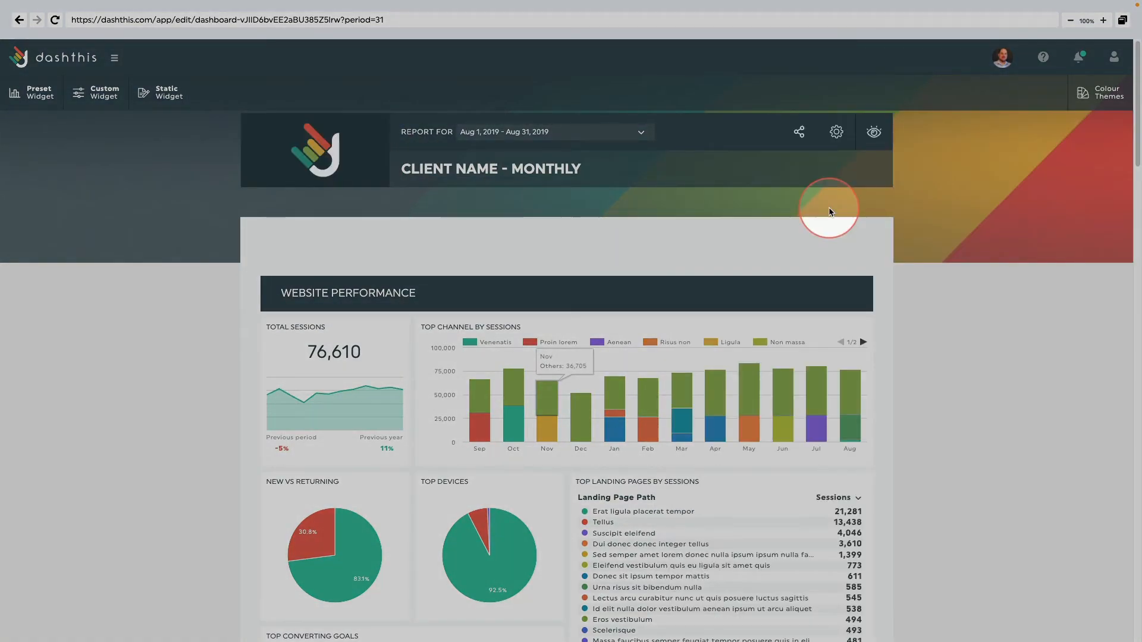
left_click(1101, 93)
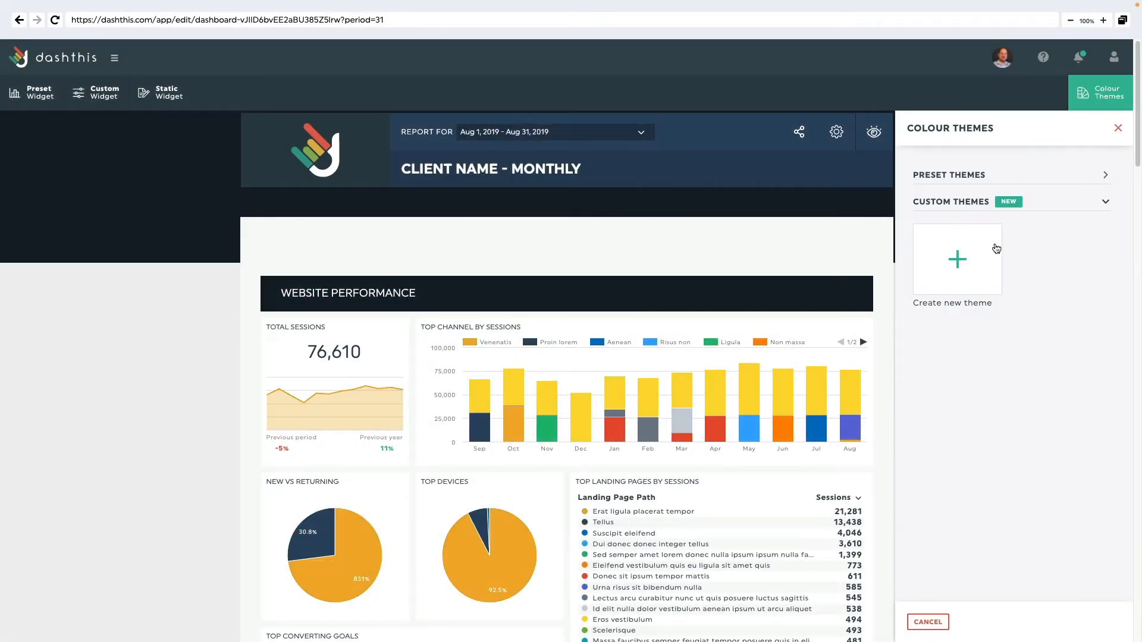
left_click(957, 261)
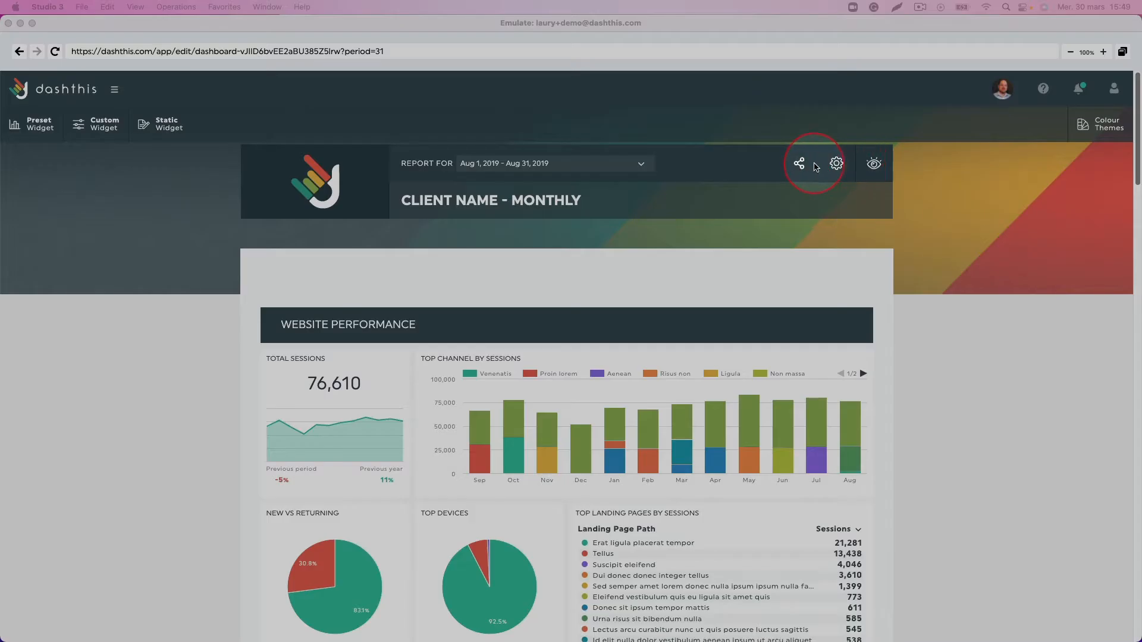
left_click(798, 163)
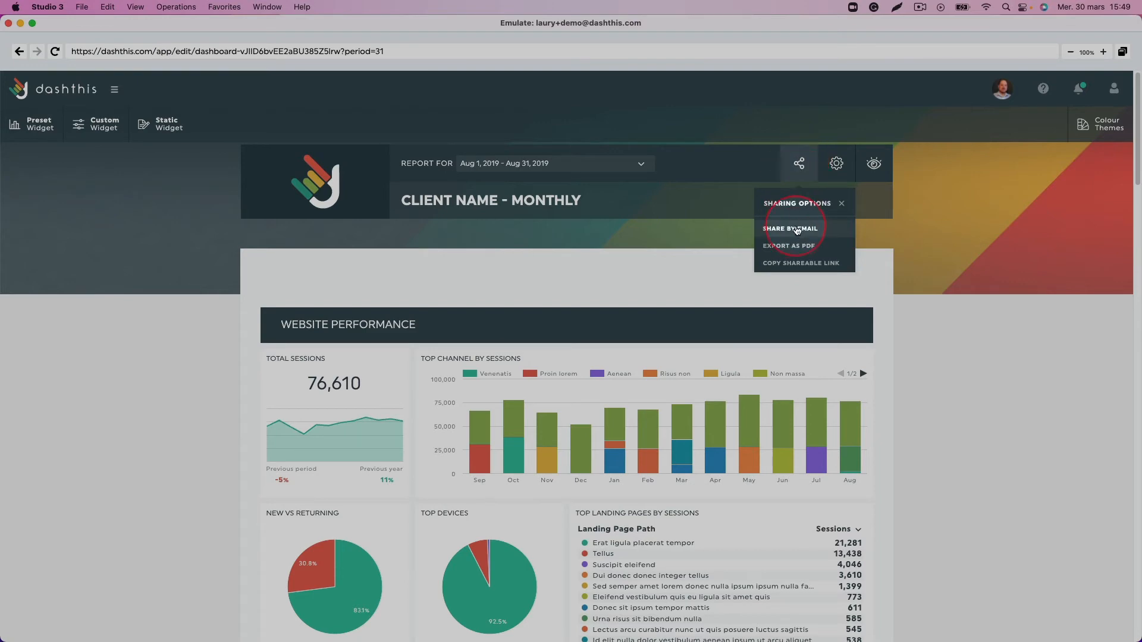
left_click(789, 228)
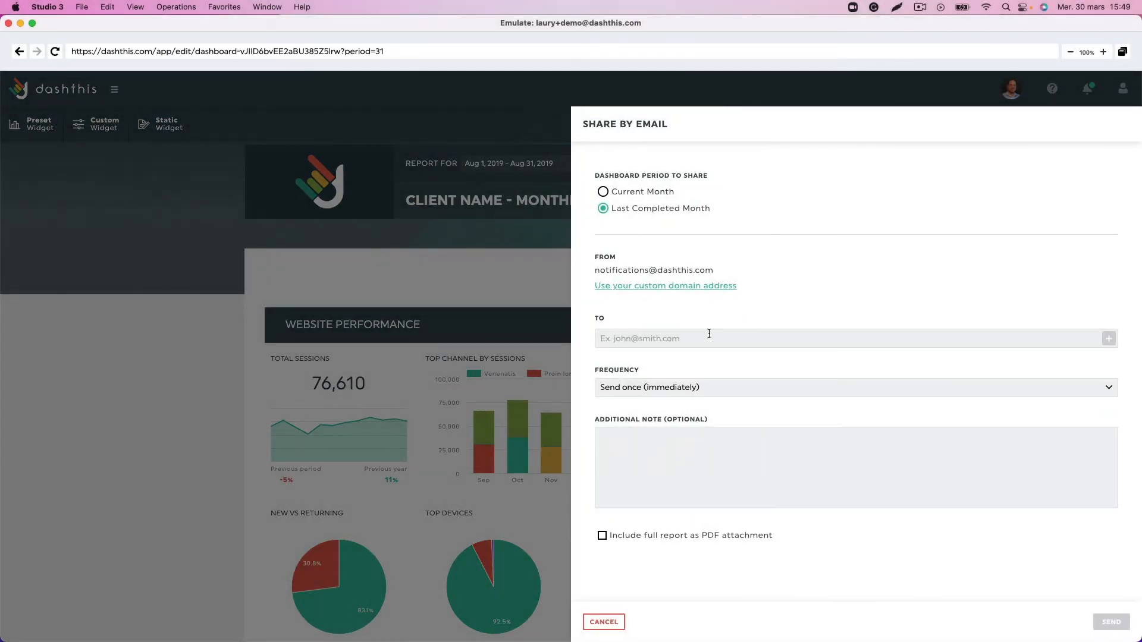
type("paul")
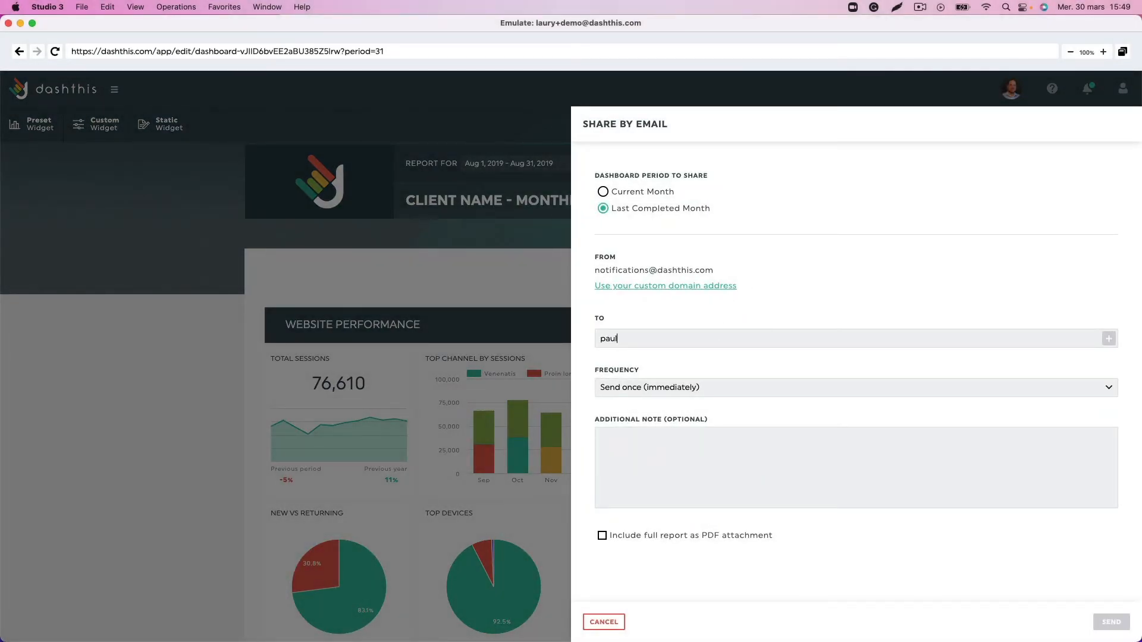
type("@compan")
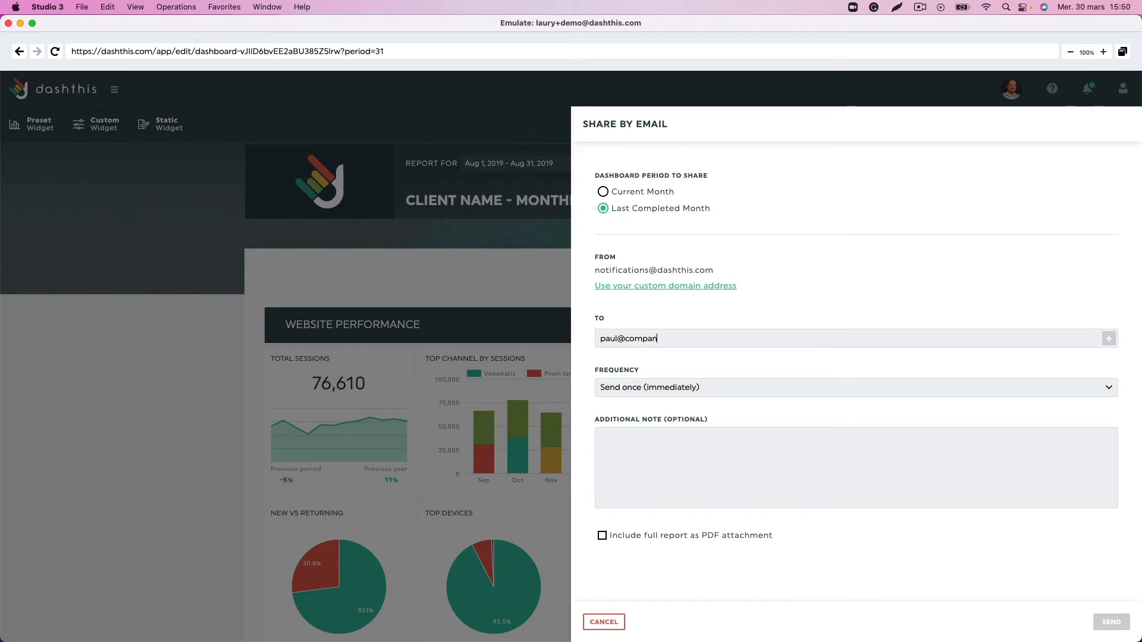
type("yname.com")
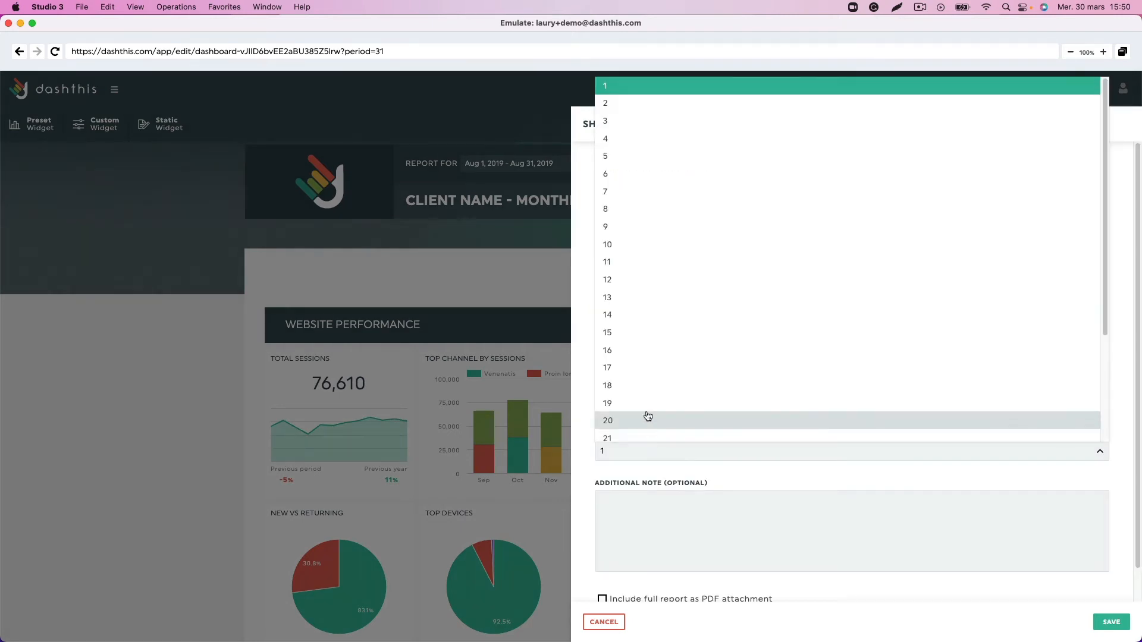
- Schedule the email monthly on day 16 with the full PDF attached, save, and preview as a viewer
left_click(607, 350)
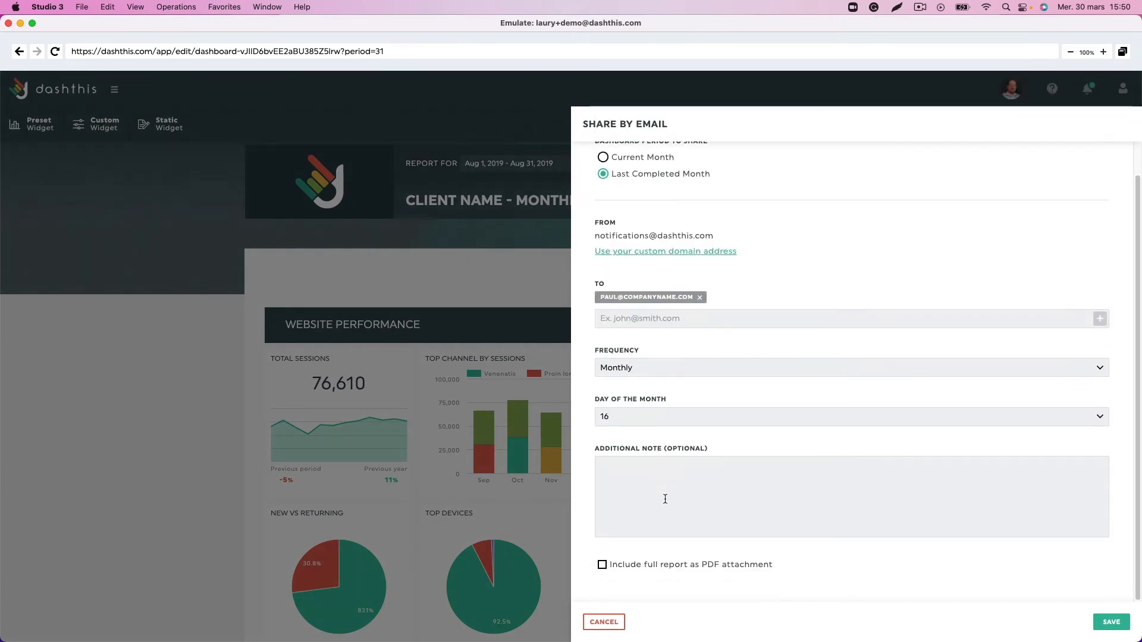
left_click(602, 564)
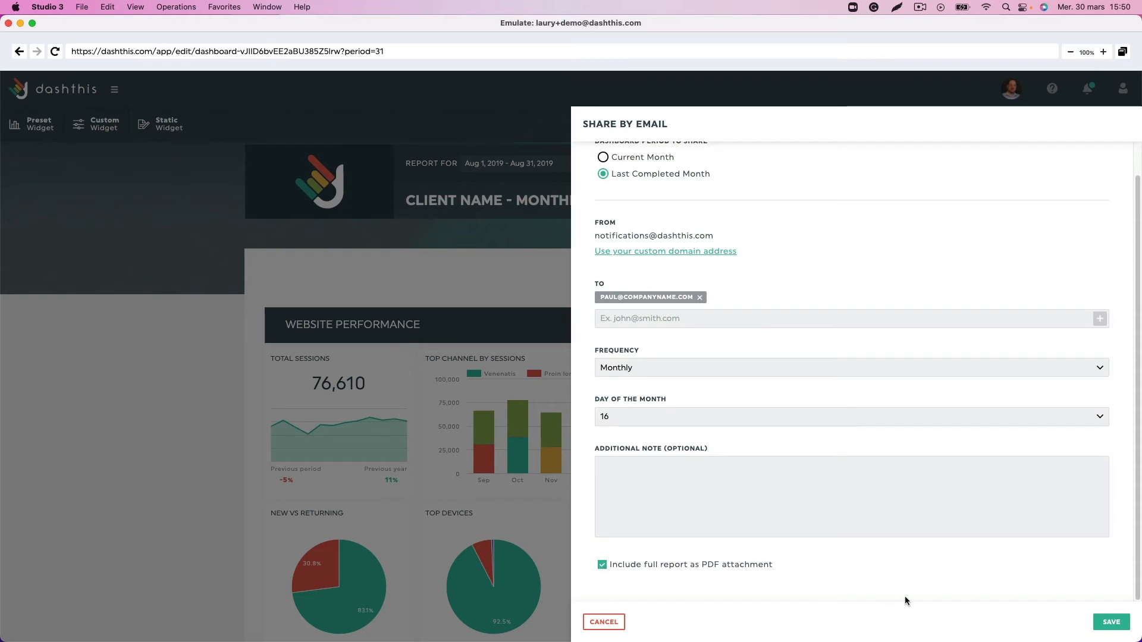
left_click(1110, 622)
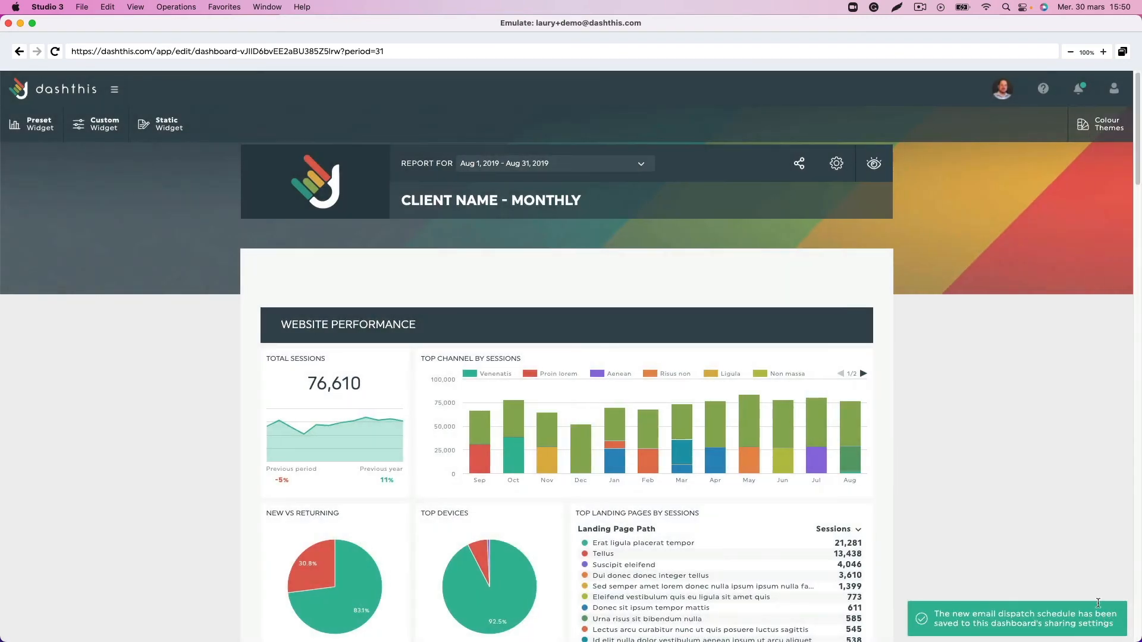
left_click(873, 163)
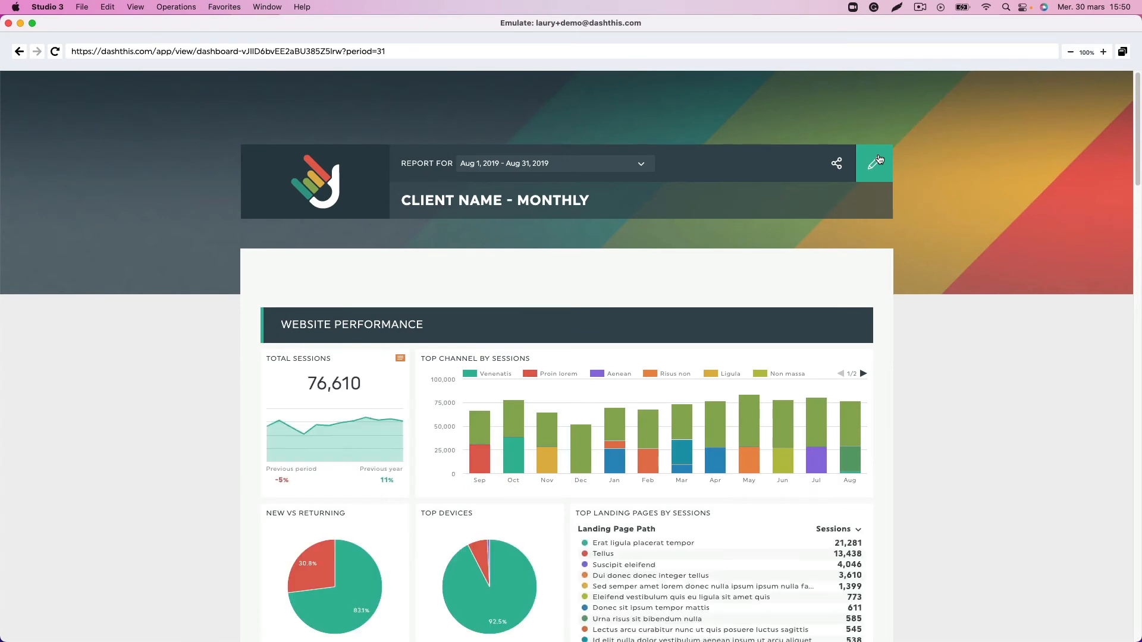
mouse_move(343, 421)
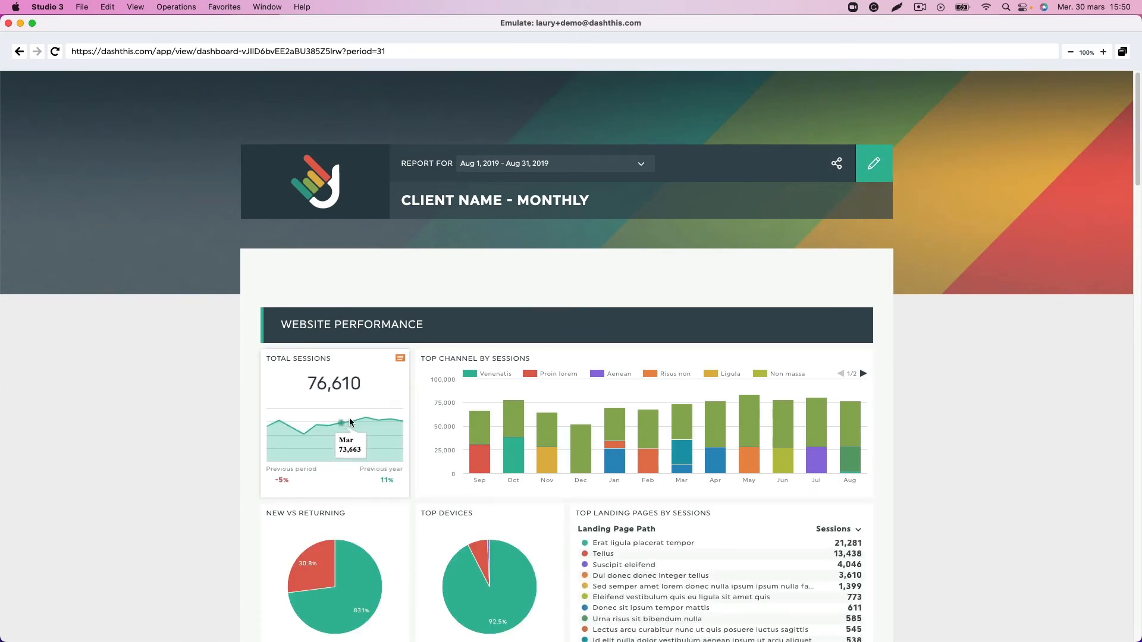
mouse_move(486, 433)
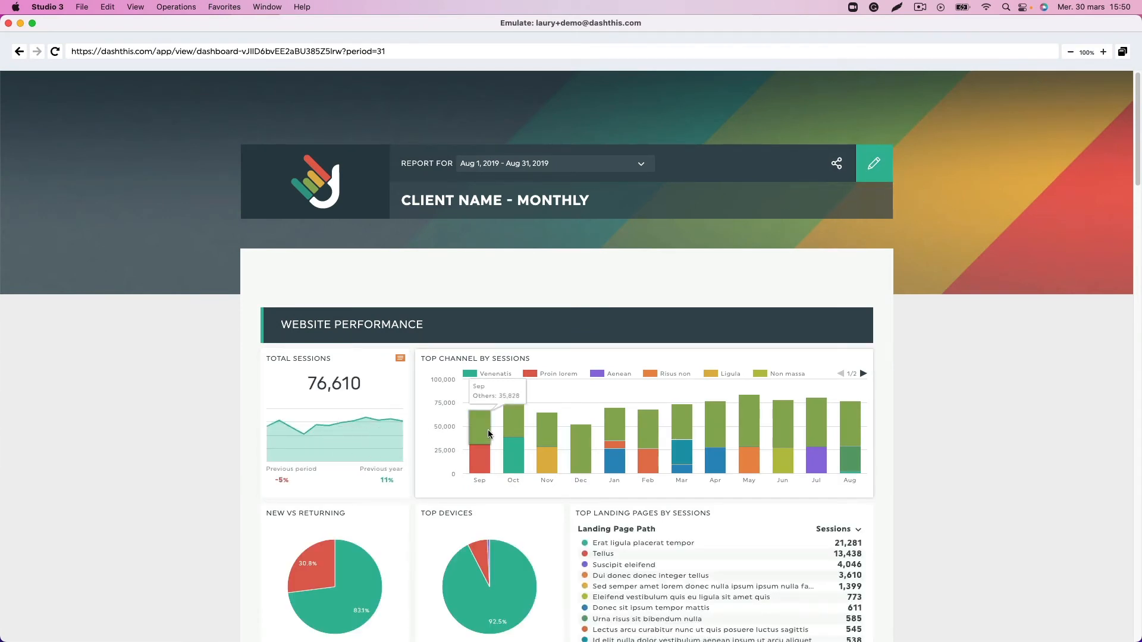
mouse_move(514, 459)
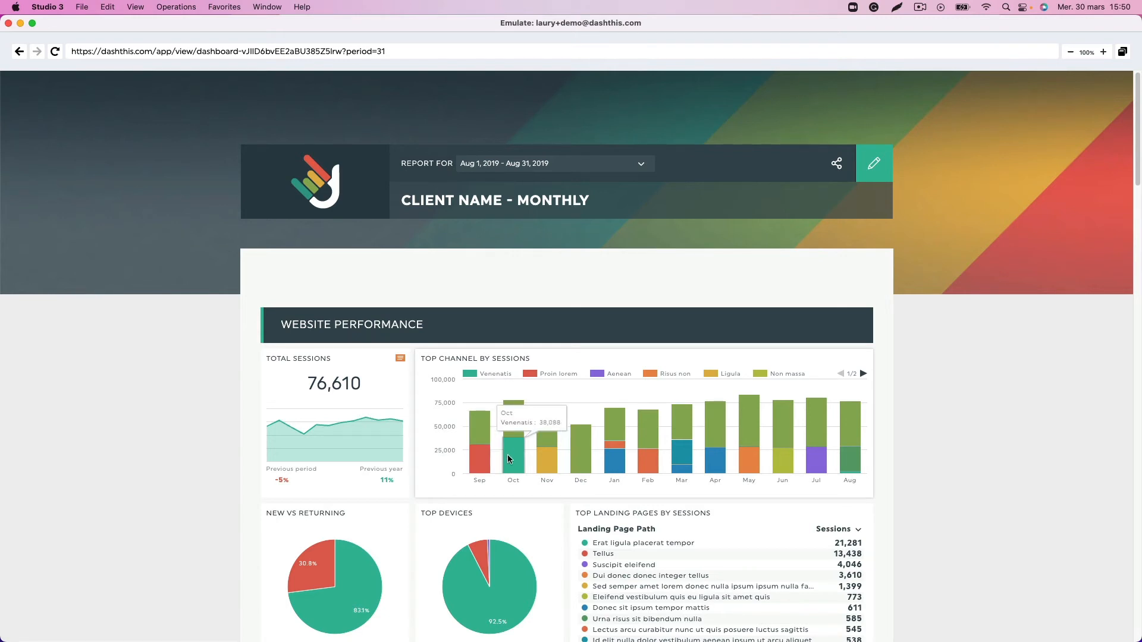
- Switch from viewer preview back to editing the Client Name - Monthly dashboard
left_click(873, 163)
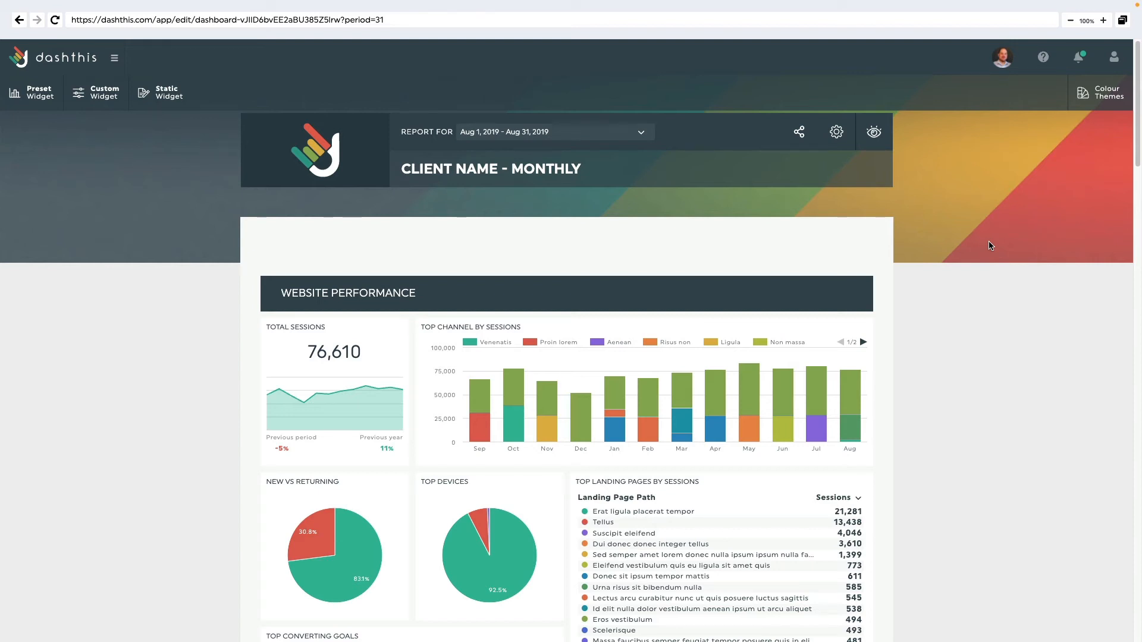
left_click(154, 20)
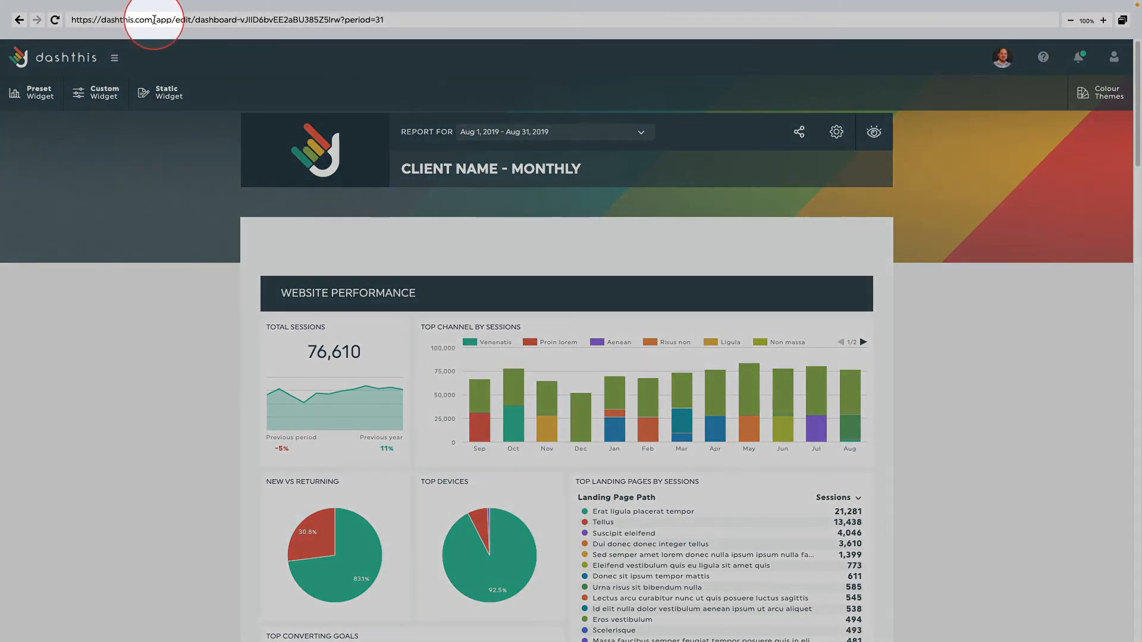
mouse_move(173, 31)
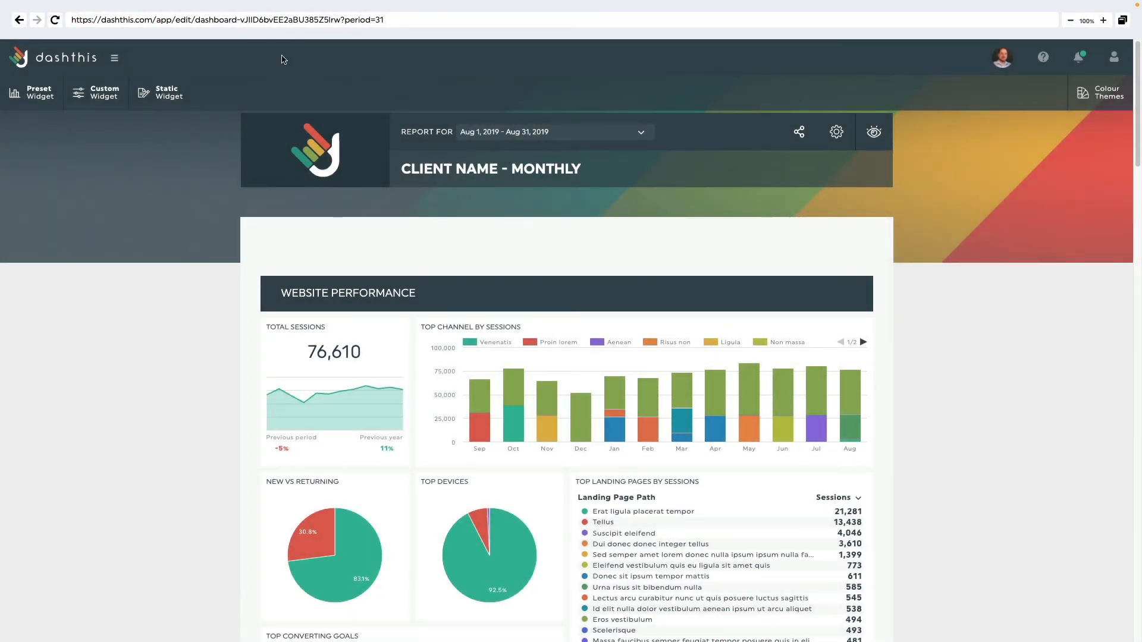
left_click(799, 132)
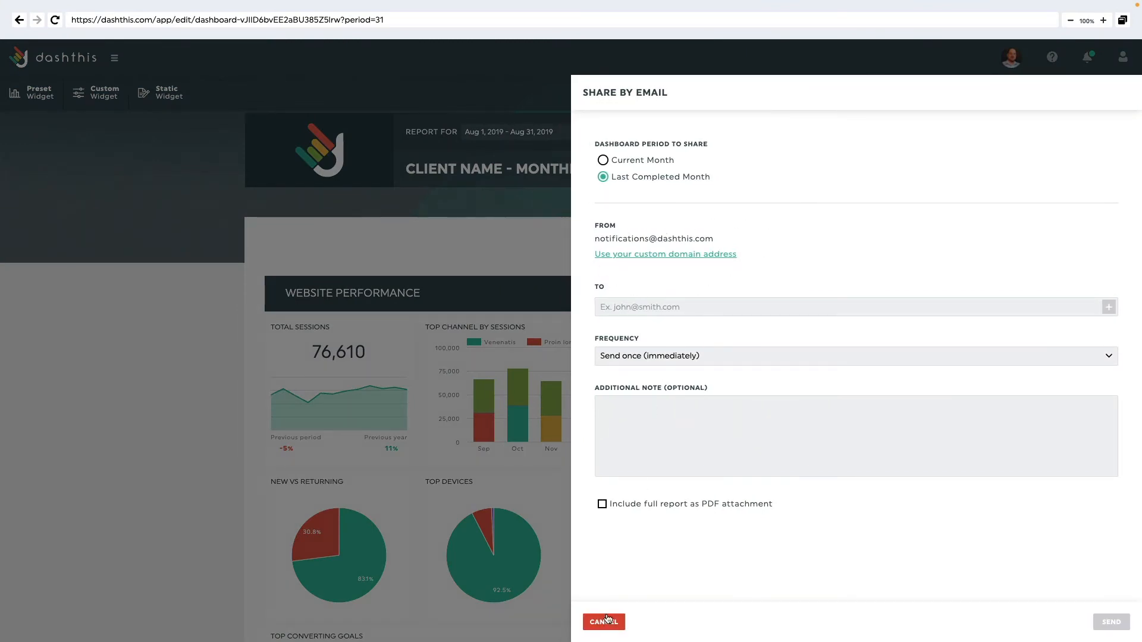
left_click(603, 622)
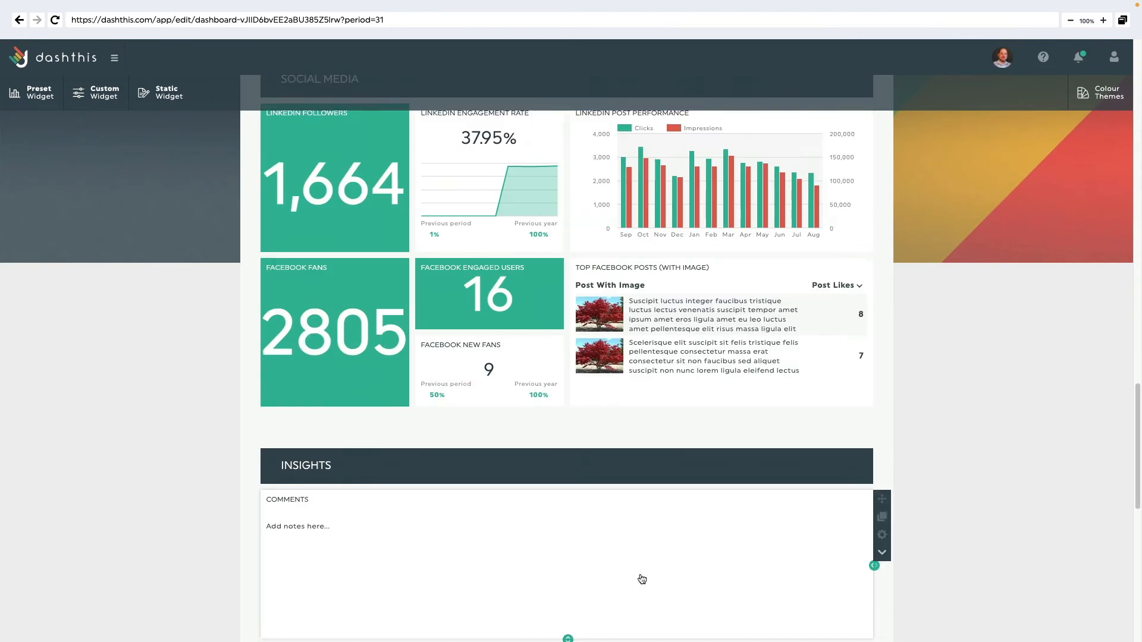
scroll("down", 3)
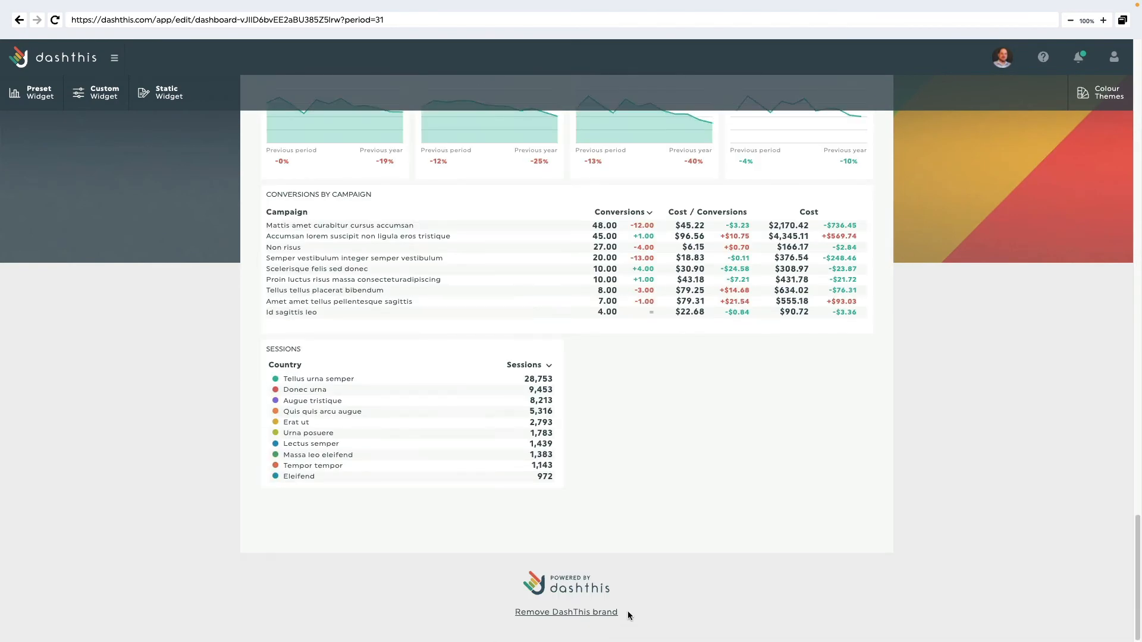
mouse_move(700, 633)
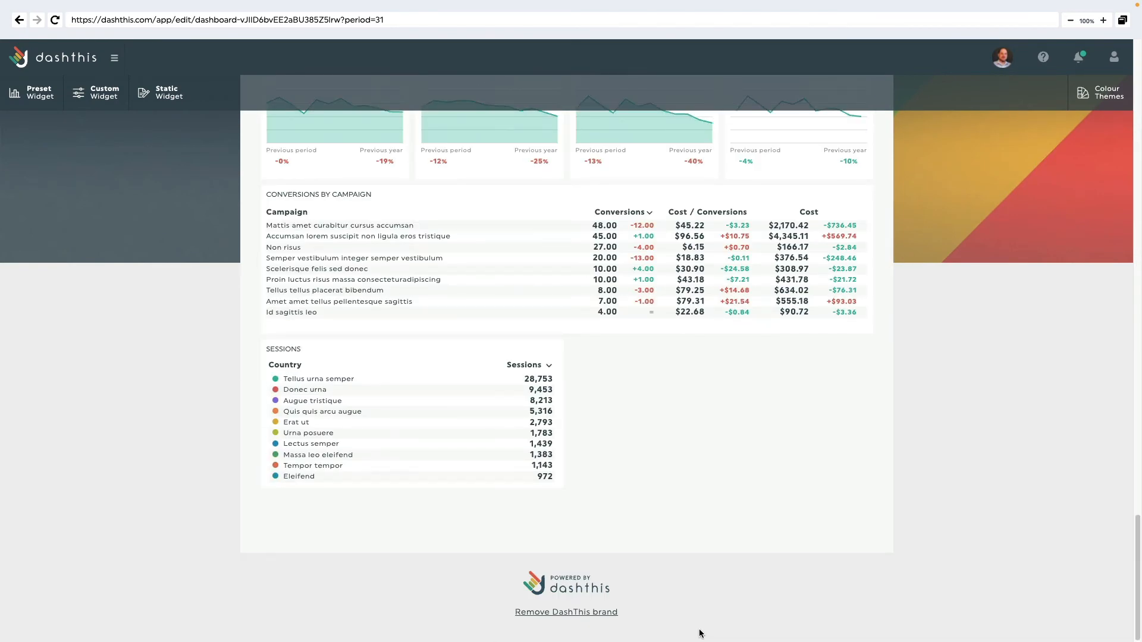
scroll("down", 3)
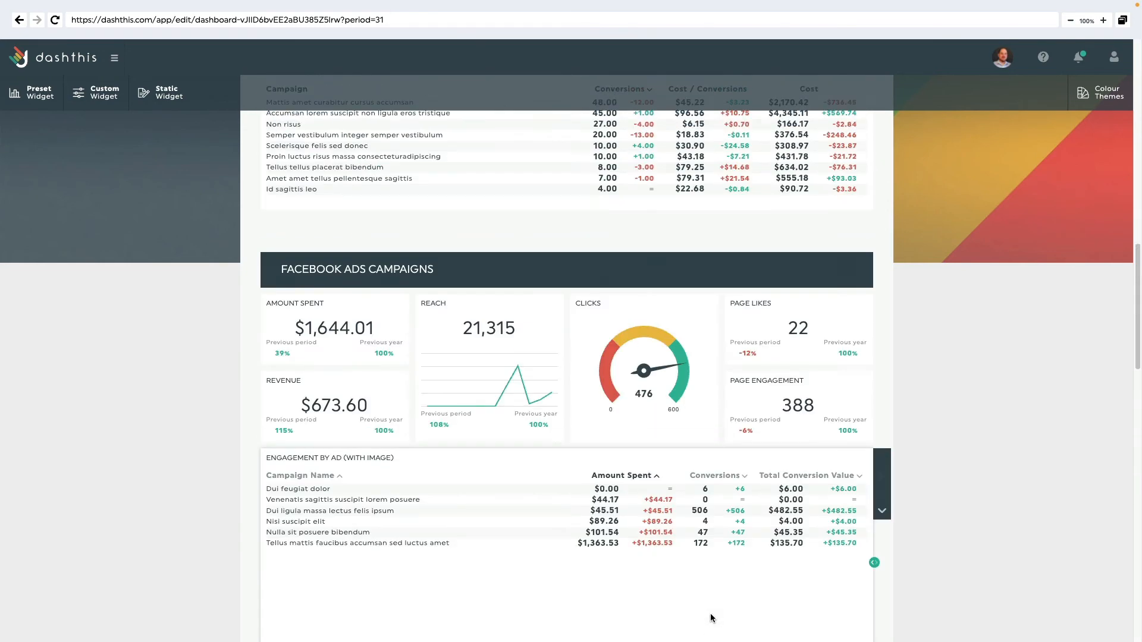
scroll("up", 3)
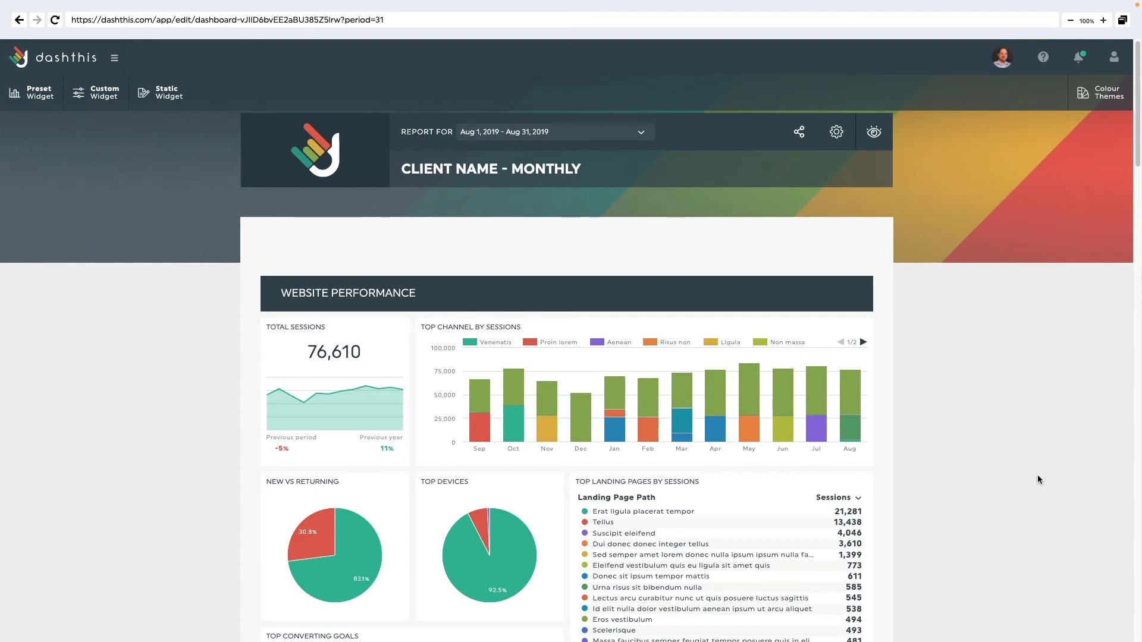
- Clone the dashboard, replacing Google Analytics with the All Trafic - All subdomains source
left_click(837, 132)
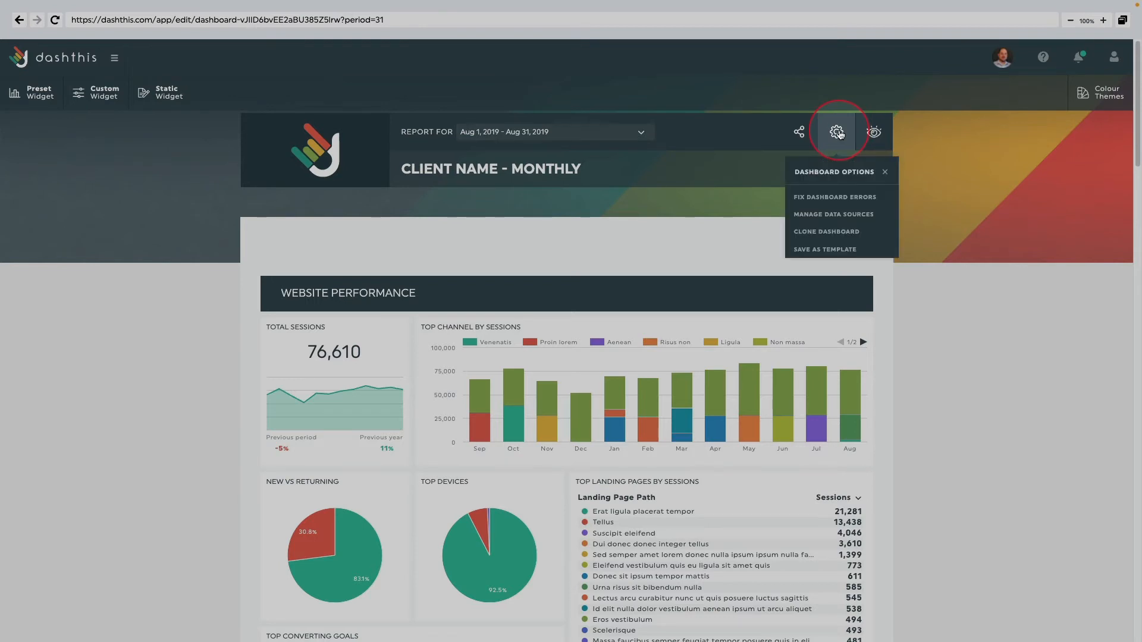
left_click(826, 231)
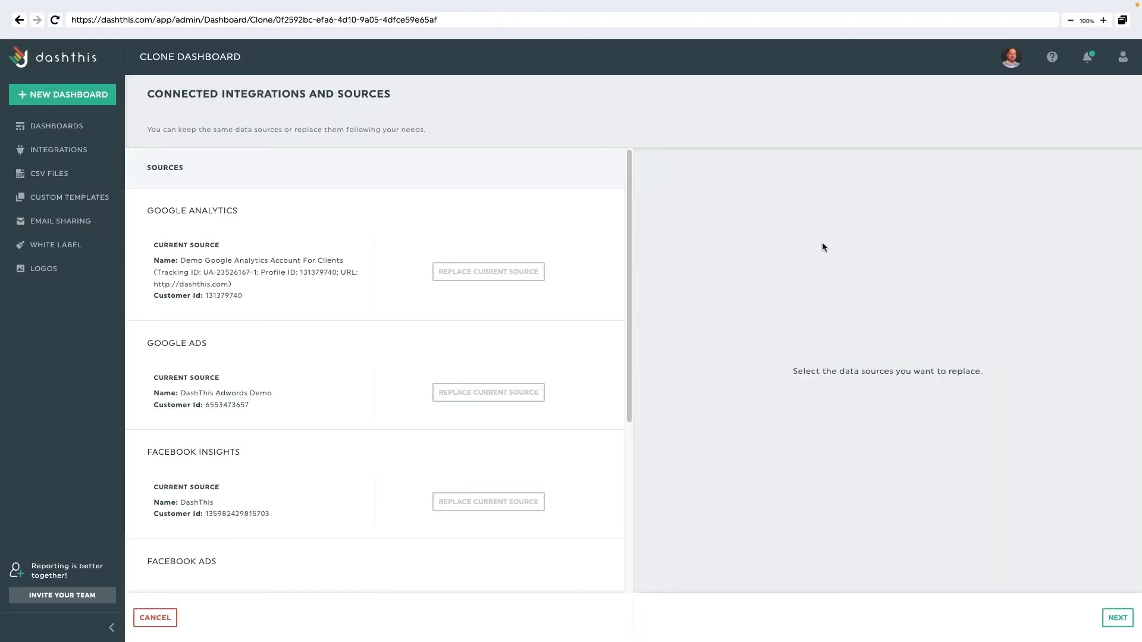
left_click(488, 272)
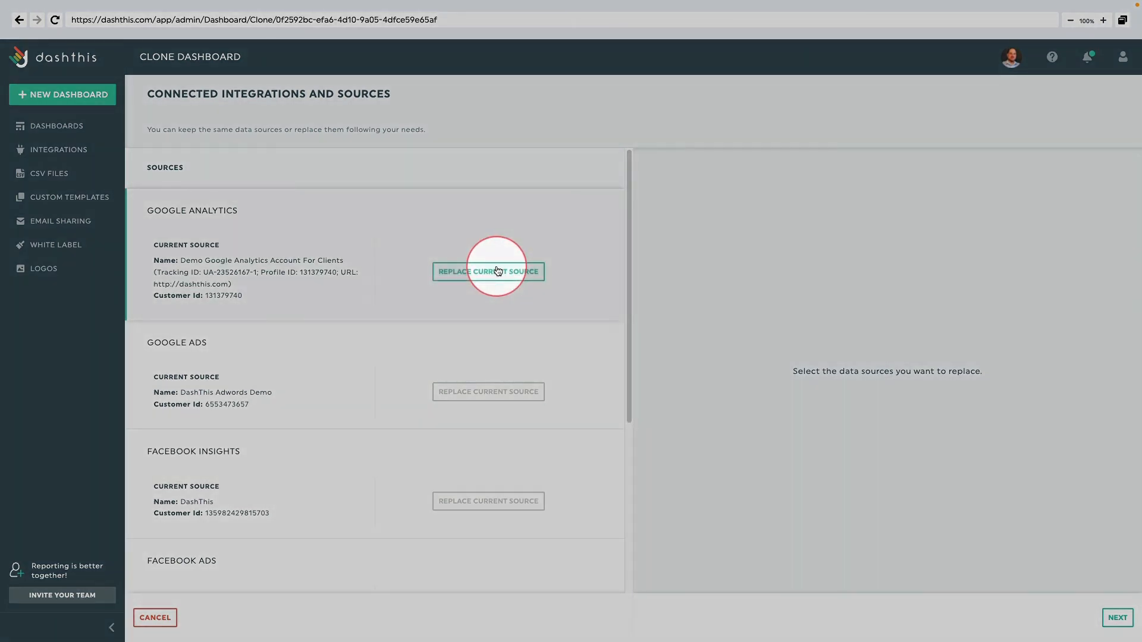
left_click(488, 271)
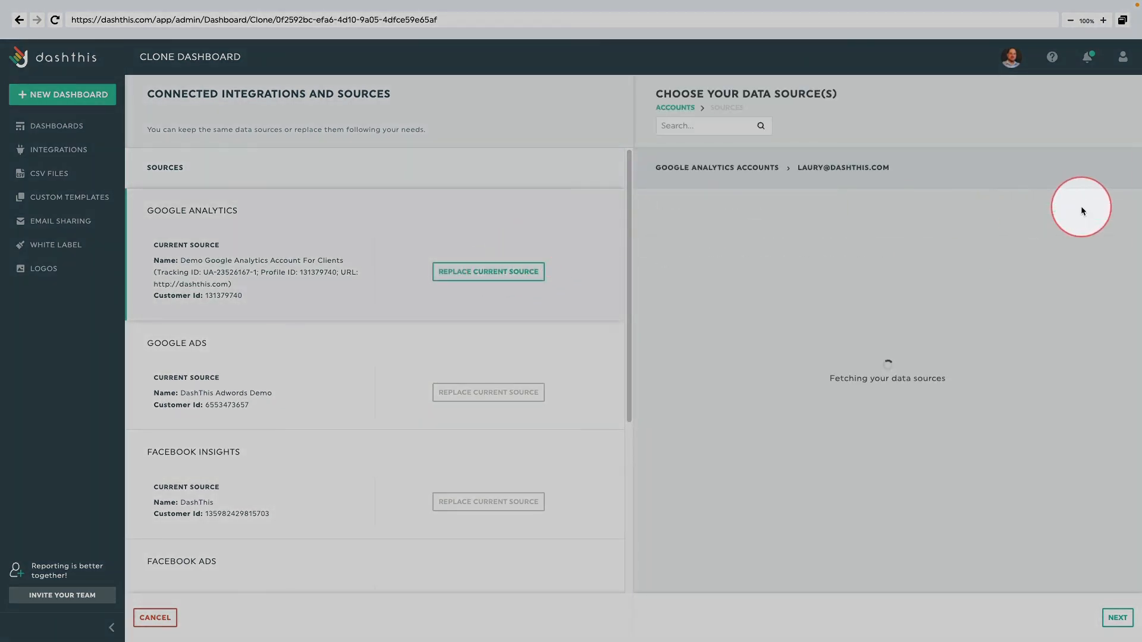
left_click(488, 271)
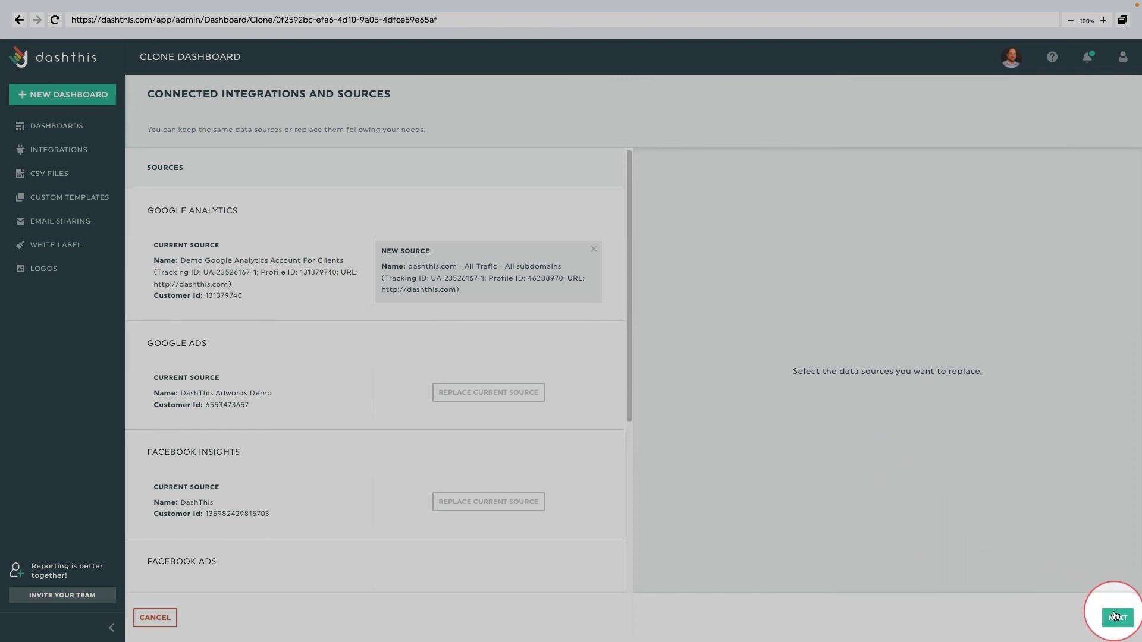
- Keep the other sources, name the clone "Client name #2 - Monthly" and open it
left_click(1116, 617)
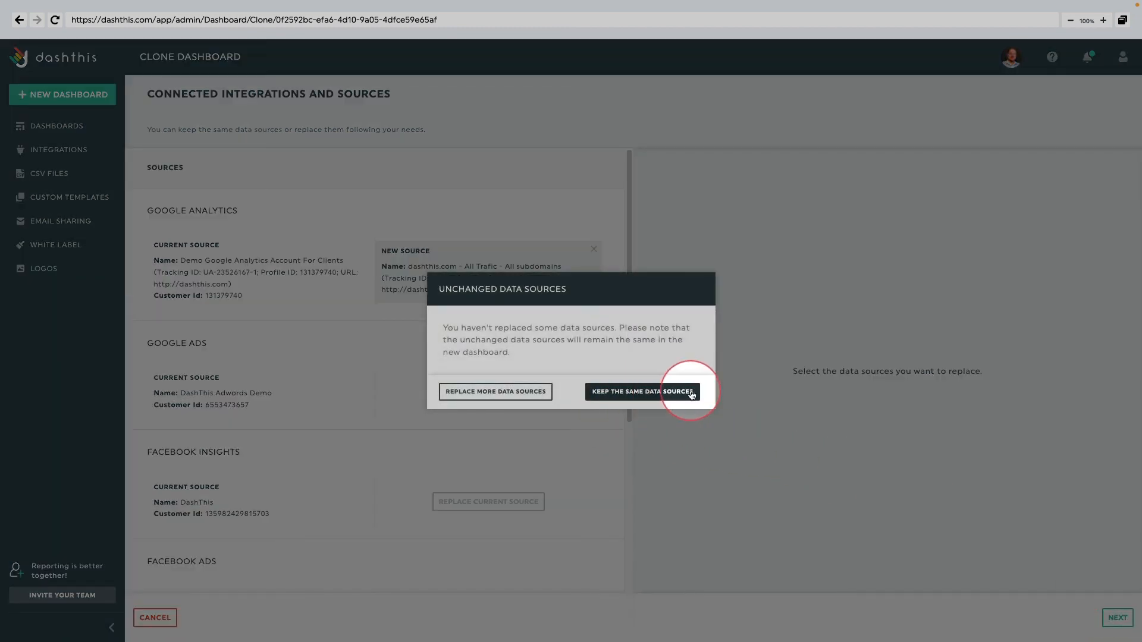
left_click(640, 391)
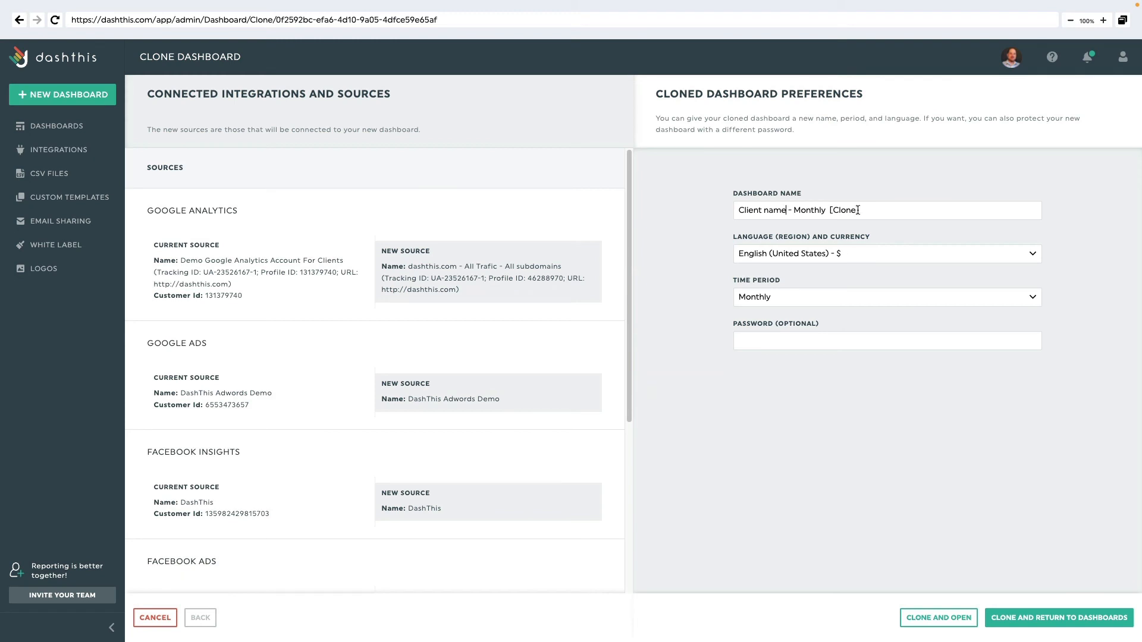
type("#2")
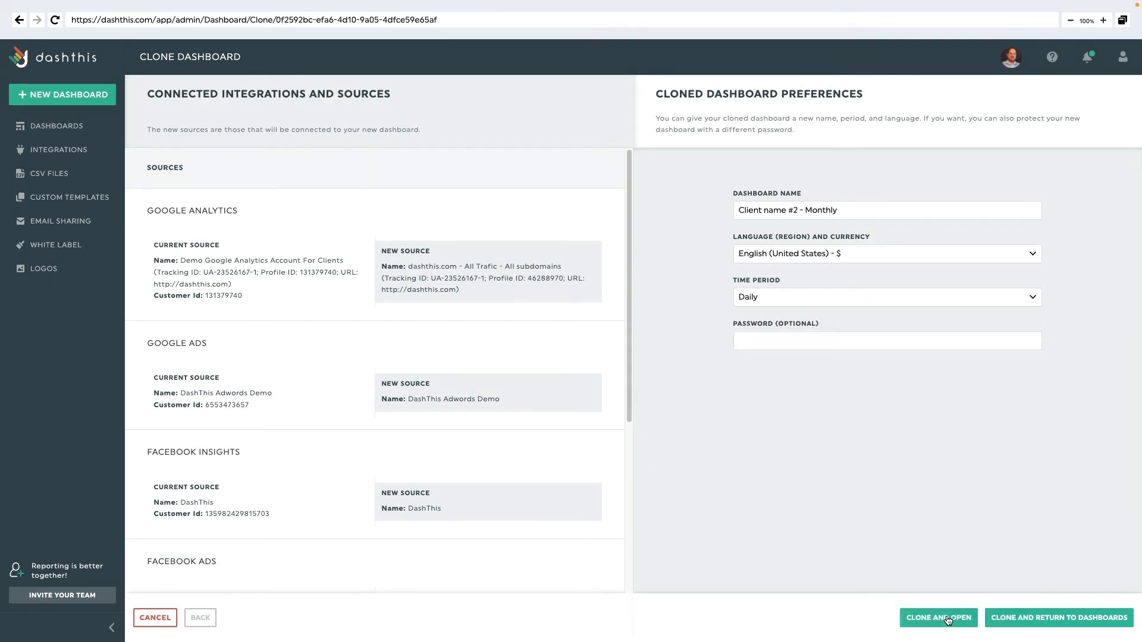
left_click(939, 617)
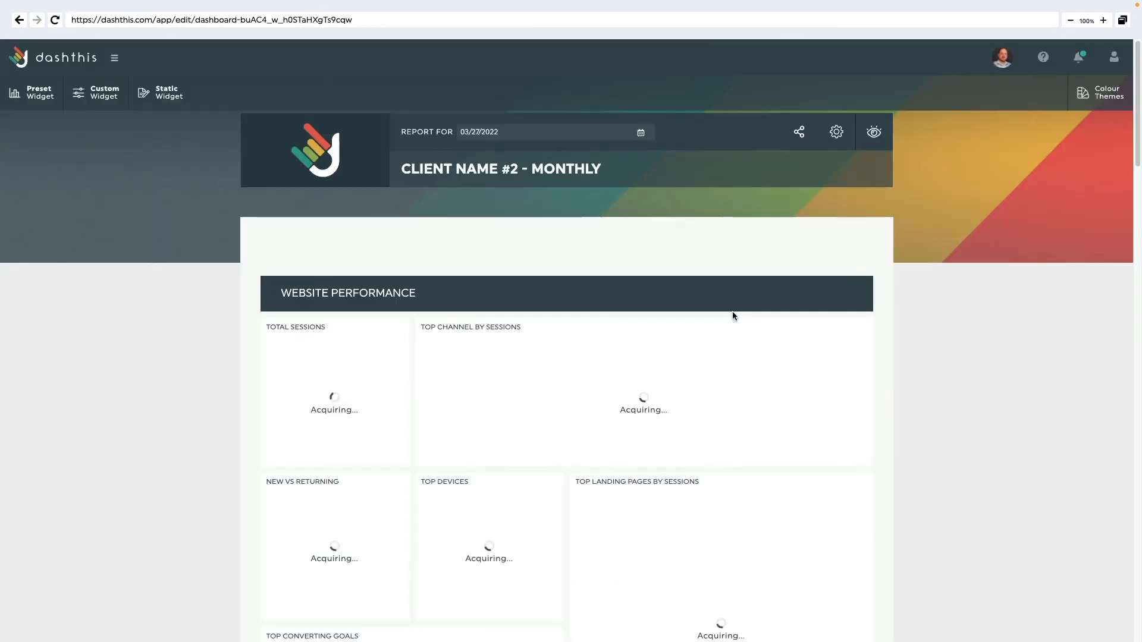
- Create template "multi-channel report" described "SEO - PPC - SOCIAL MEDIA" from the clone
left_click(835, 132)
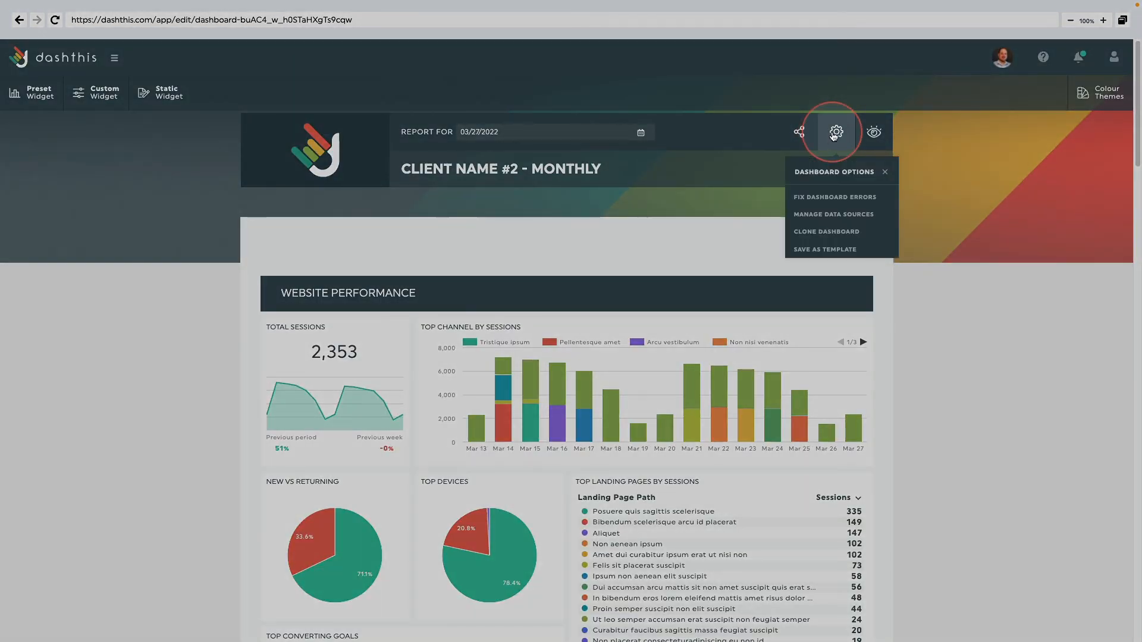
left_click(825, 248)
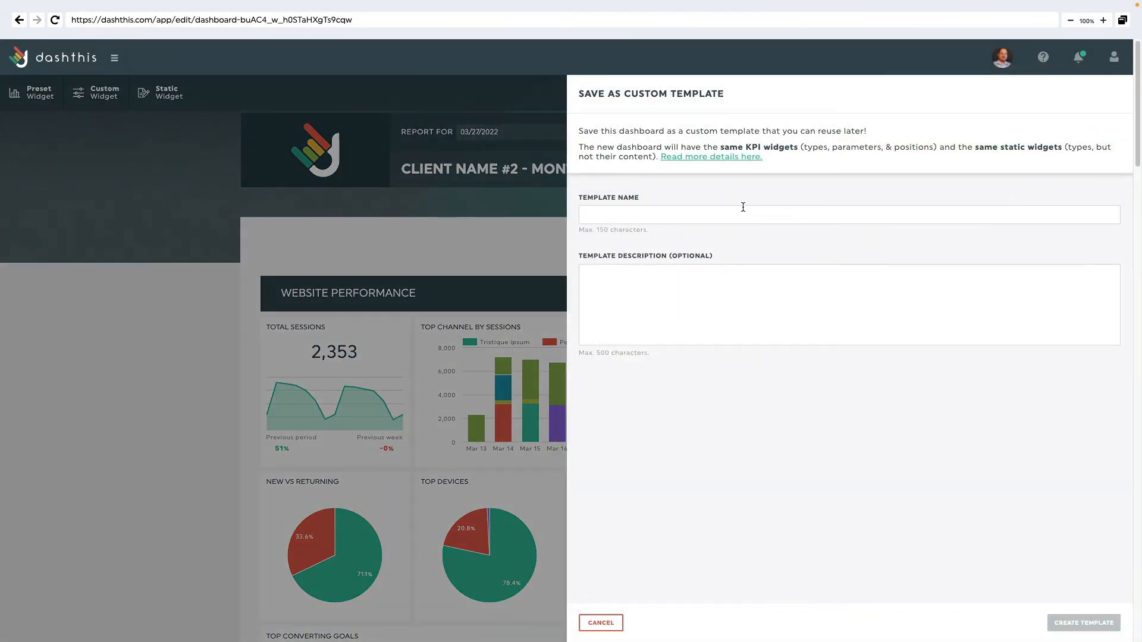
type("multi")
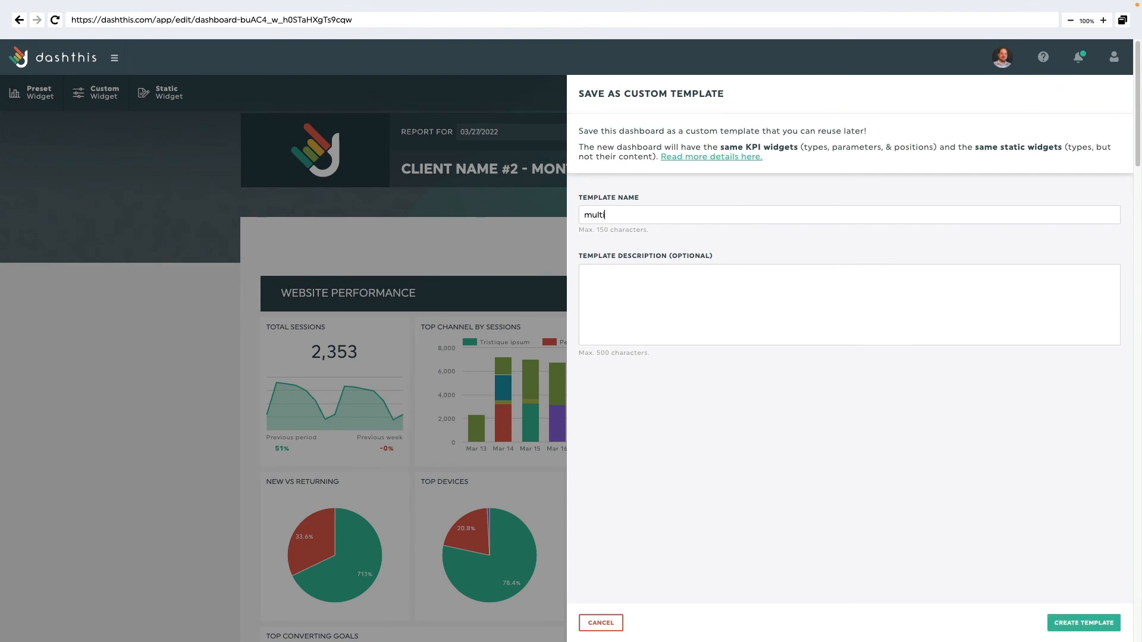
type("-channel report")
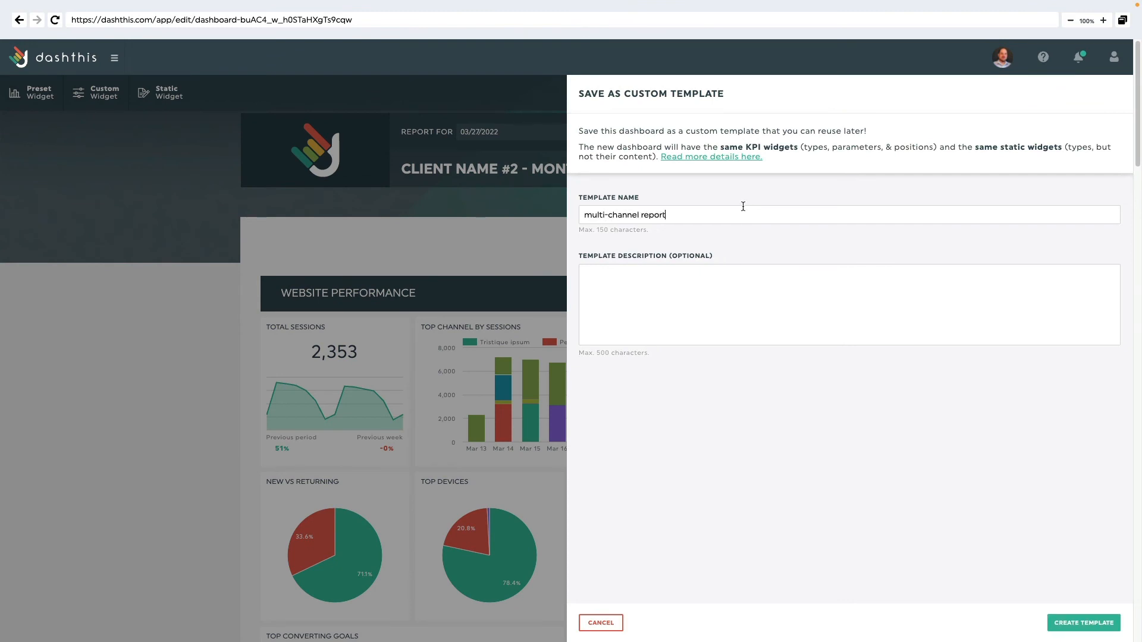
type("SEO")
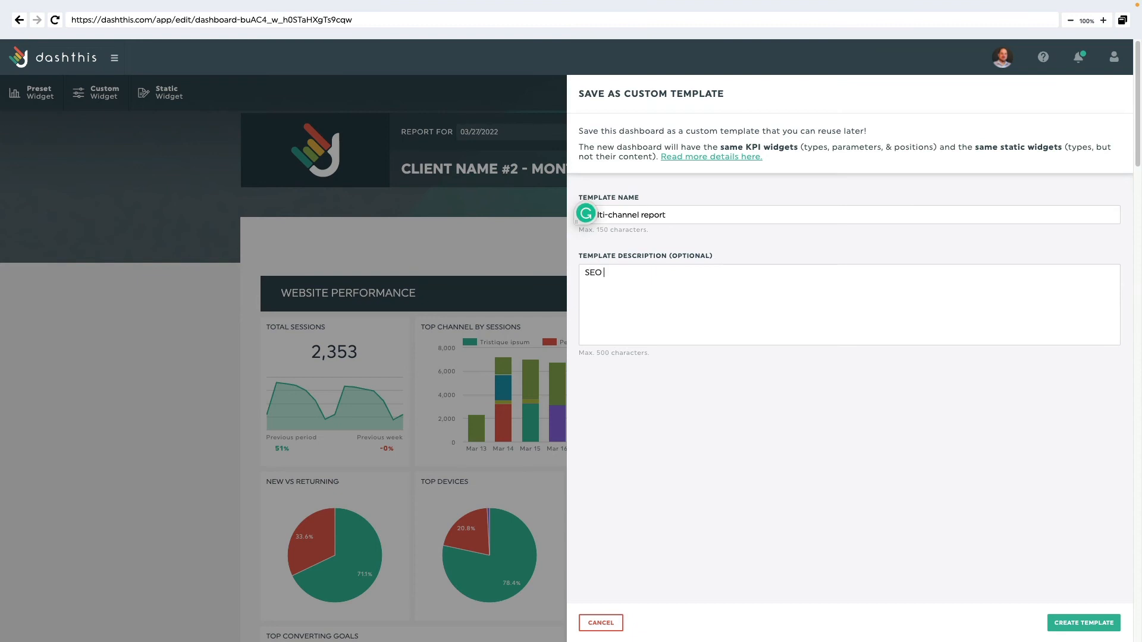
type("- PPC - S")
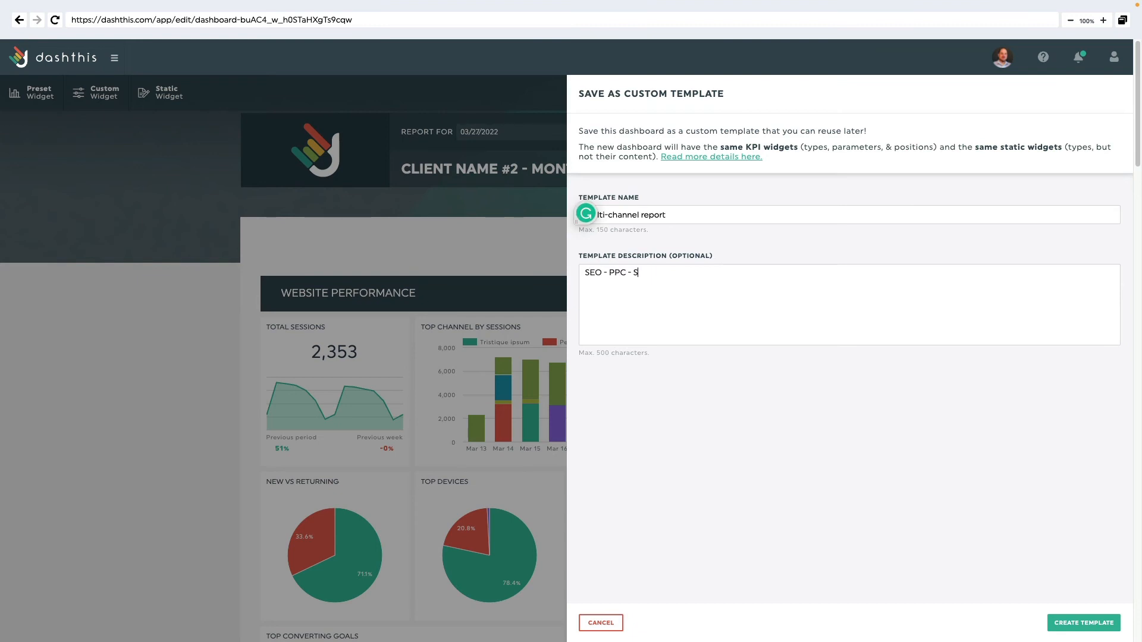
type("OCIAL MEDIA")
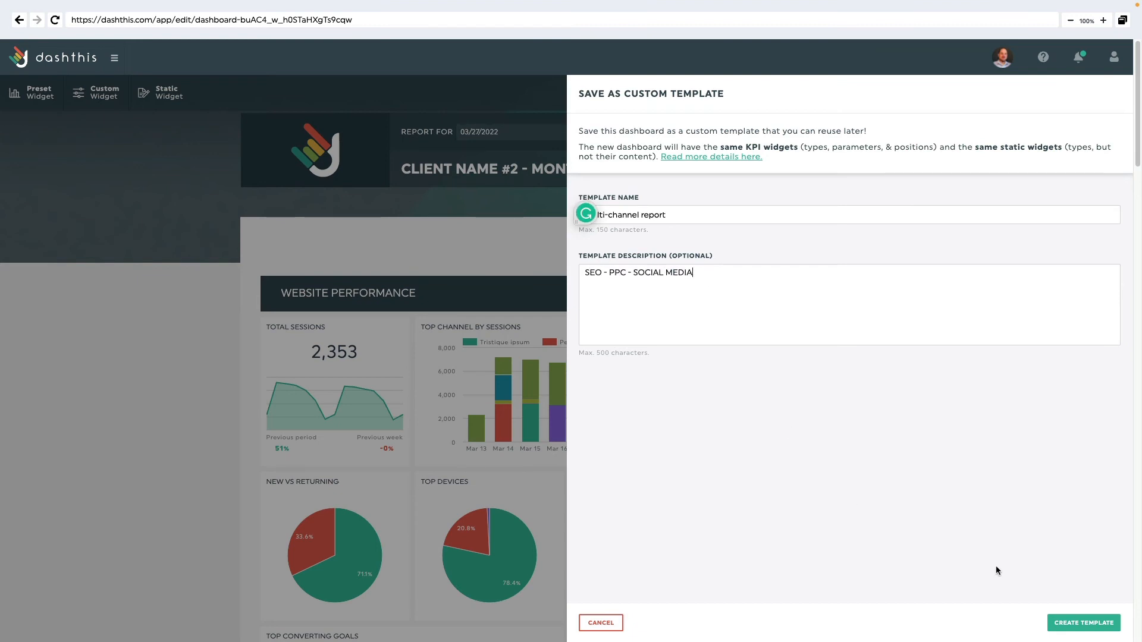
left_click(1083, 622)
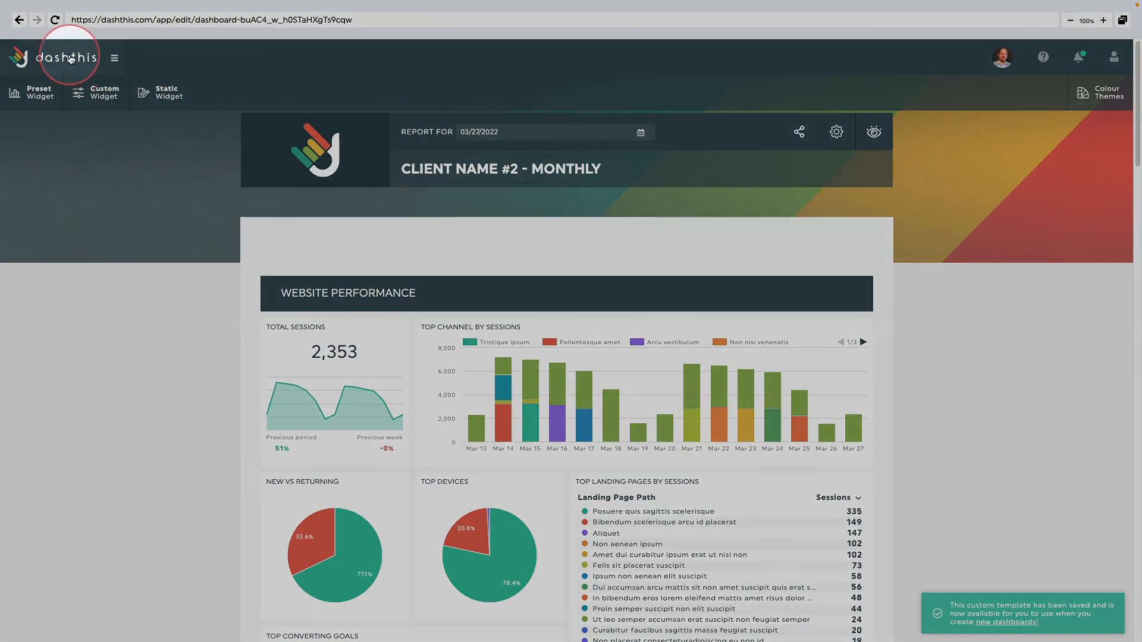
- From the dashboards list, create a new group named PAUL'S CLIENTS
left_click(67, 57)
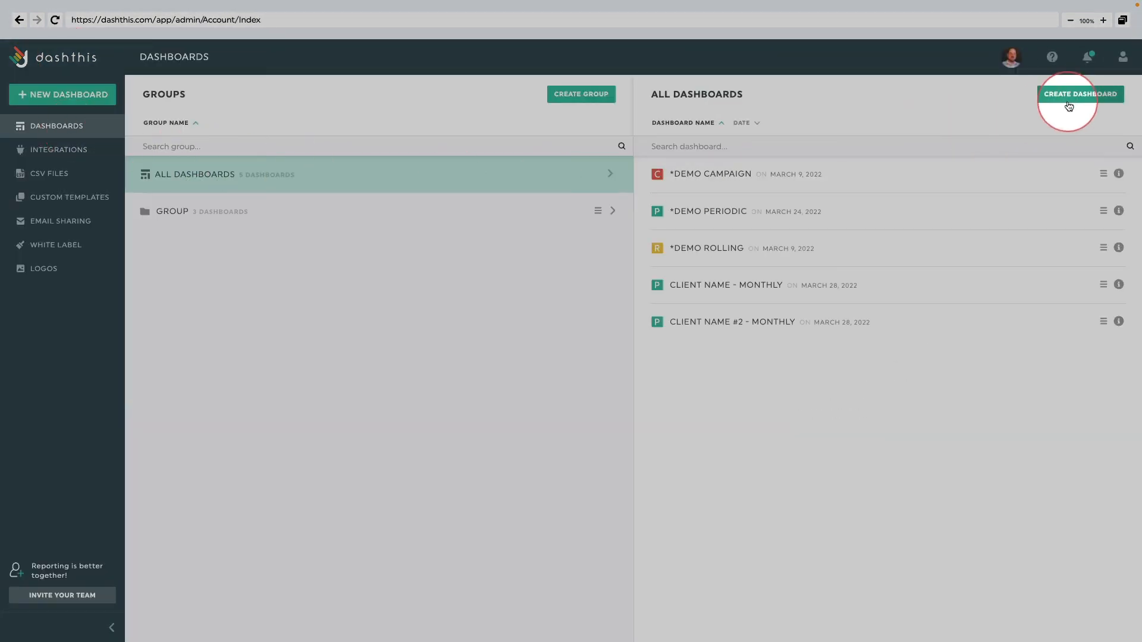
left_click(1081, 94)
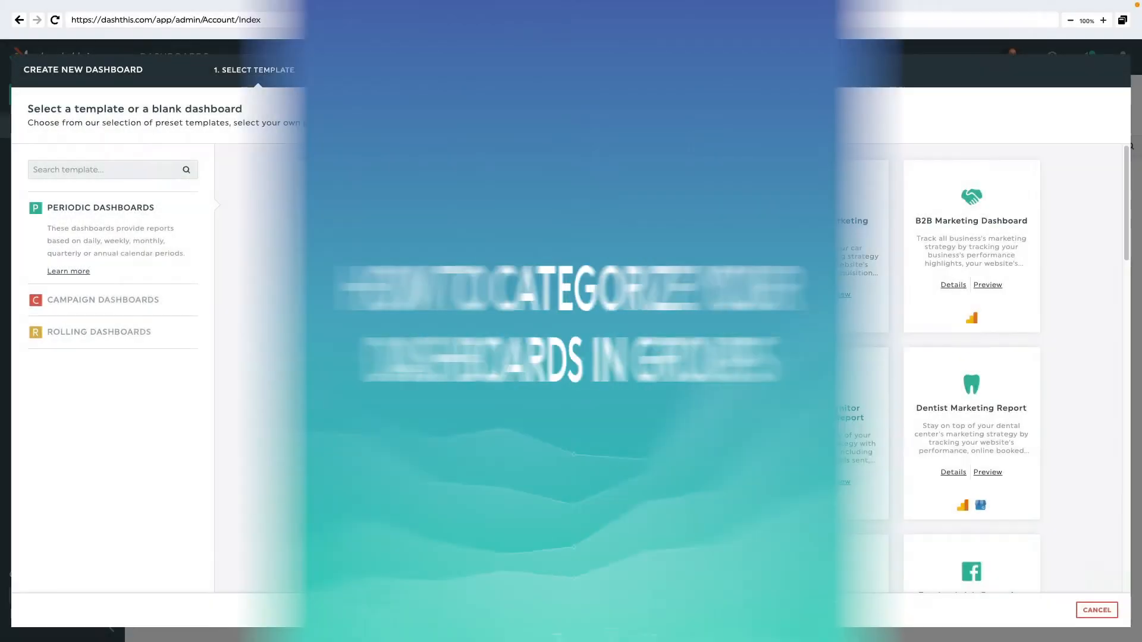
left_click(581, 94)
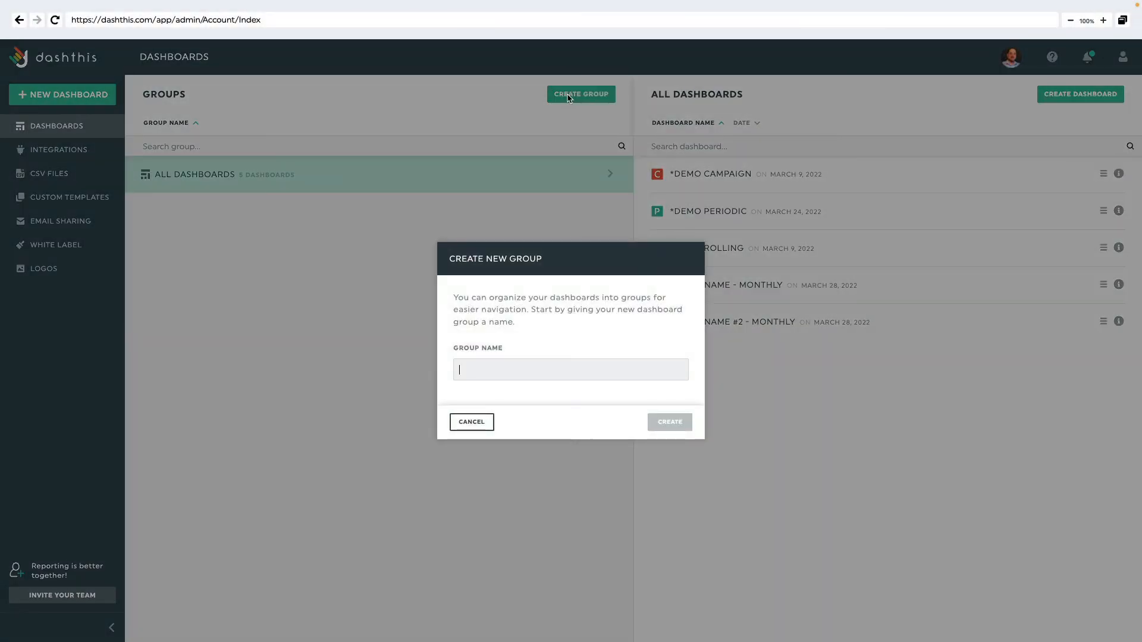
type("PAUL'S CL")
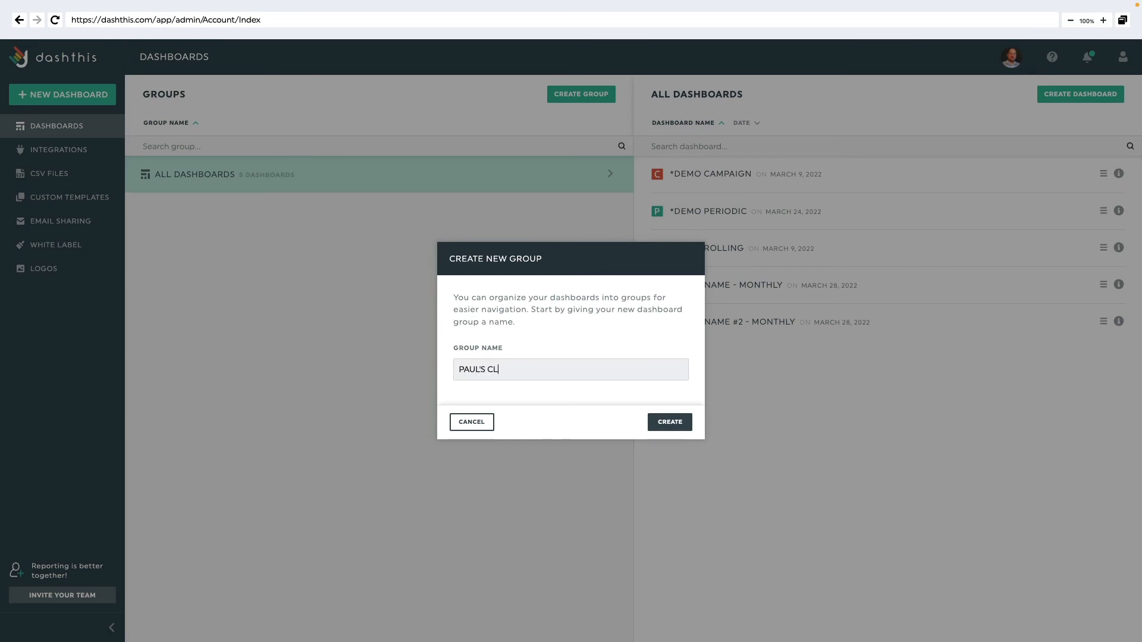
type("IENTS")
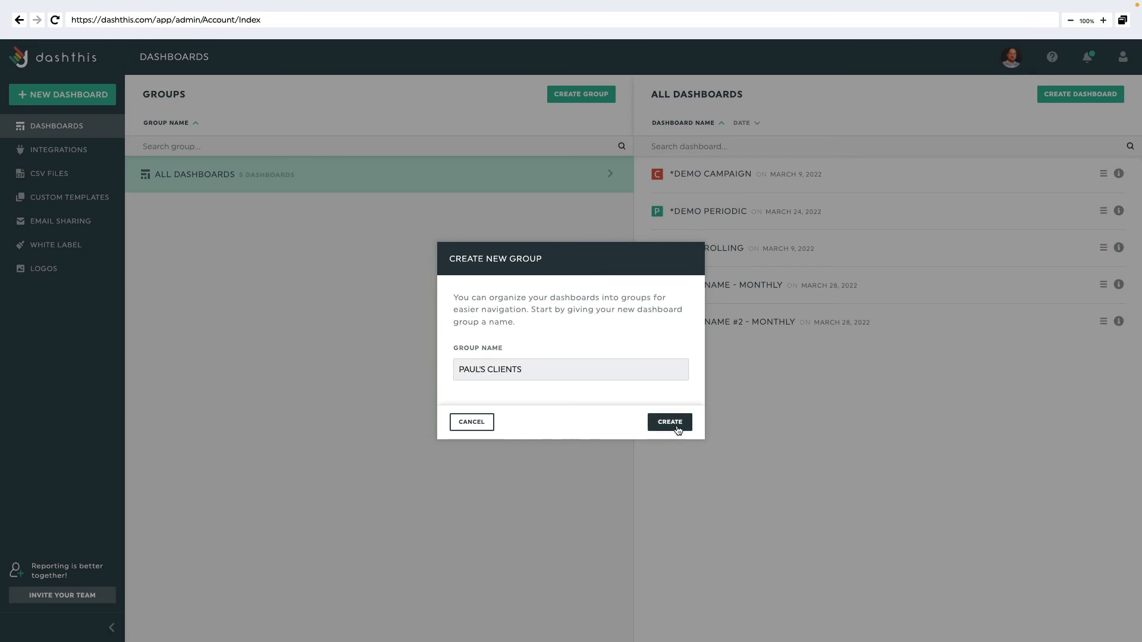
left_click(668, 421)
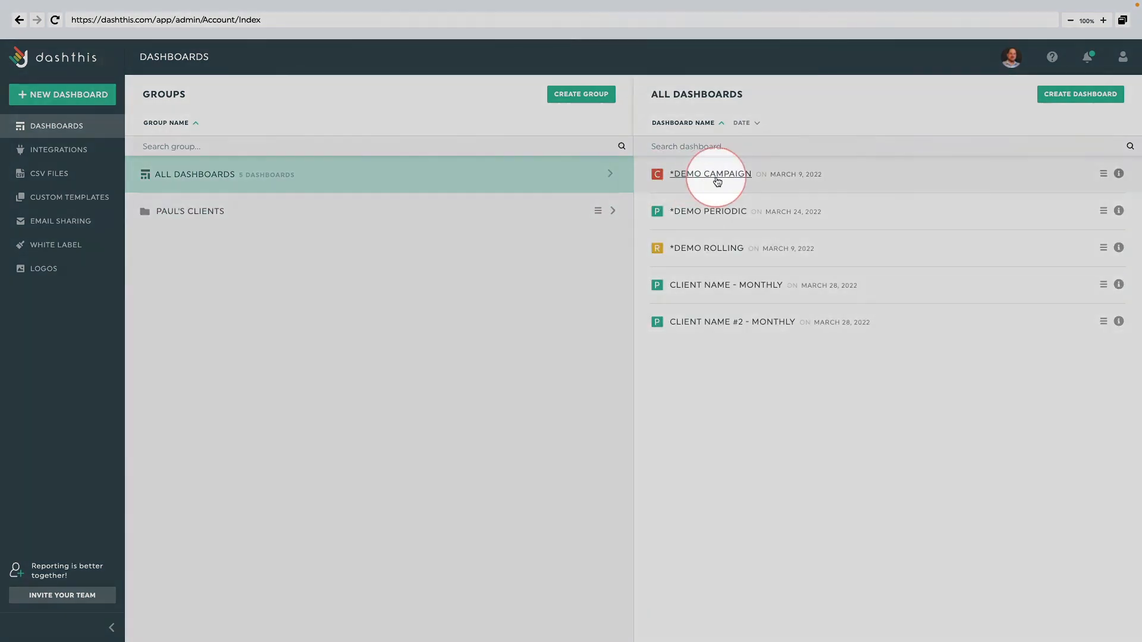
- Add the demo dashboards to Paul's Clients and generate a new URL share link
left_click(710, 174)
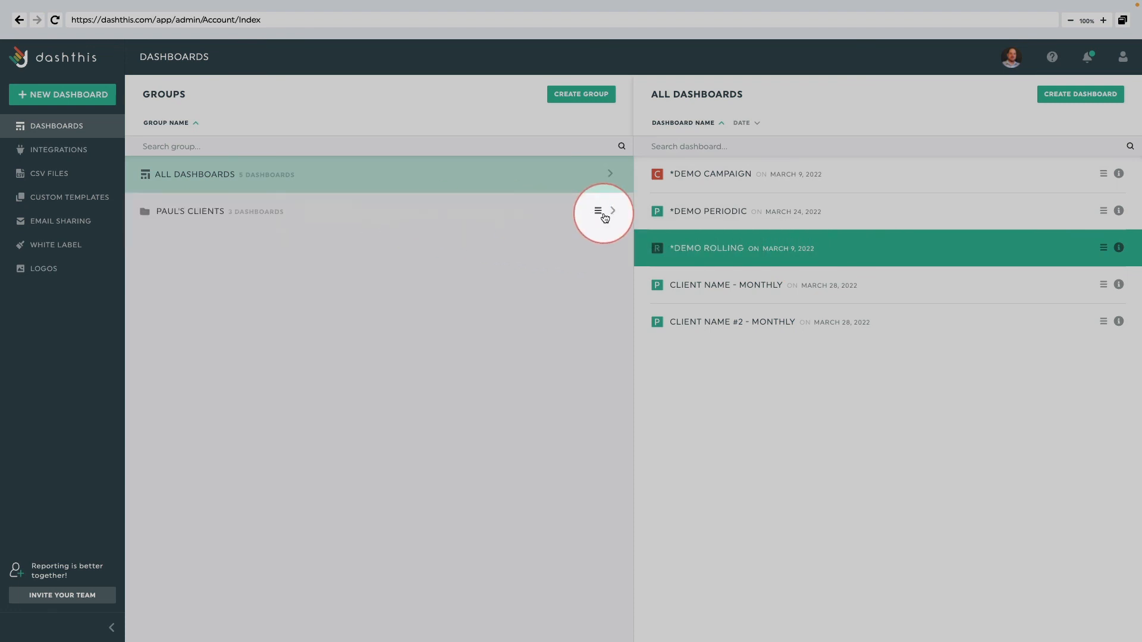
left_click(598, 211)
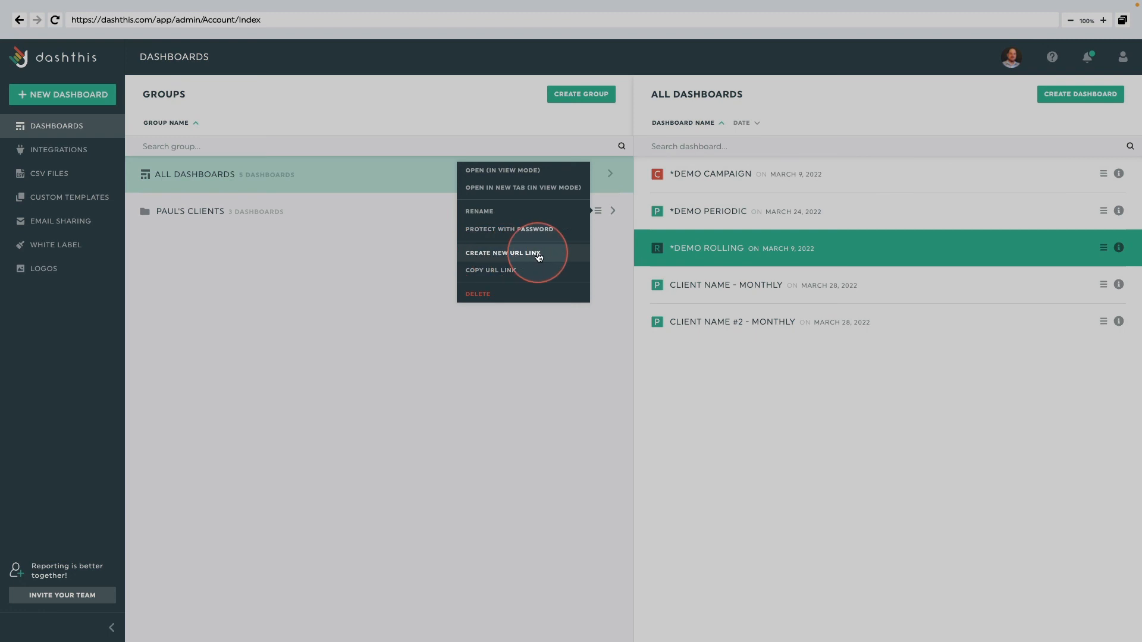
left_click(190, 212)
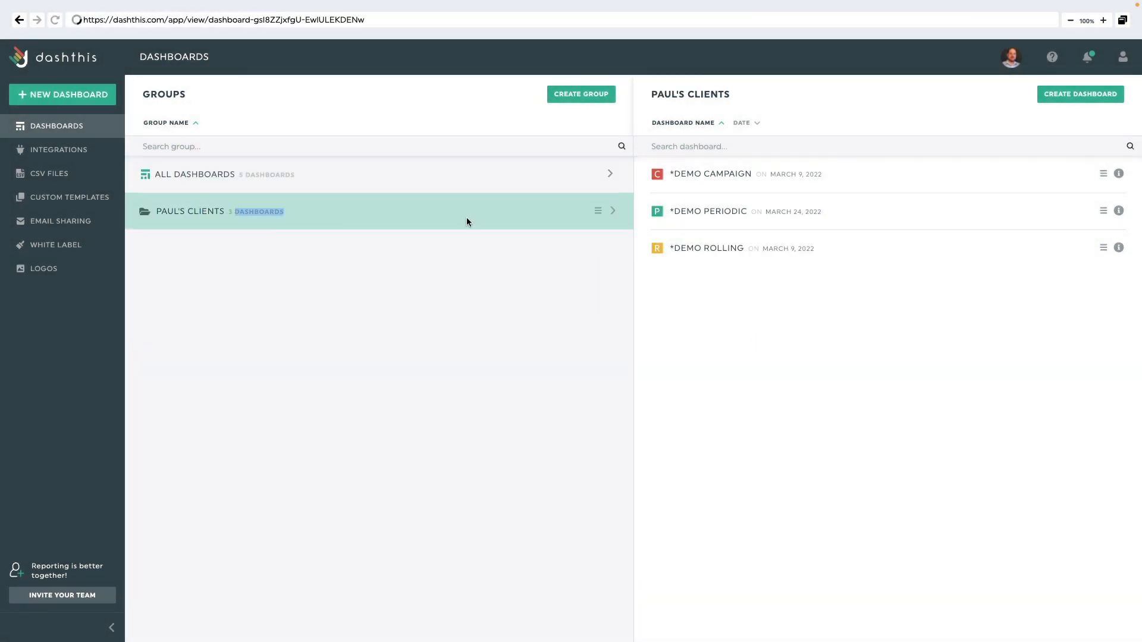
- Preview the group's shared view and its dashboards, then return to dashboards management
left_click(709, 173)
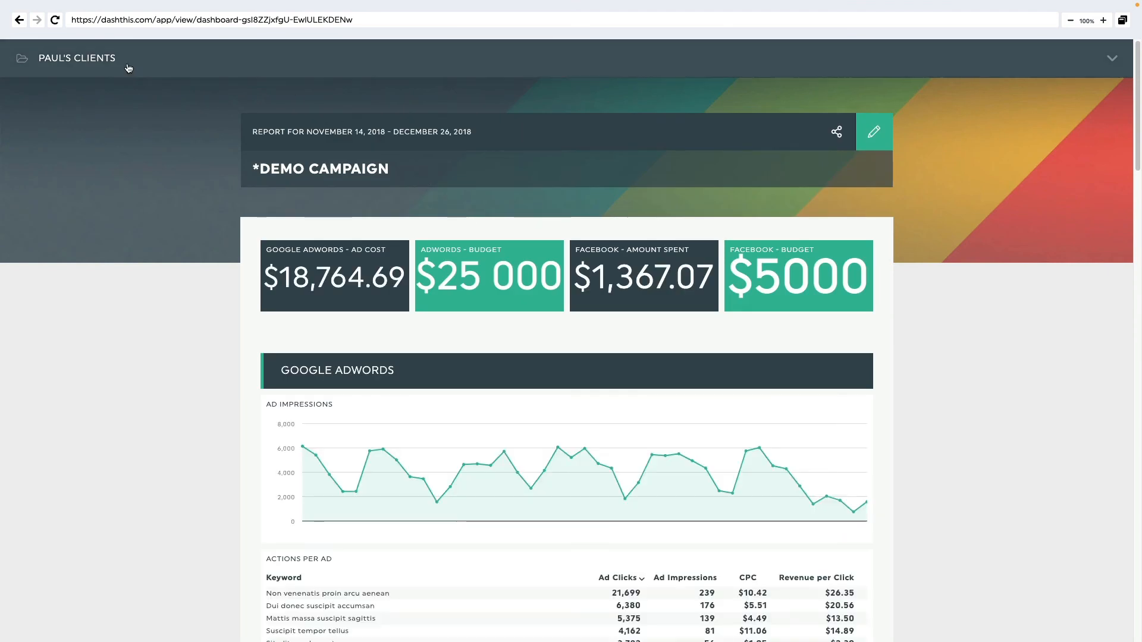
left_click(1112, 58)
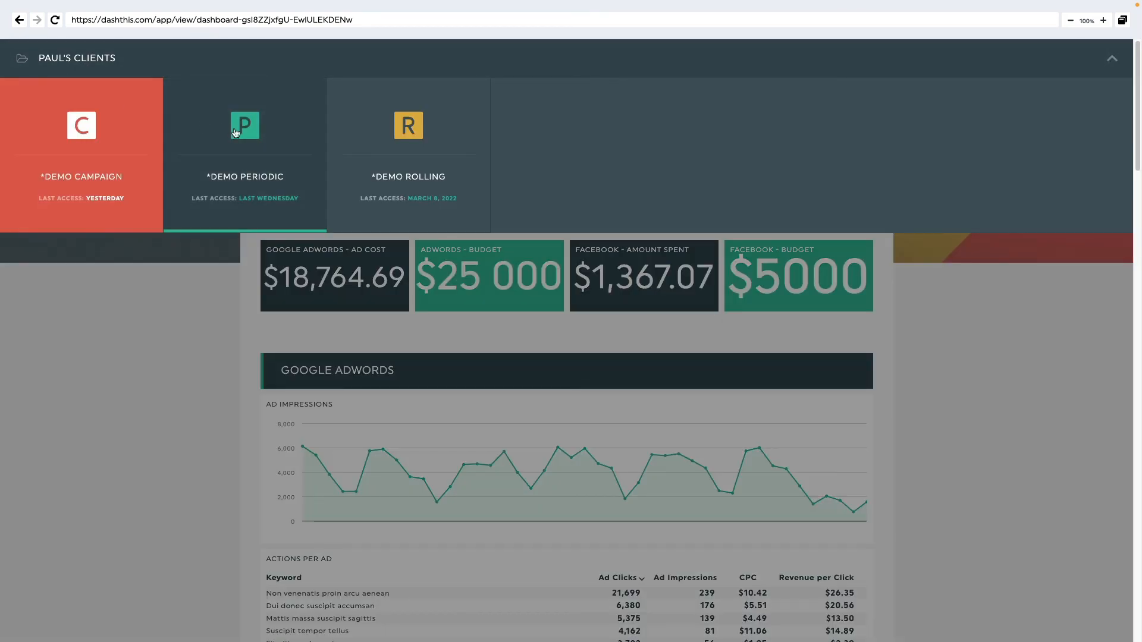
left_click(245, 125)
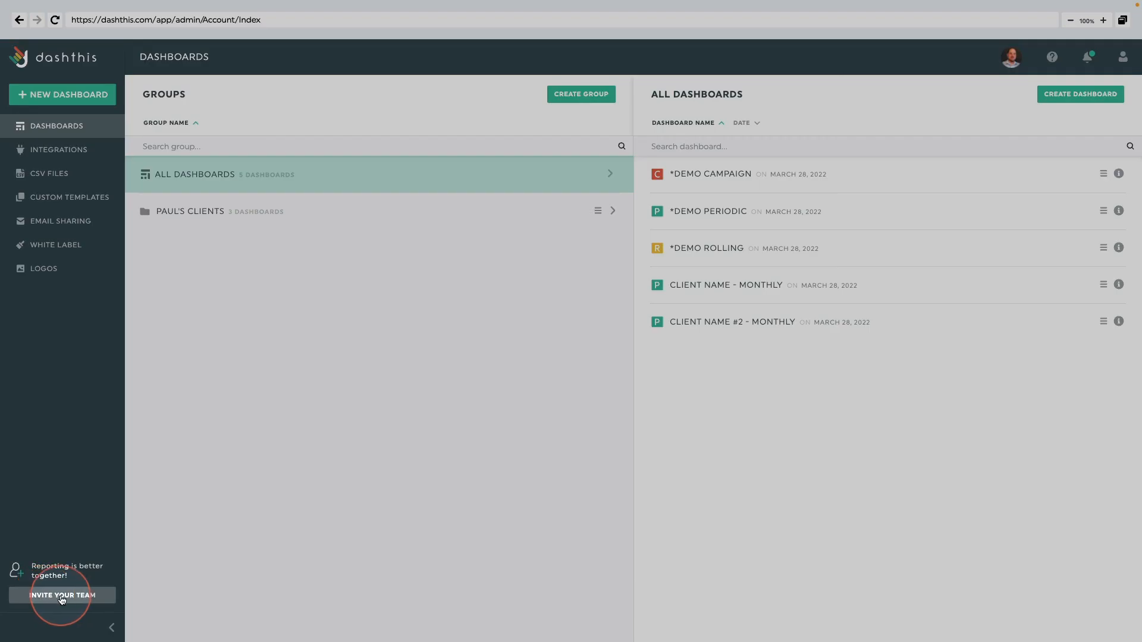
left_click(62, 595)
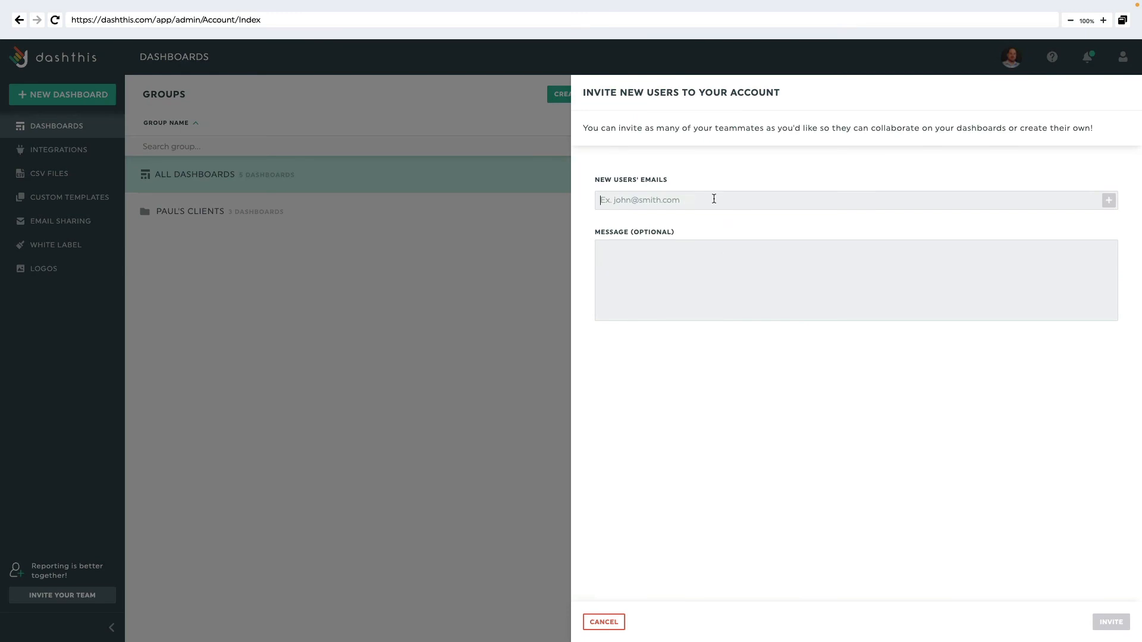
type("paul@m")
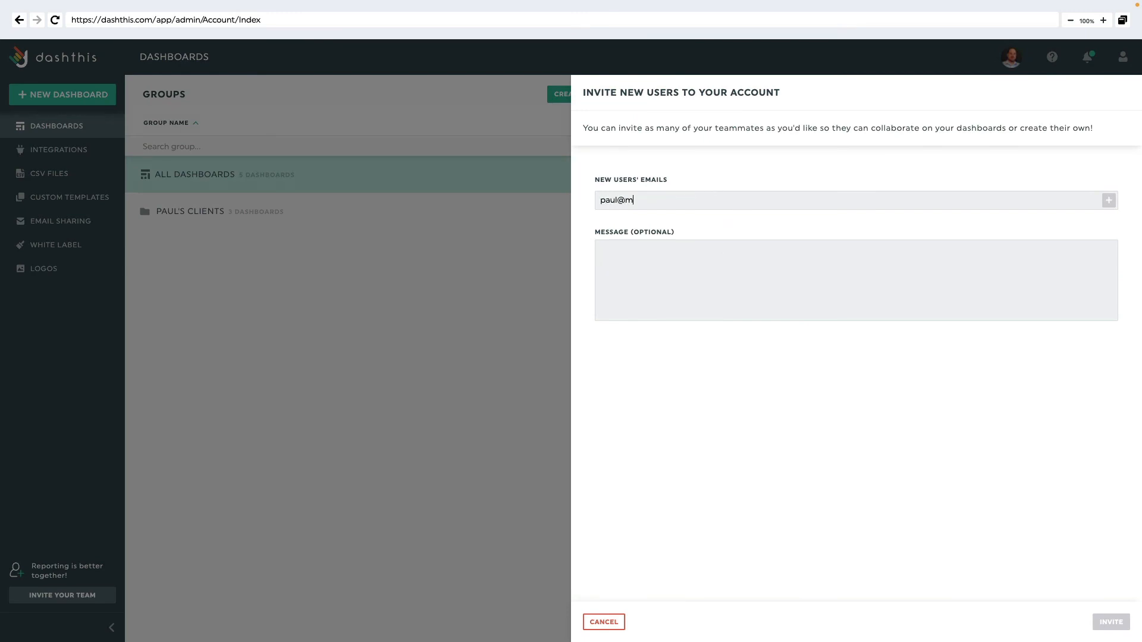
type("ycompan")
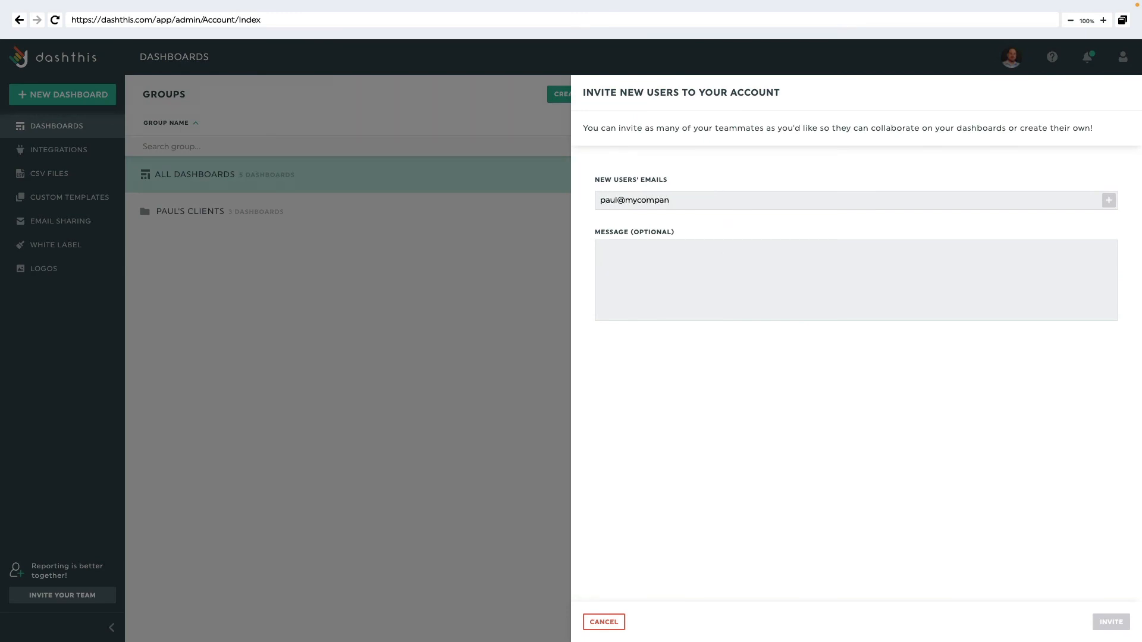
left_click(1110, 622)
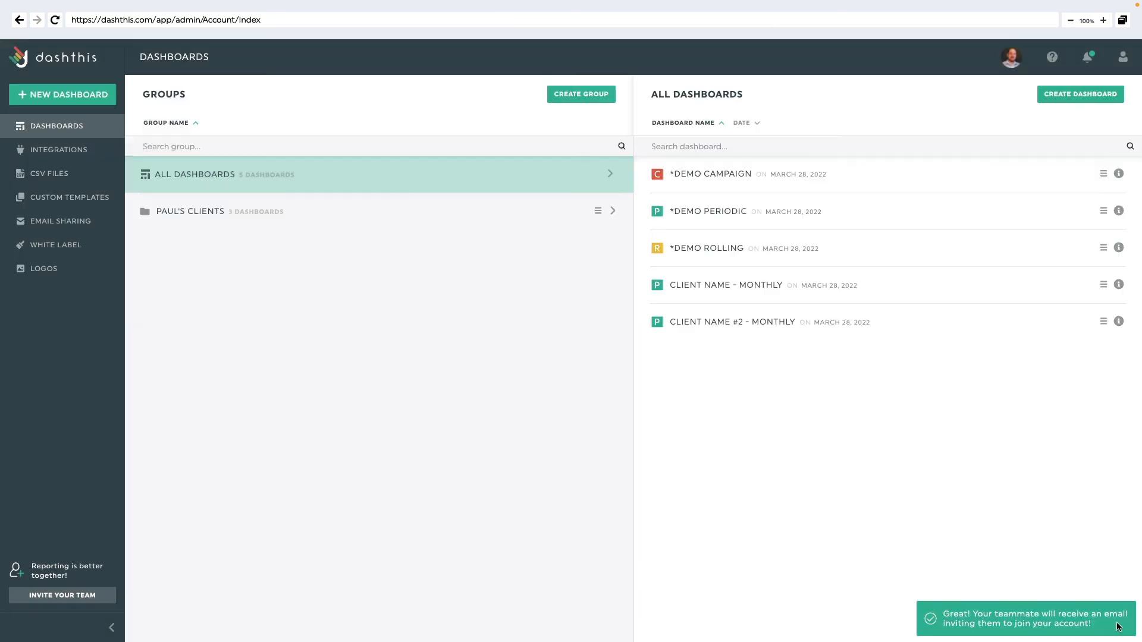
- Check Users Management shows the invitation sent, then return to dashboards
left_click(1122, 57)
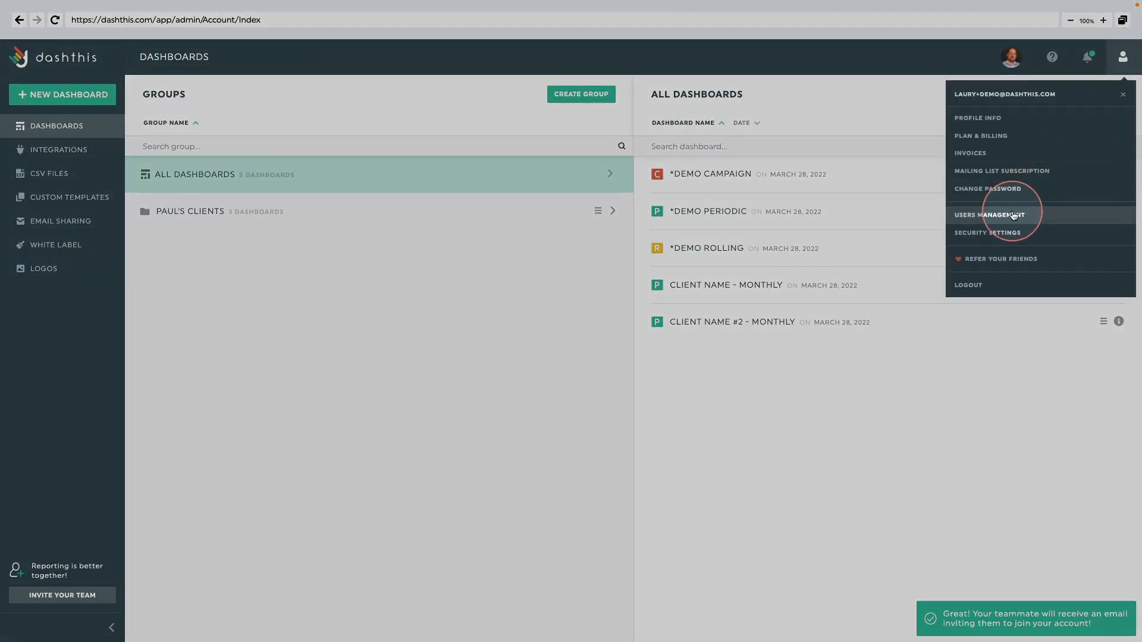
left_click(989, 215)
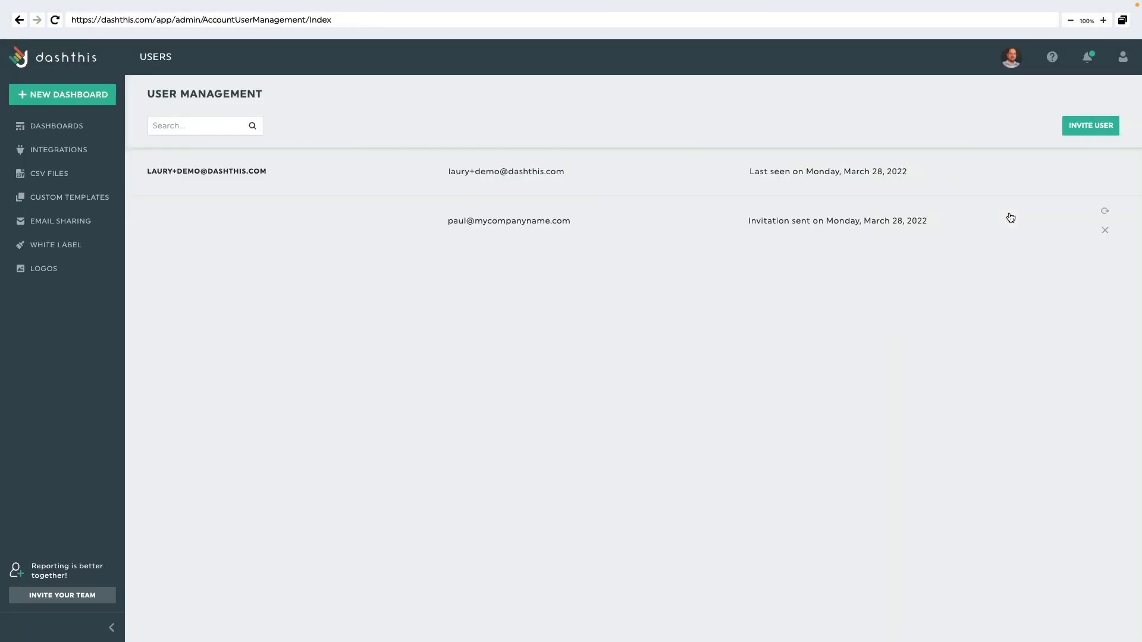
left_click(1051, 57)
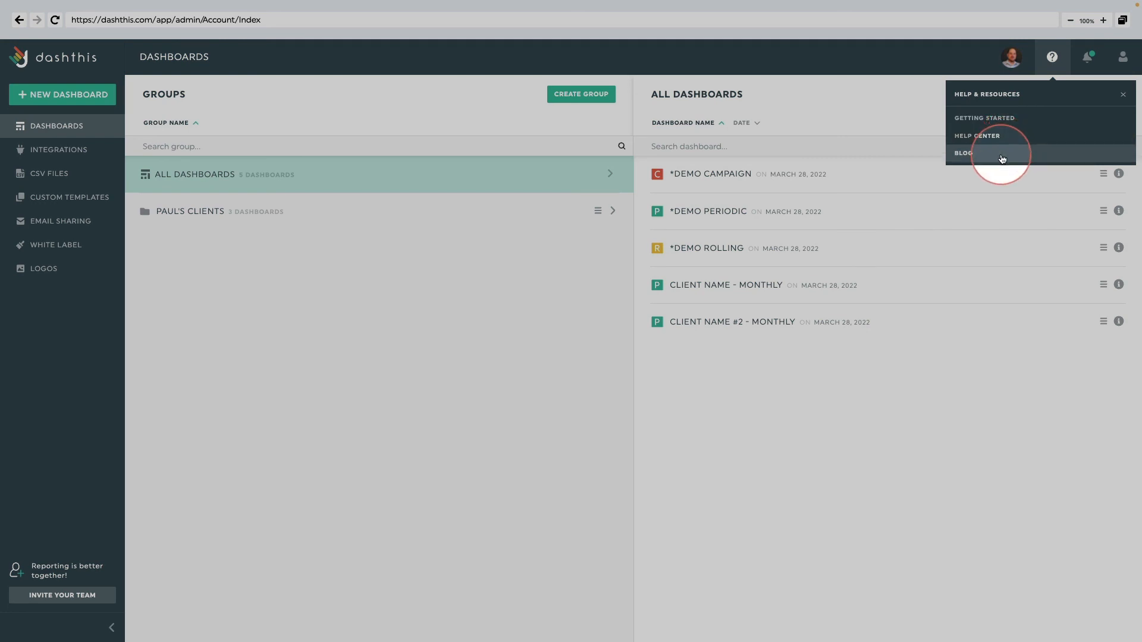
mouse_move(1009, 57)
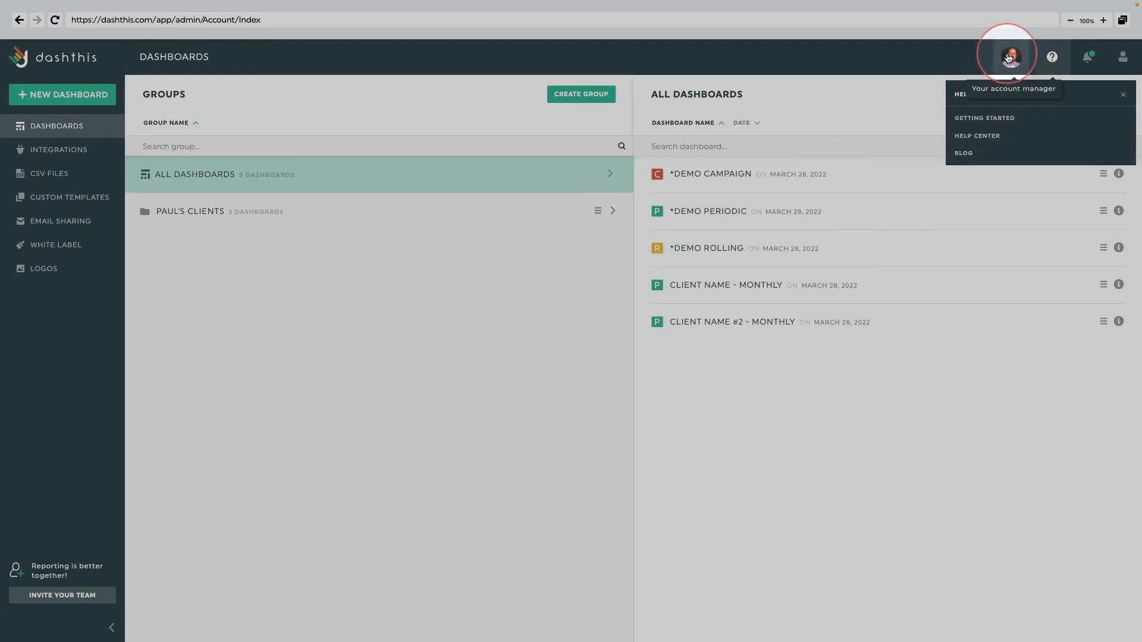
left_click(1010, 56)
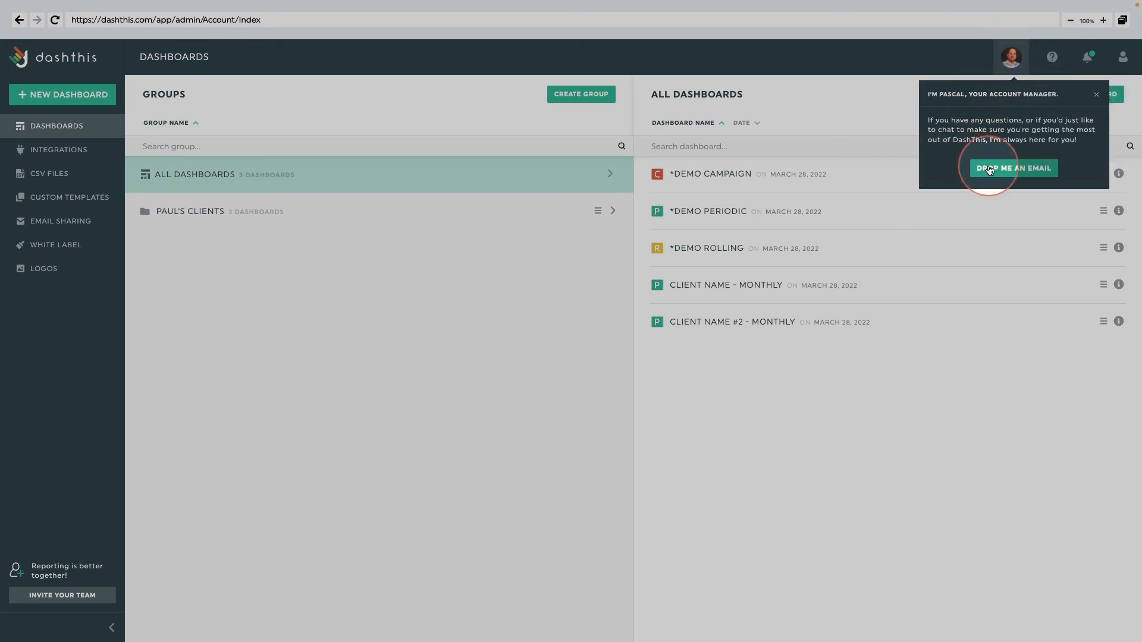
left_click(1096, 94)
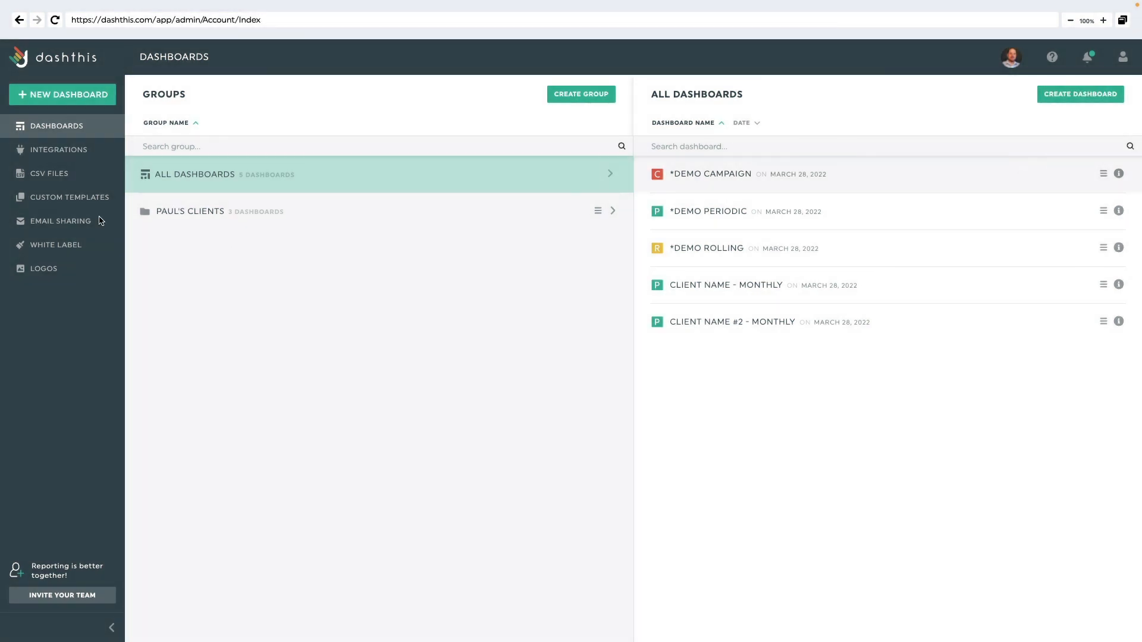
left_click(1051, 57)
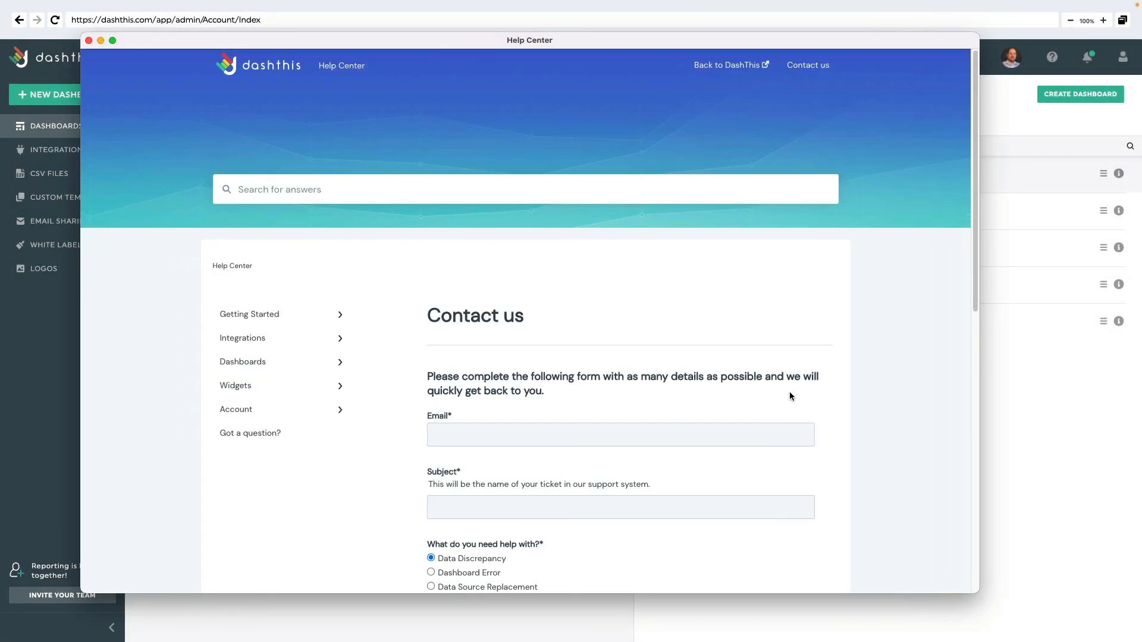
scroll("down", 3)
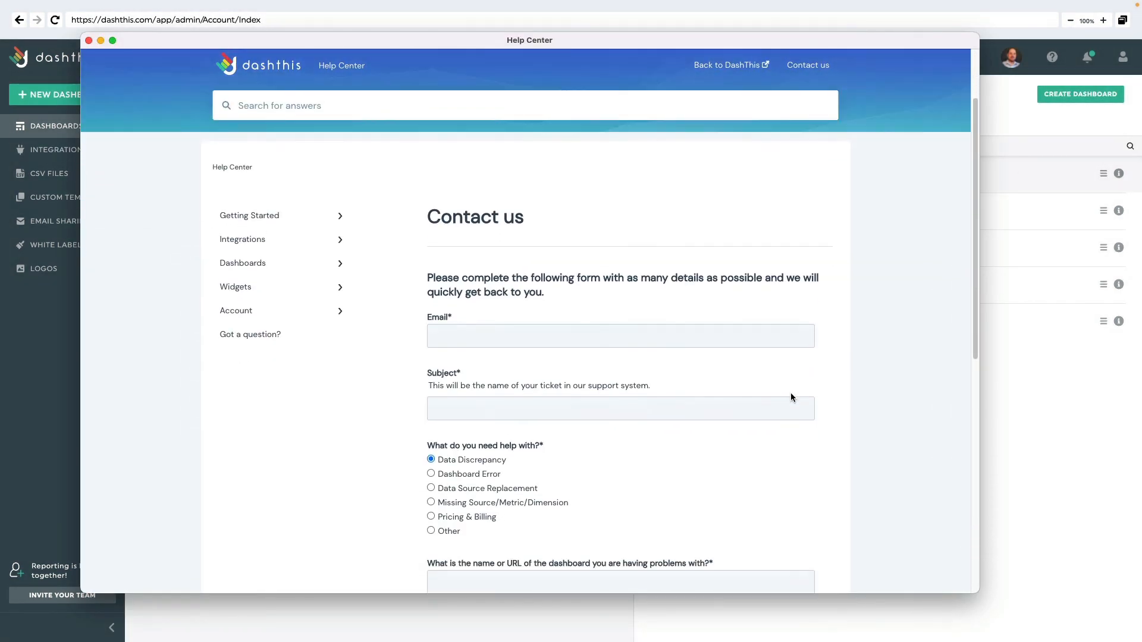
scroll("down", 3)
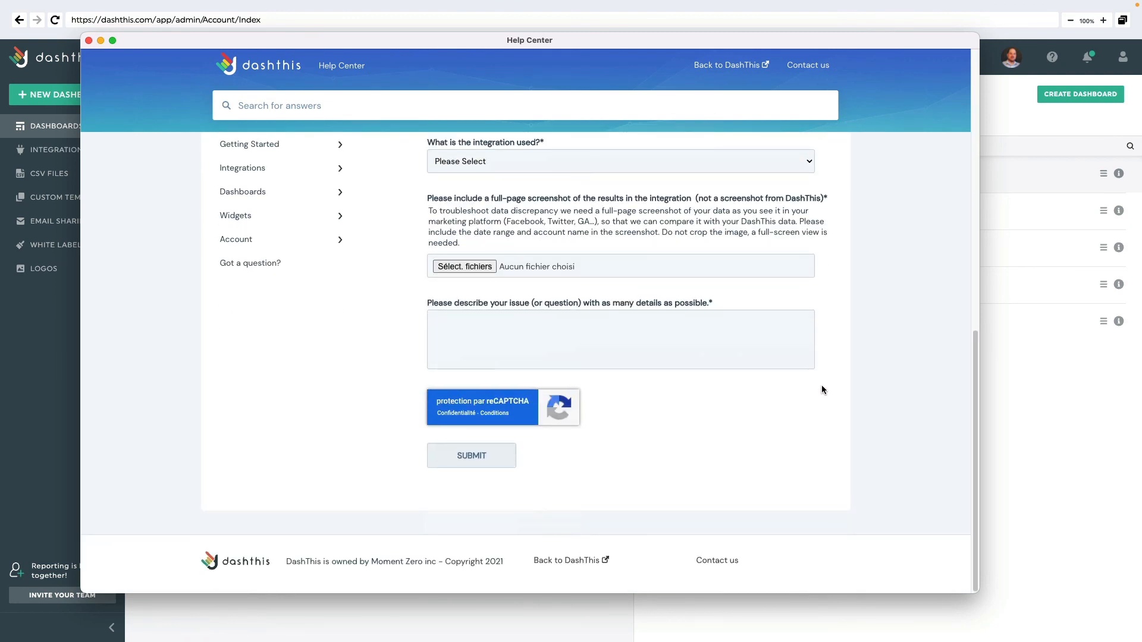
scroll("up", 3)
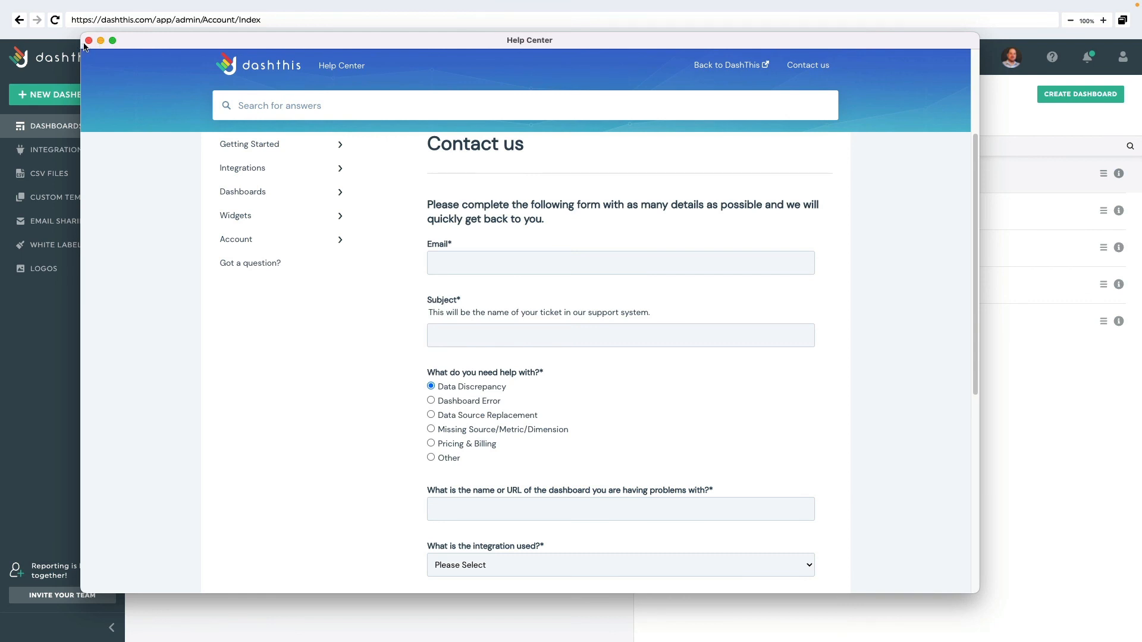
left_click(90, 40)
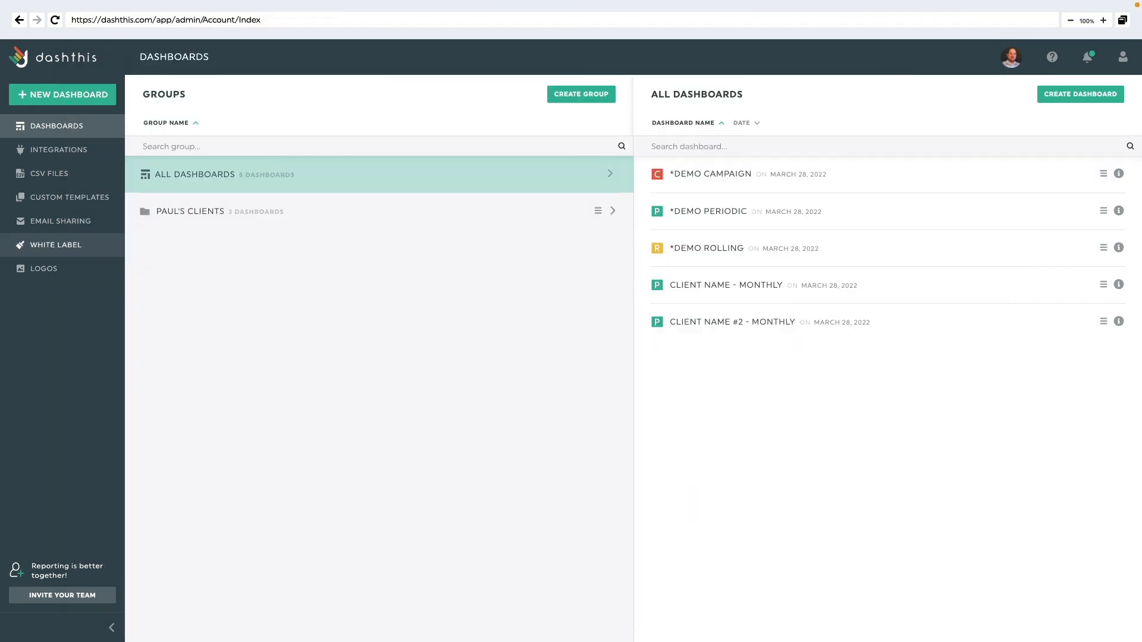
mouse_move(1073, 80)
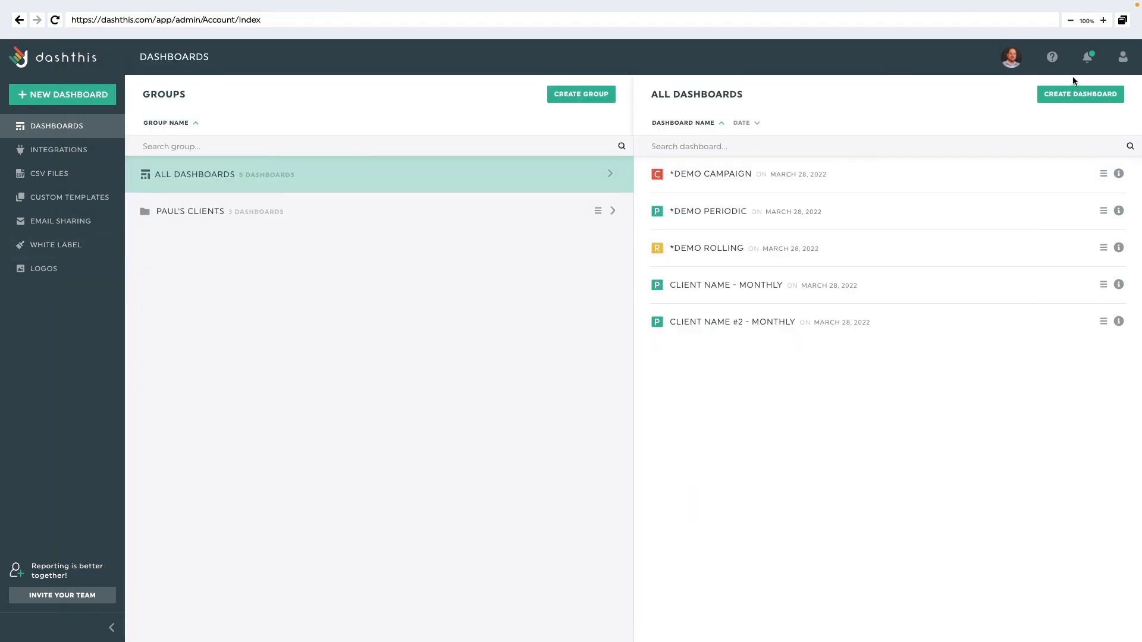